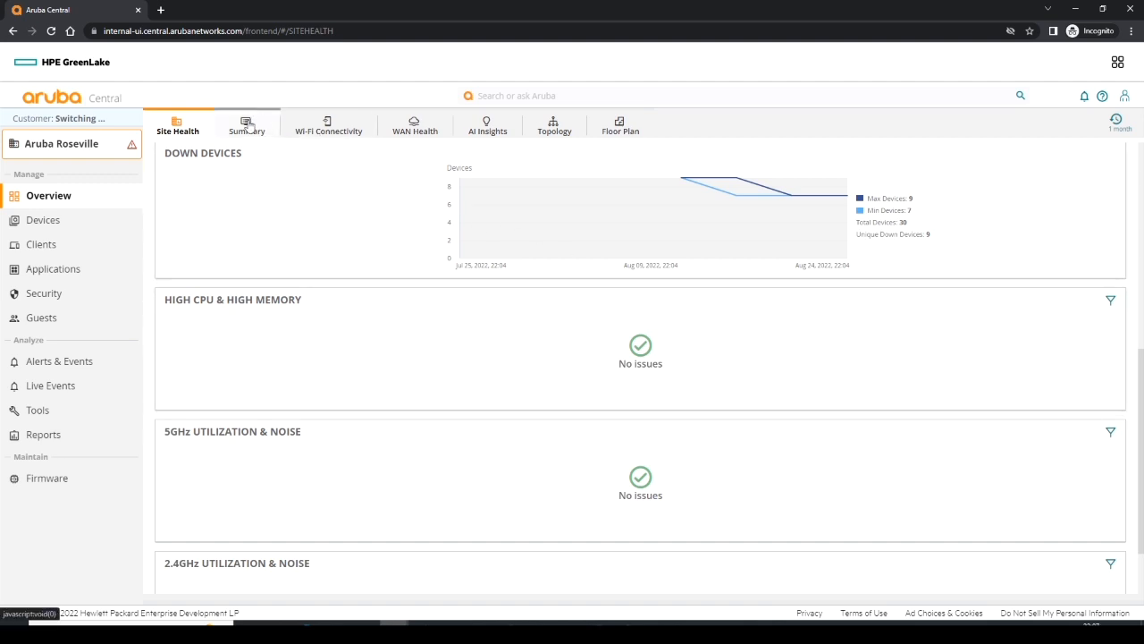
# - Show the Aruba Roseville Summary tab with past-month Usage and Clients graphs
pyautogui.click(246, 125)
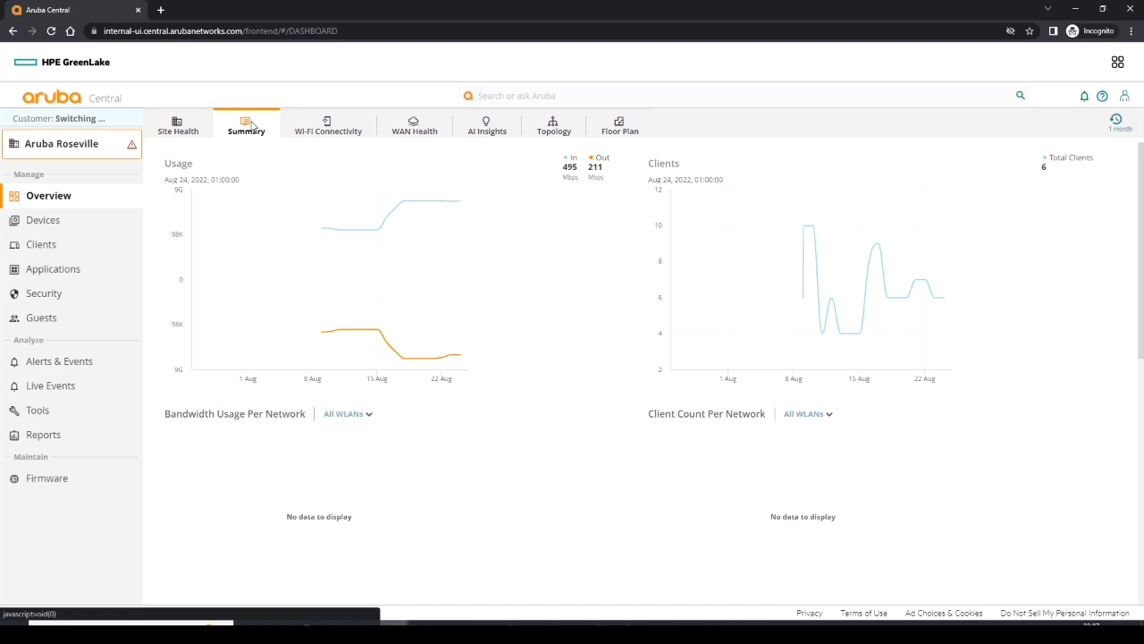
pyautogui.moveTo(257, 134)
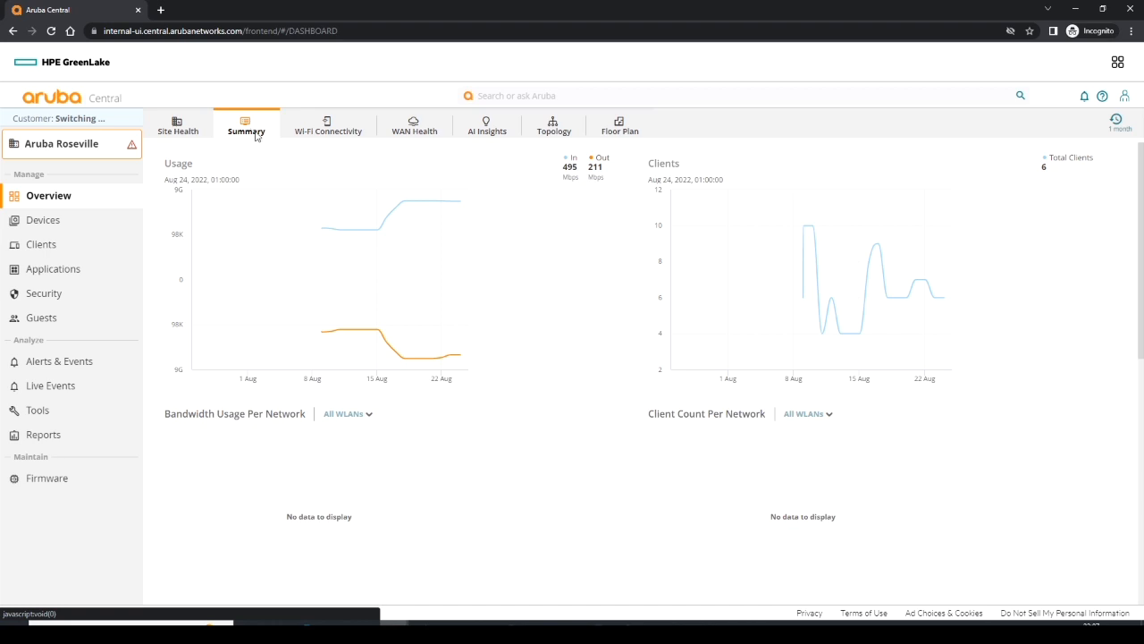
pyautogui.moveTo(307, 235)
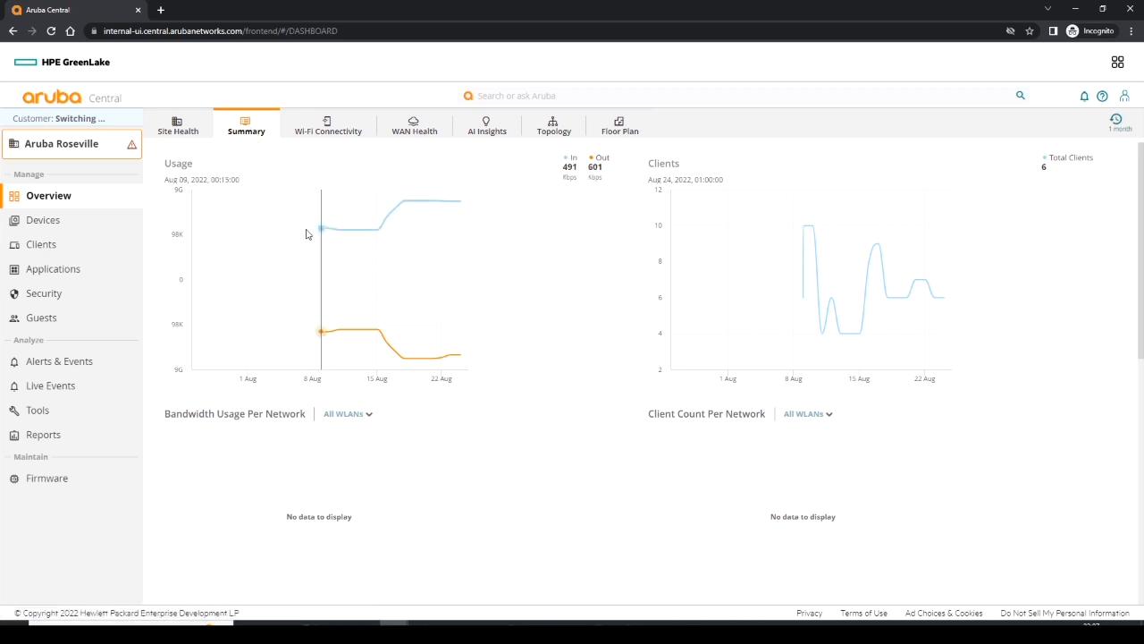
pyautogui.moveTo(318, 230)
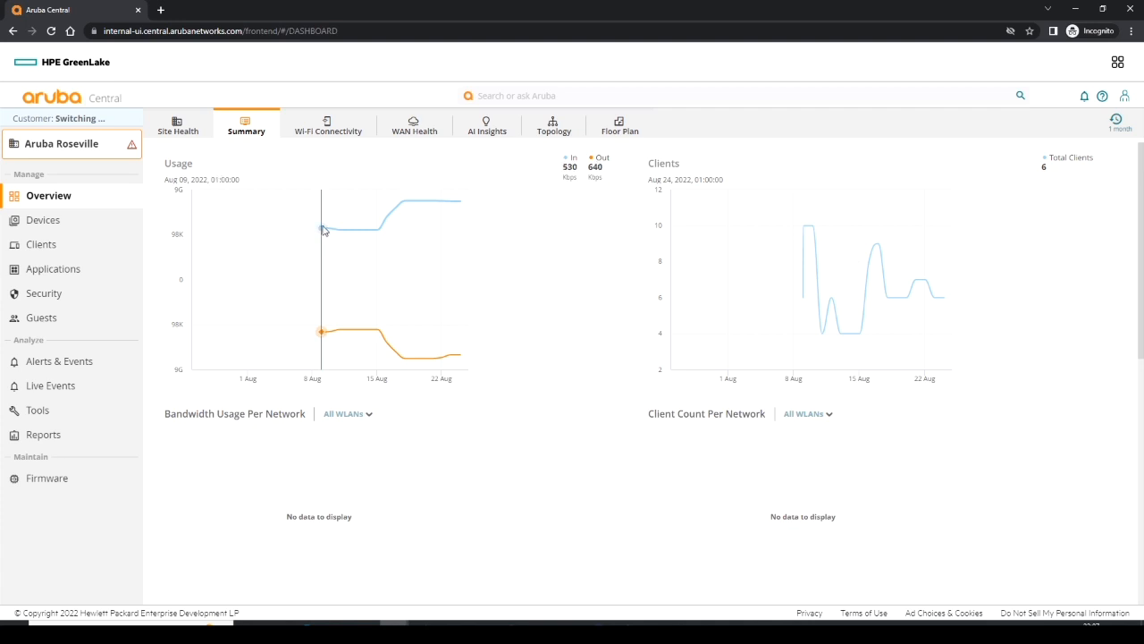
pyautogui.moveTo(359, 235)
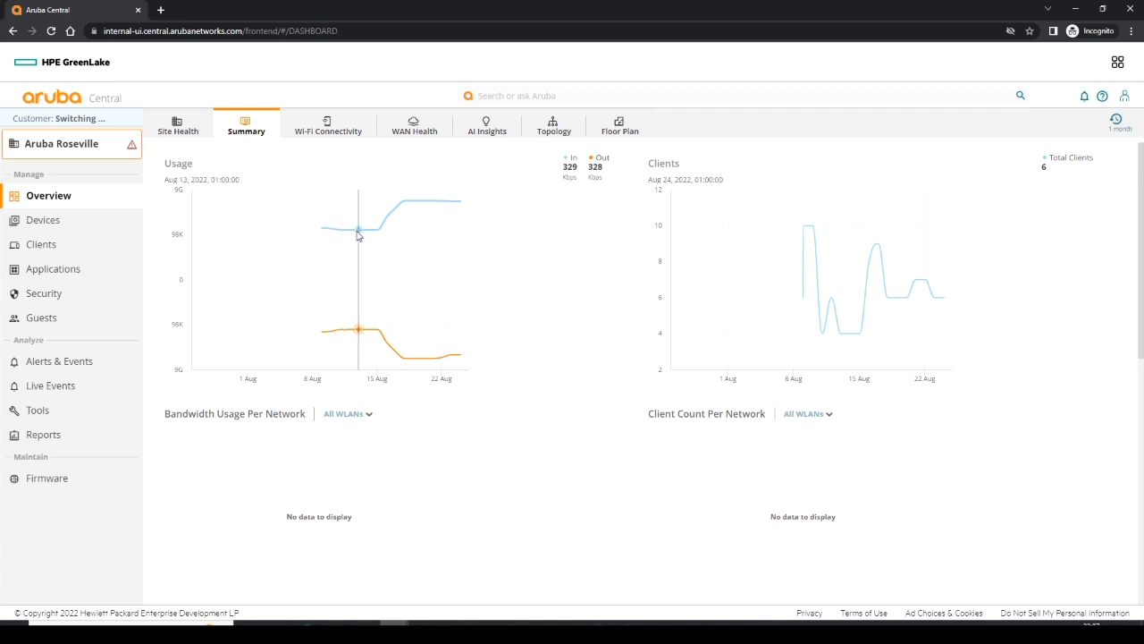
pyautogui.moveTo(389, 235)
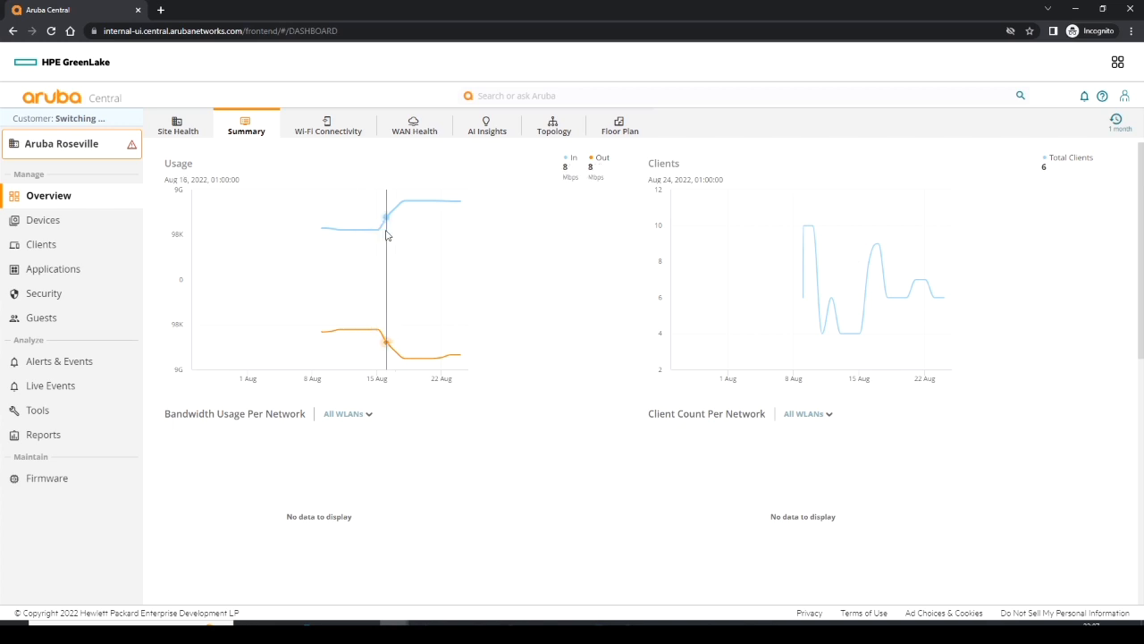
pyautogui.moveTo(440, 215)
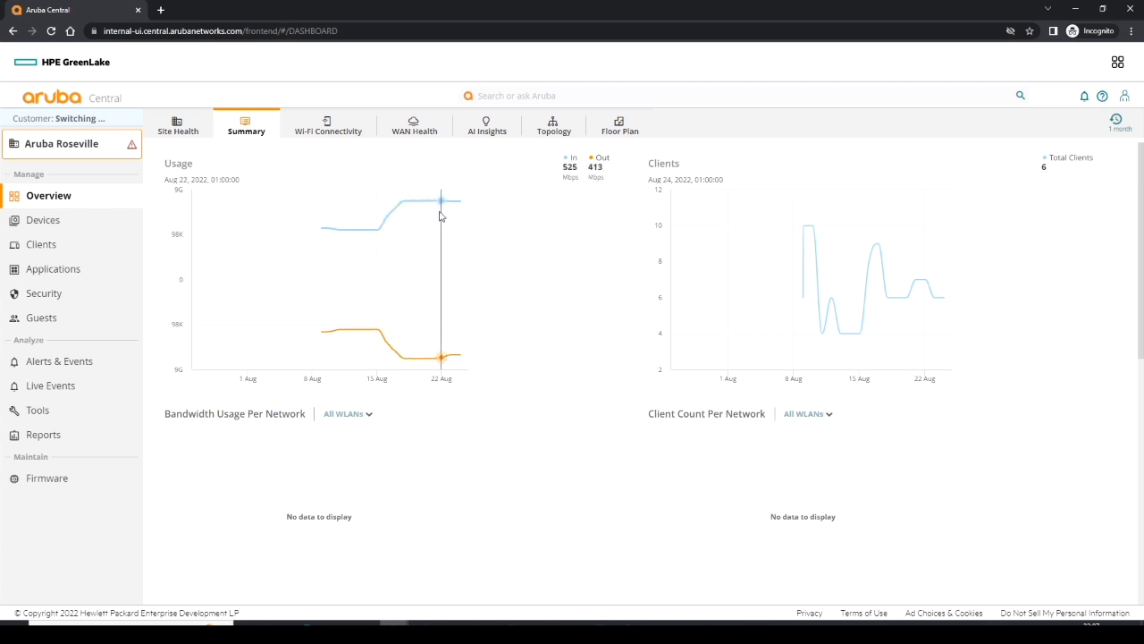
pyautogui.moveTo(327, 336)
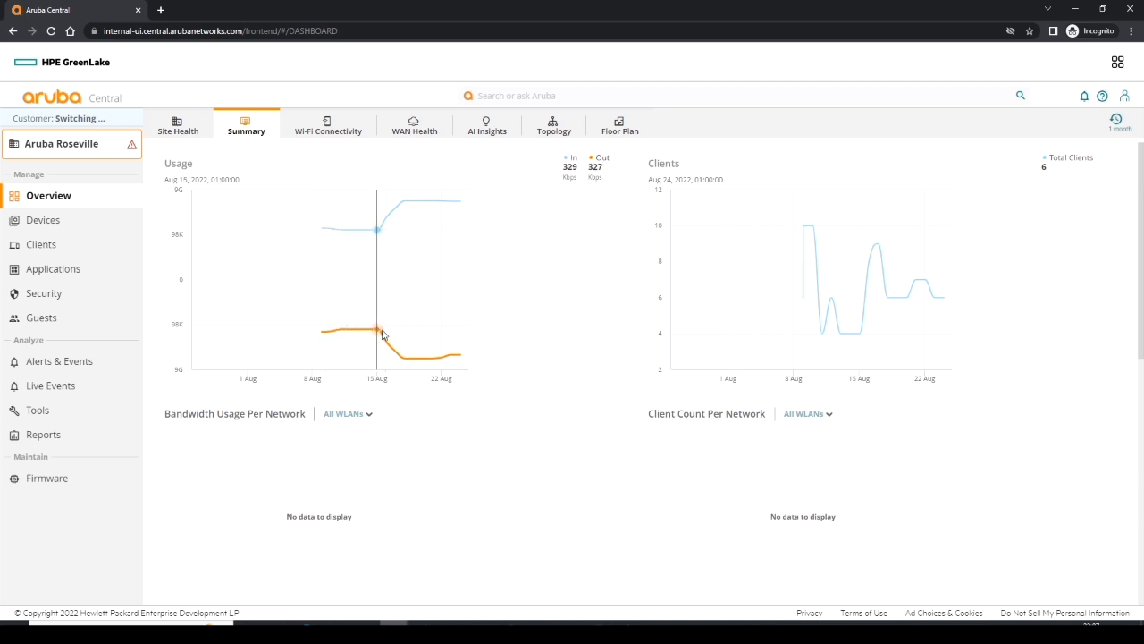
pyautogui.moveTo(437, 358)
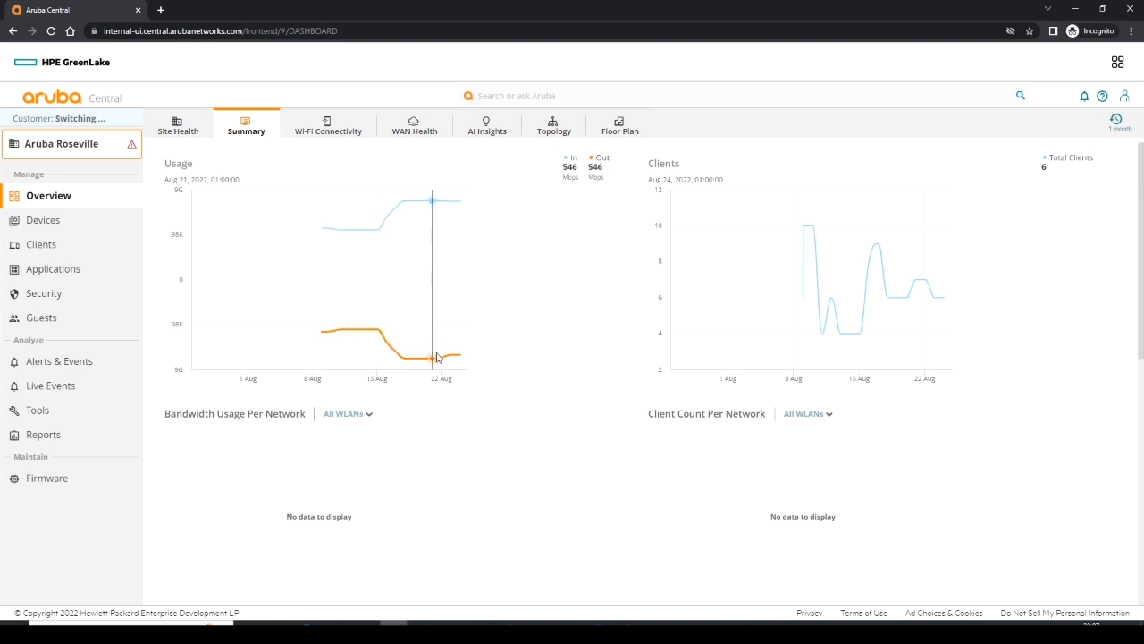
pyautogui.moveTo(452, 355)
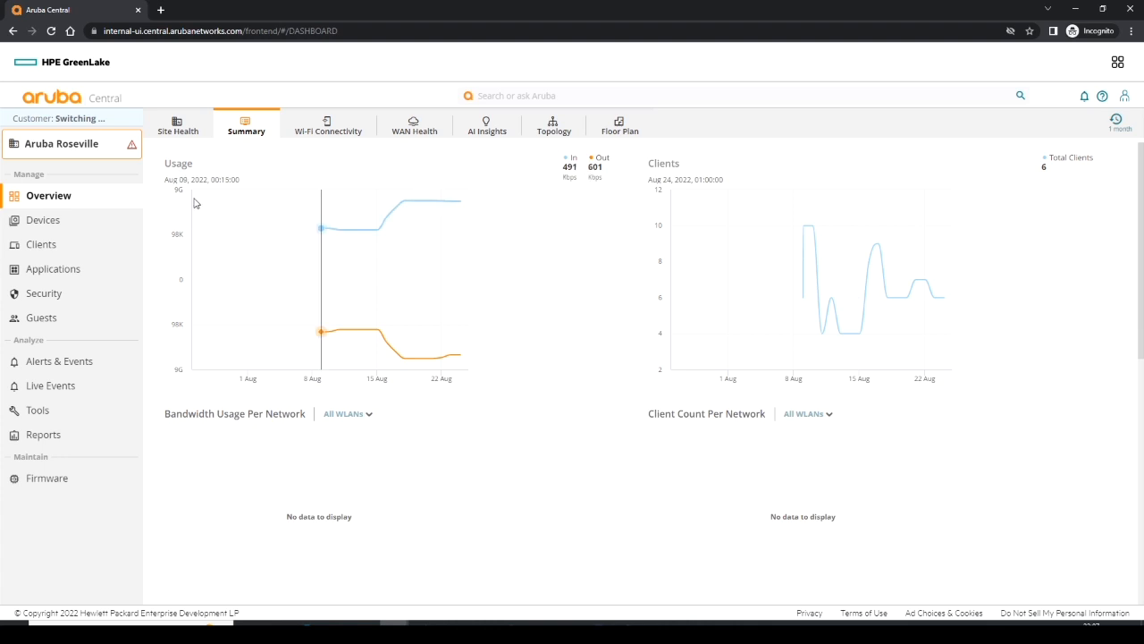
pyautogui.moveTo(193, 295)
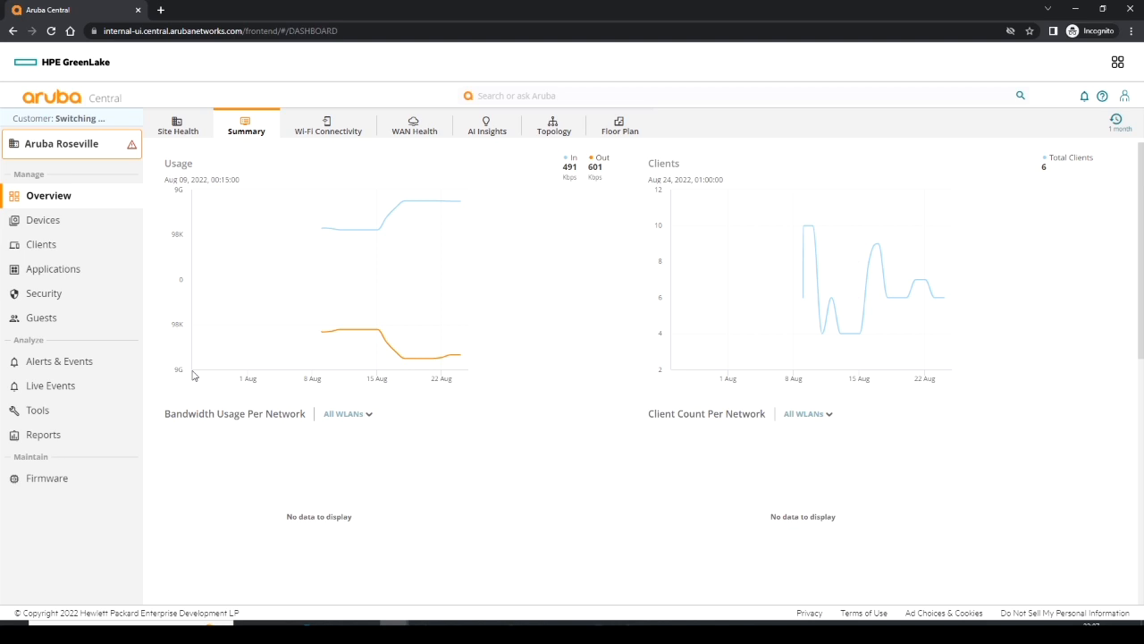
pyautogui.moveTo(429, 348)
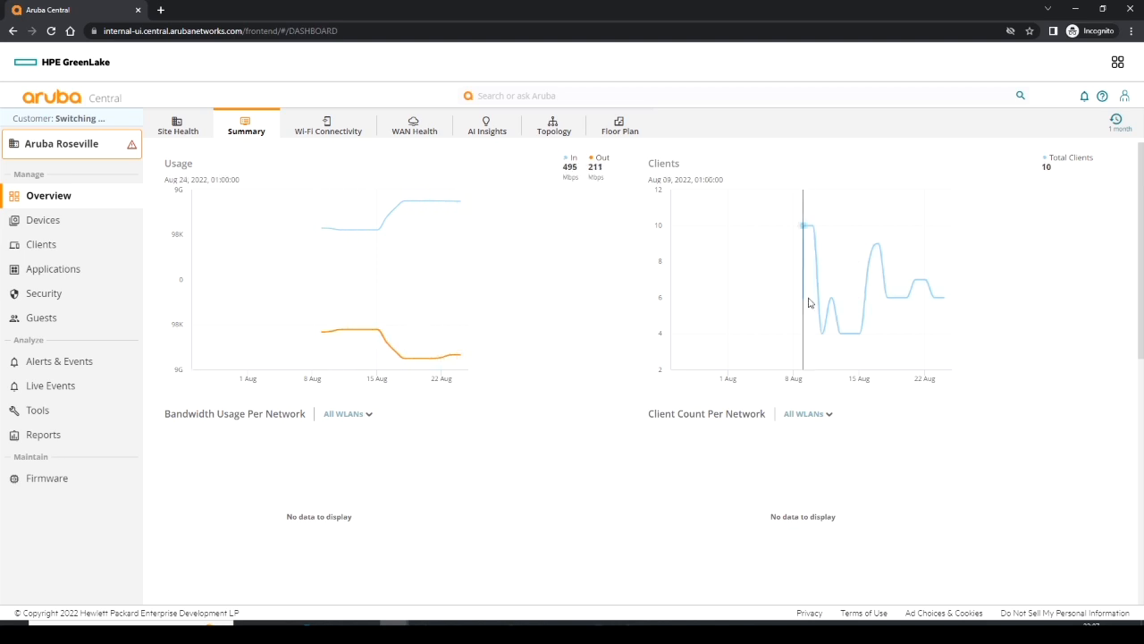
pyautogui.moveTo(855, 309)
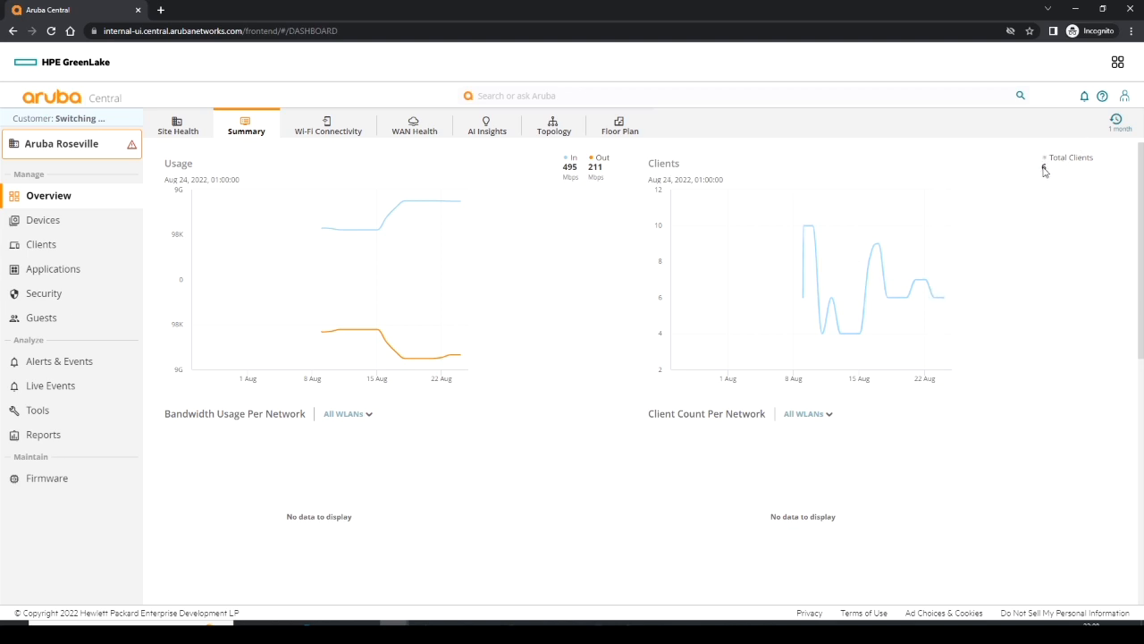
pyautogui.moveTo(873, 312)
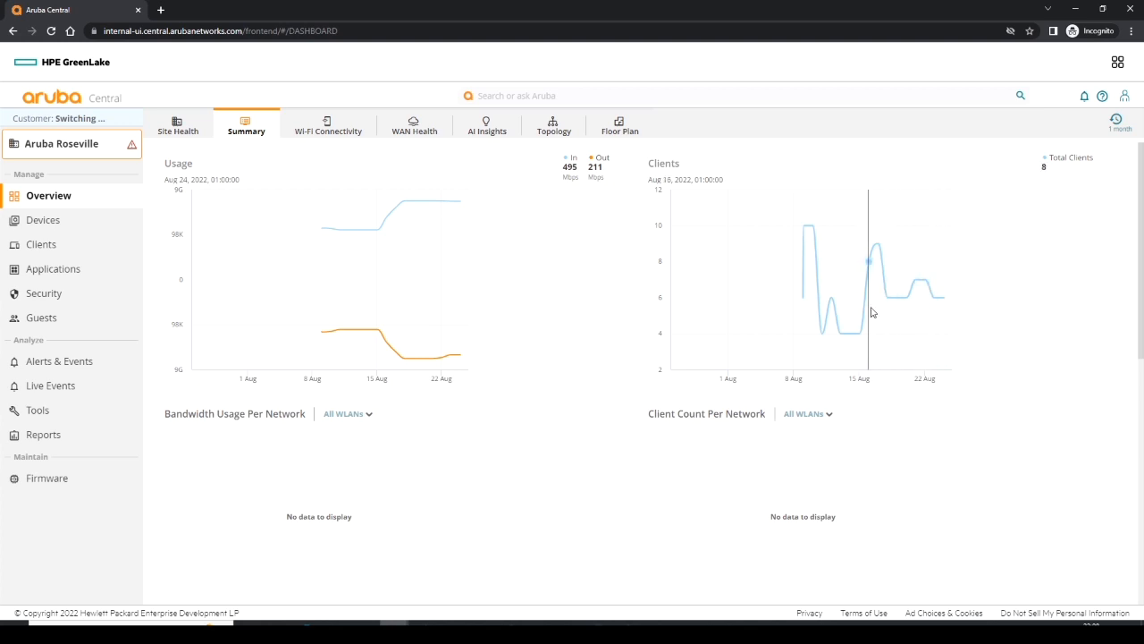
pyautogui.moveTo(1044, 352)
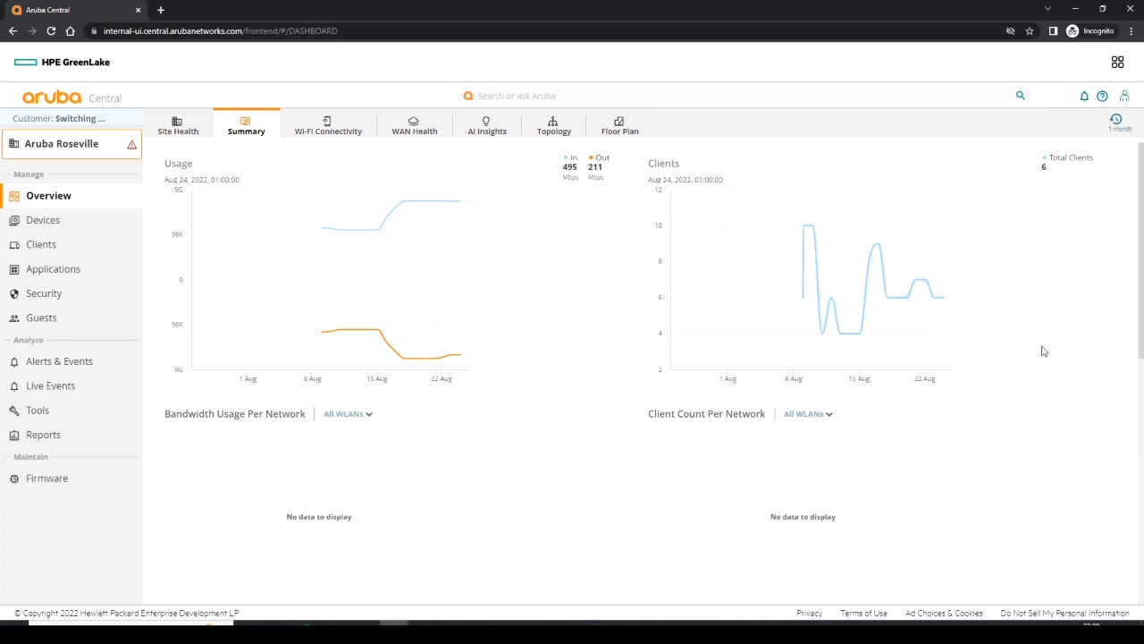
# - Scroll down the Summary to the per-network panels and Top Clients By Usage list
pyautogui.scroll(-3)
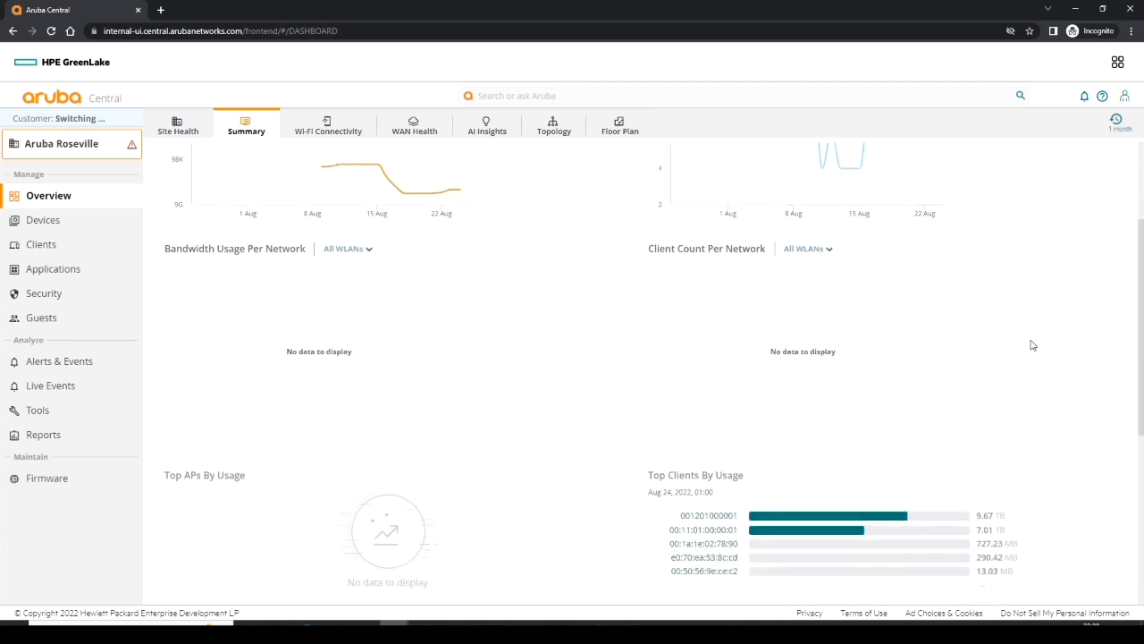
pyautogui.scroll(-3)
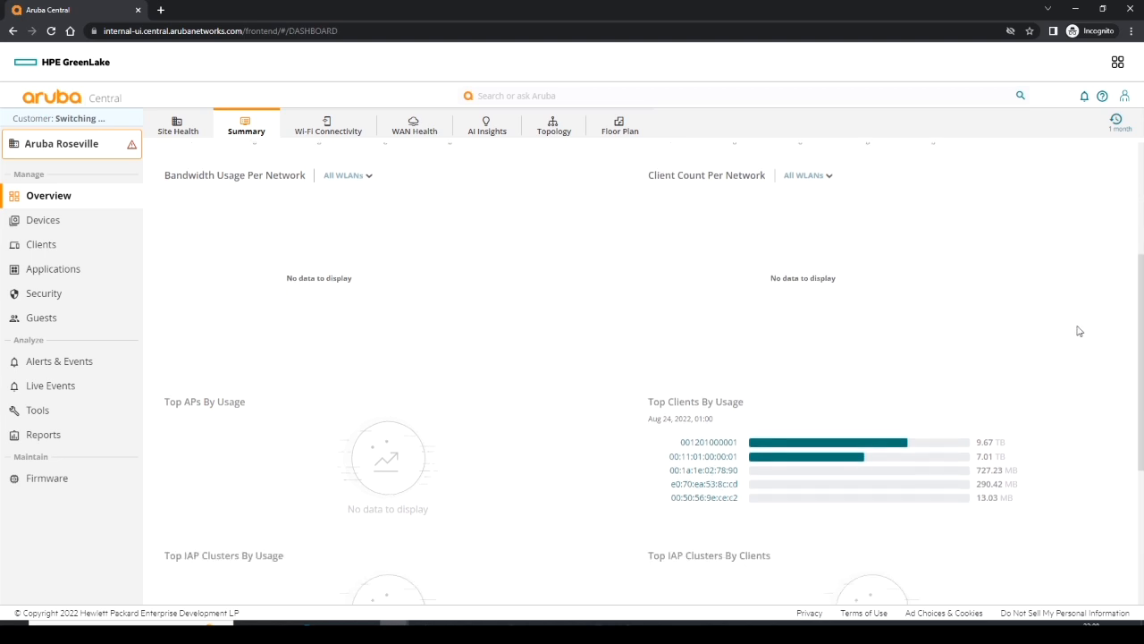
pyautogui.moveTo(1013, 325)
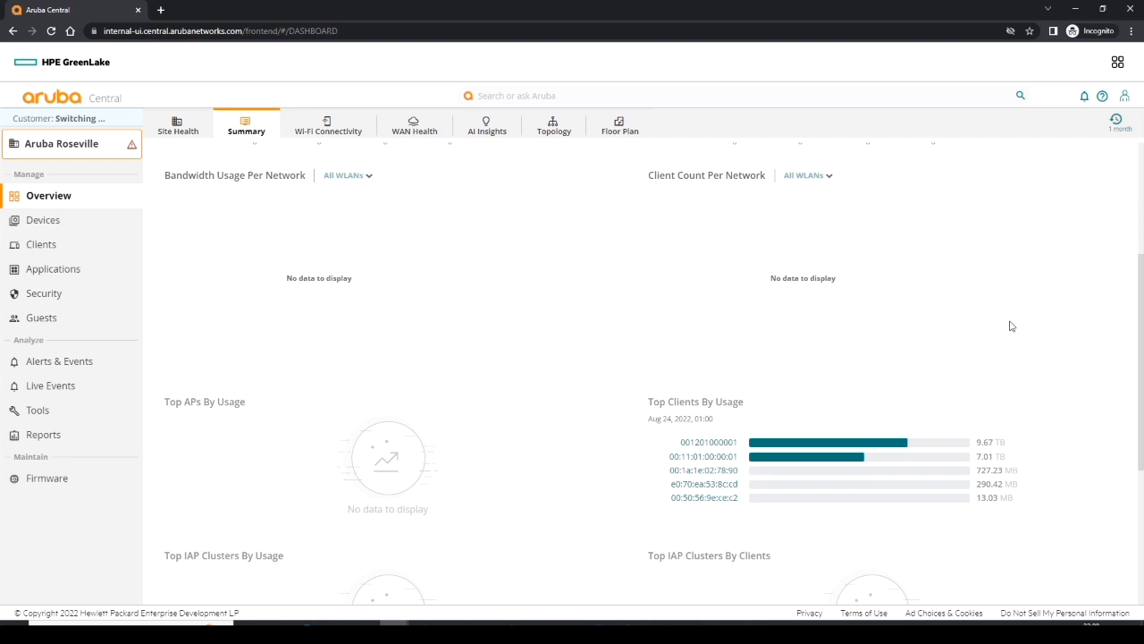
pyautogui.moveTo(690, 487)
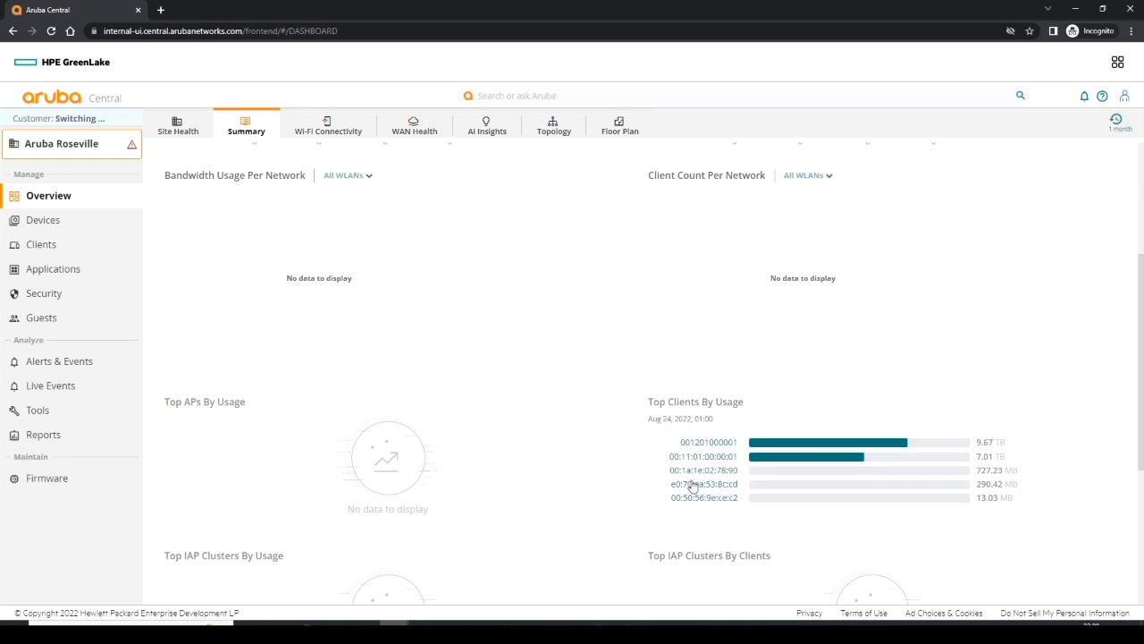
pyautogui.moveTo(702, 488)
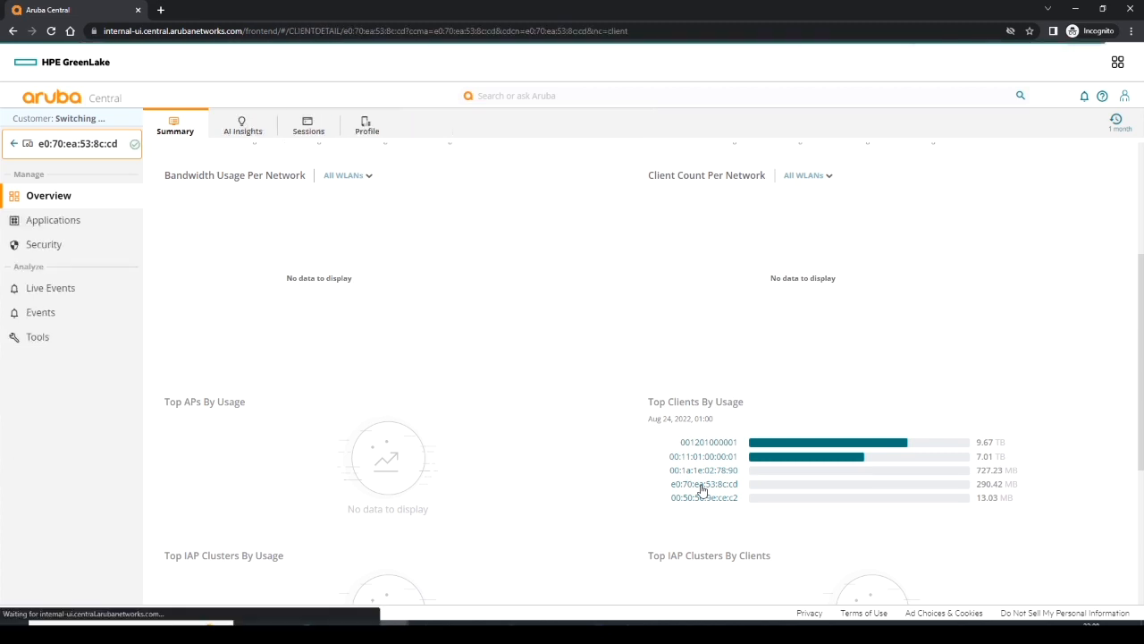
# - Open the Summary page for wired Windows client e0:70:ea:53:8c:cd
pyautogui.click(701, 483)
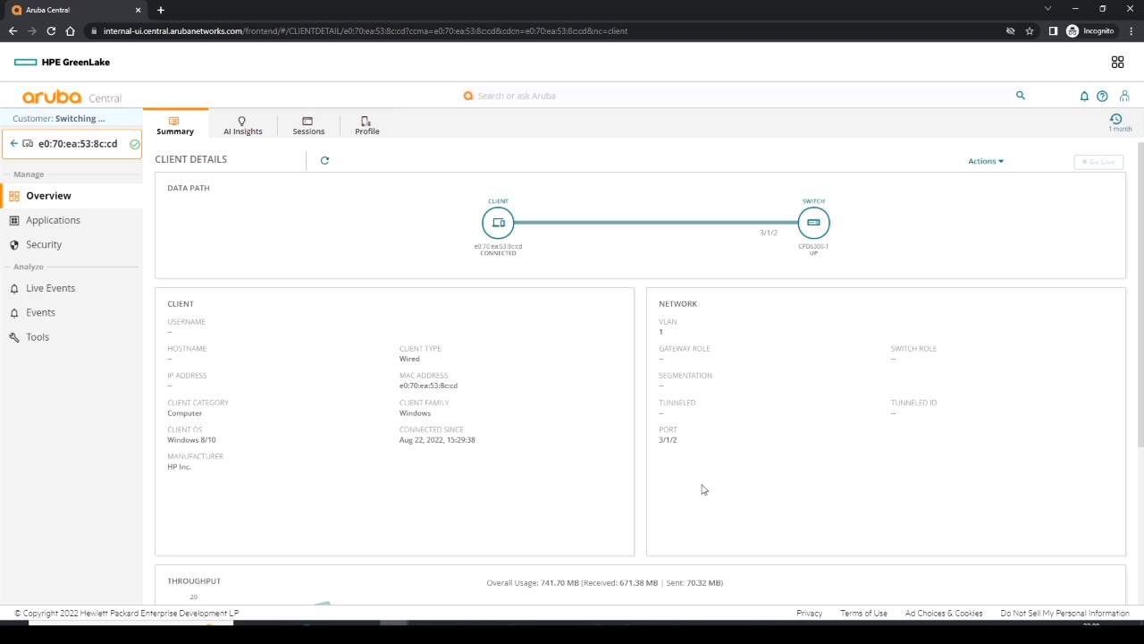
pyautogui.moveTo(537, 200)
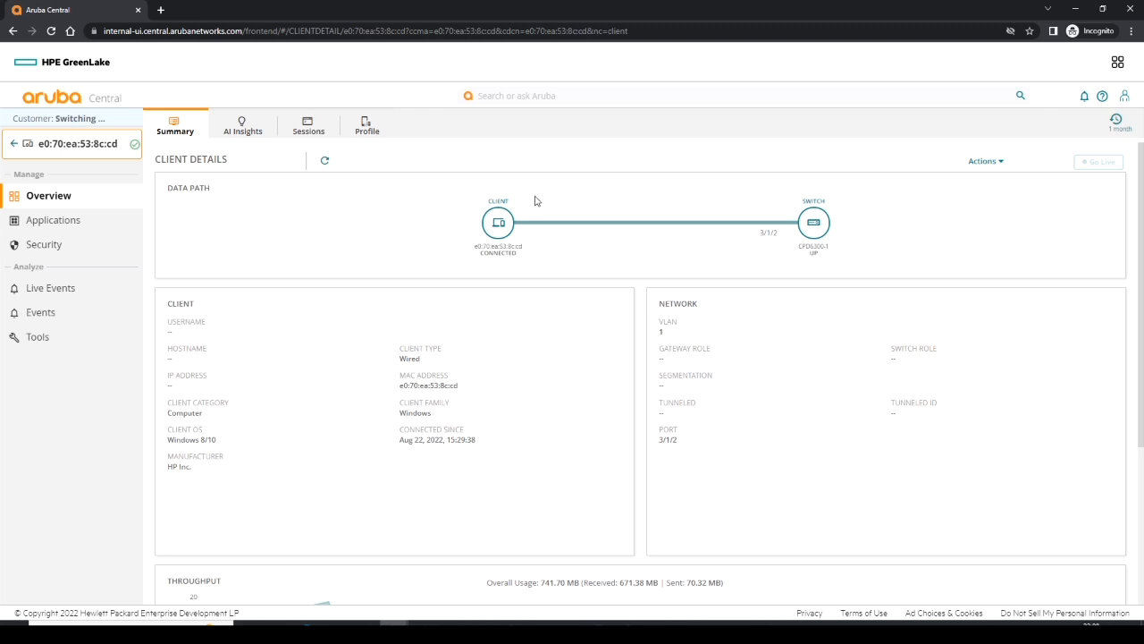
pyautogui.moveTo(581, 242)
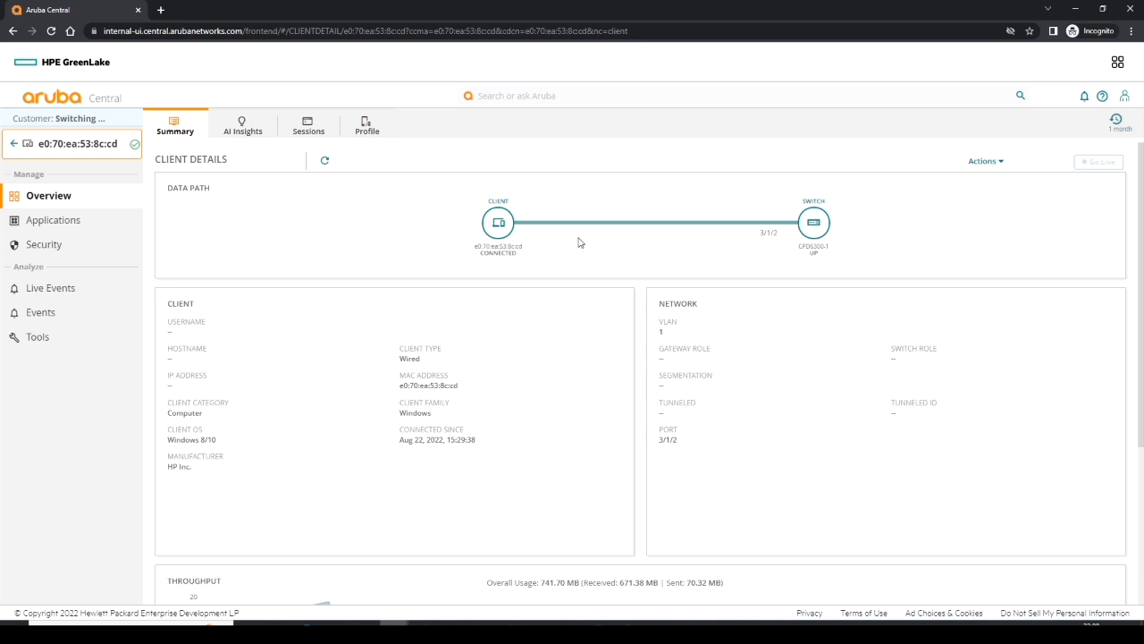
pyautogui.moveTo(778, 248)
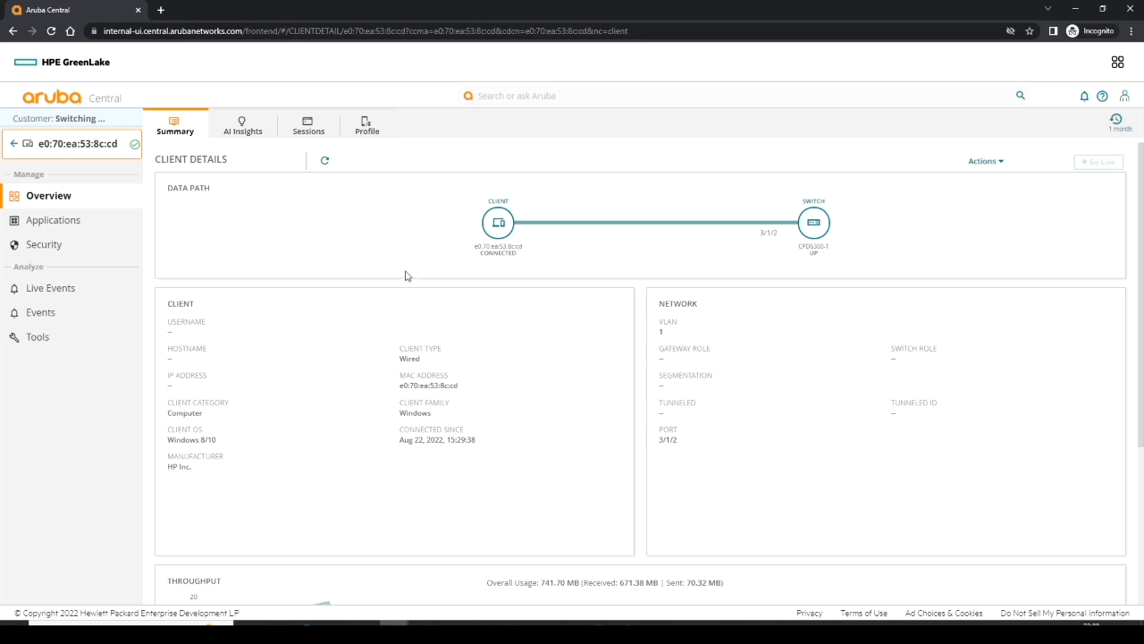
pyautogui.moveTo(499, 500)
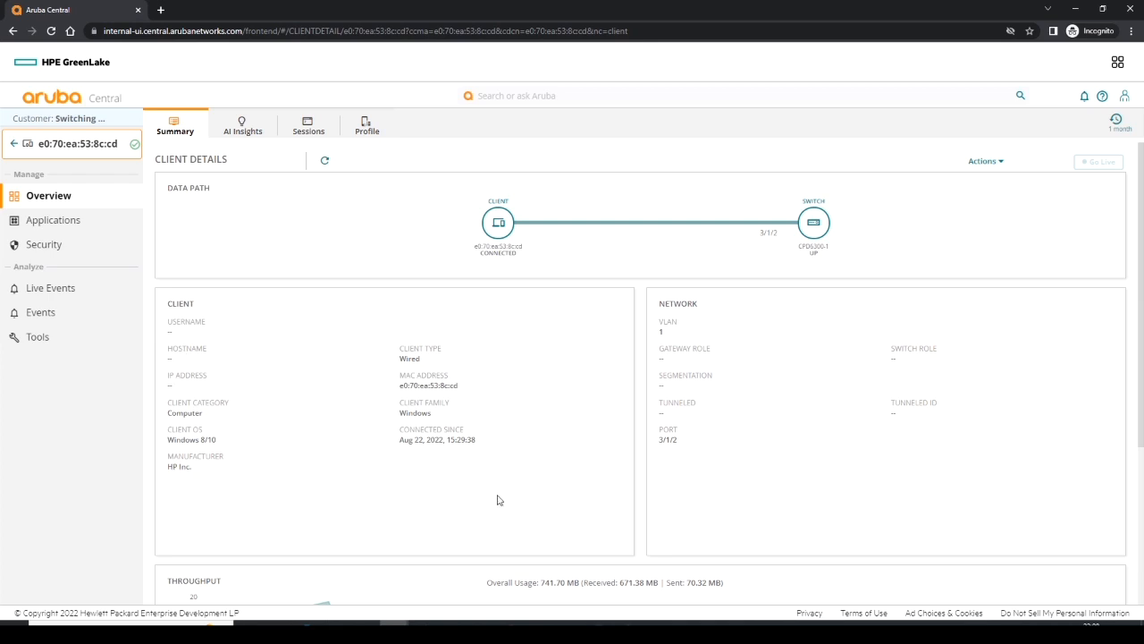
pyautogui.moveTo(454, 389)
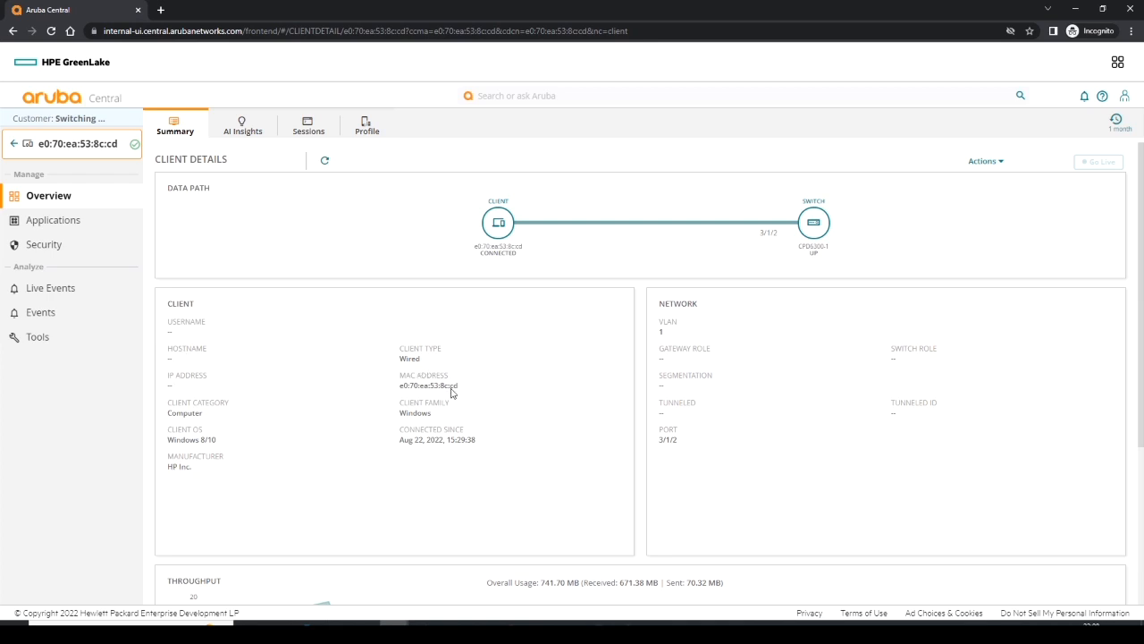
pyautogui.moveTo(442, 417)
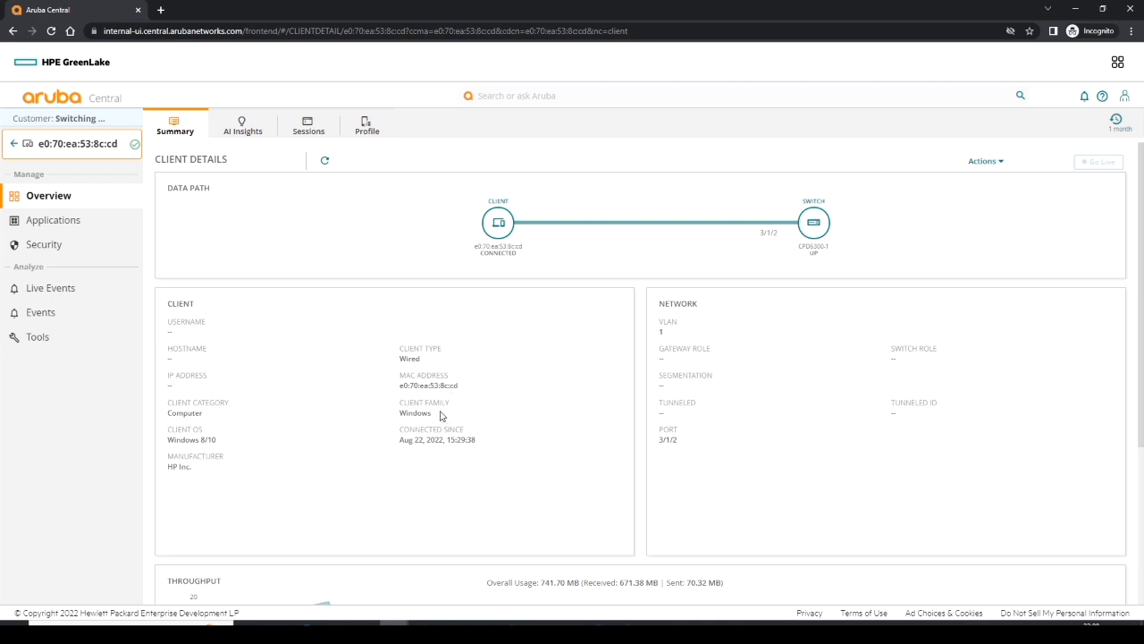
pyautogui.moveTo(358, 425)
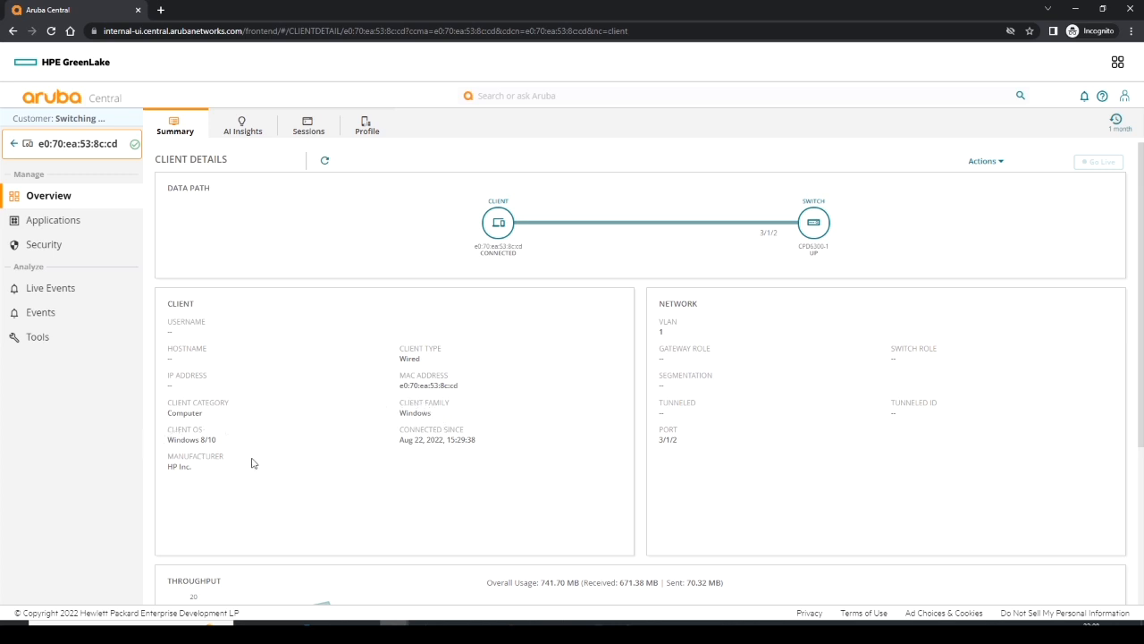
pyautogui.moveTo(446, 457)
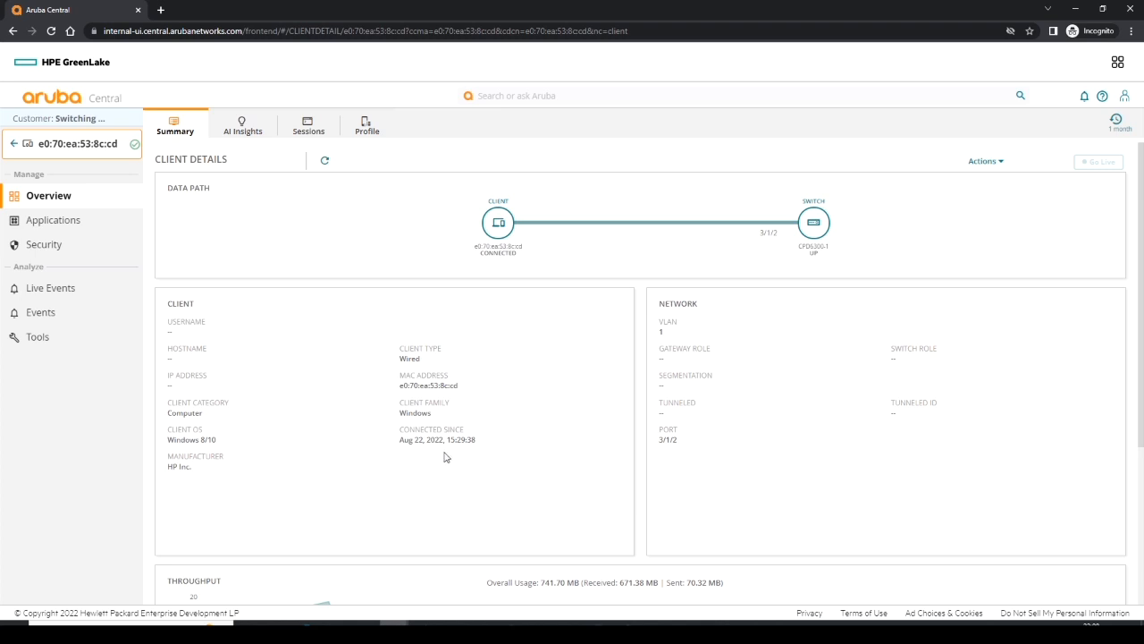
pyautogui.moveTo(213, 454)
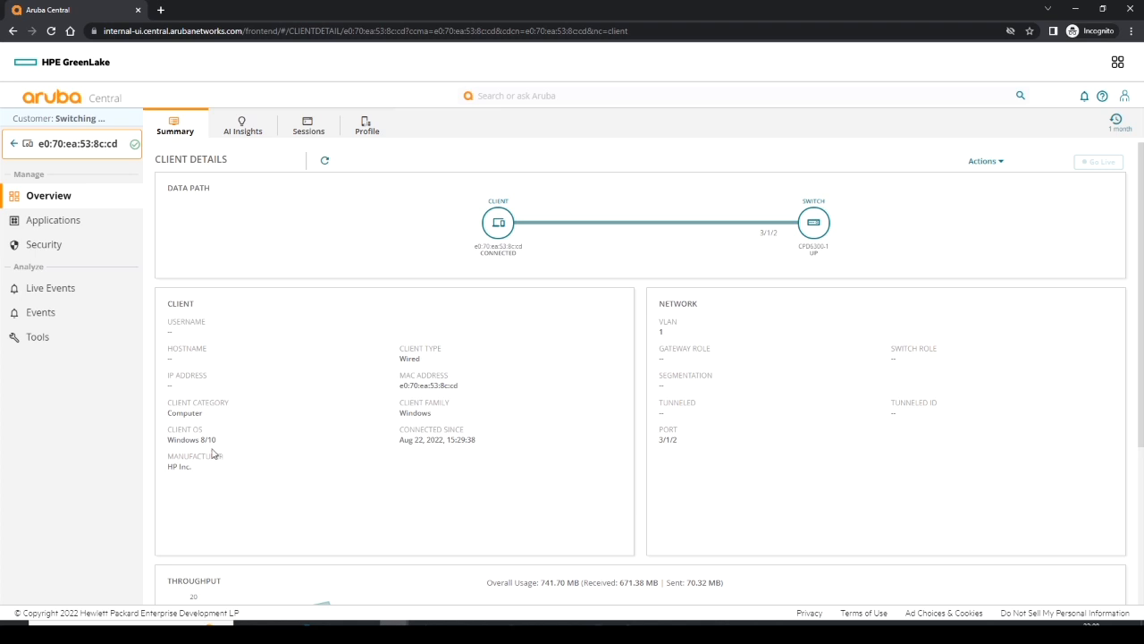
pyautogui.moveTo(203, 471)
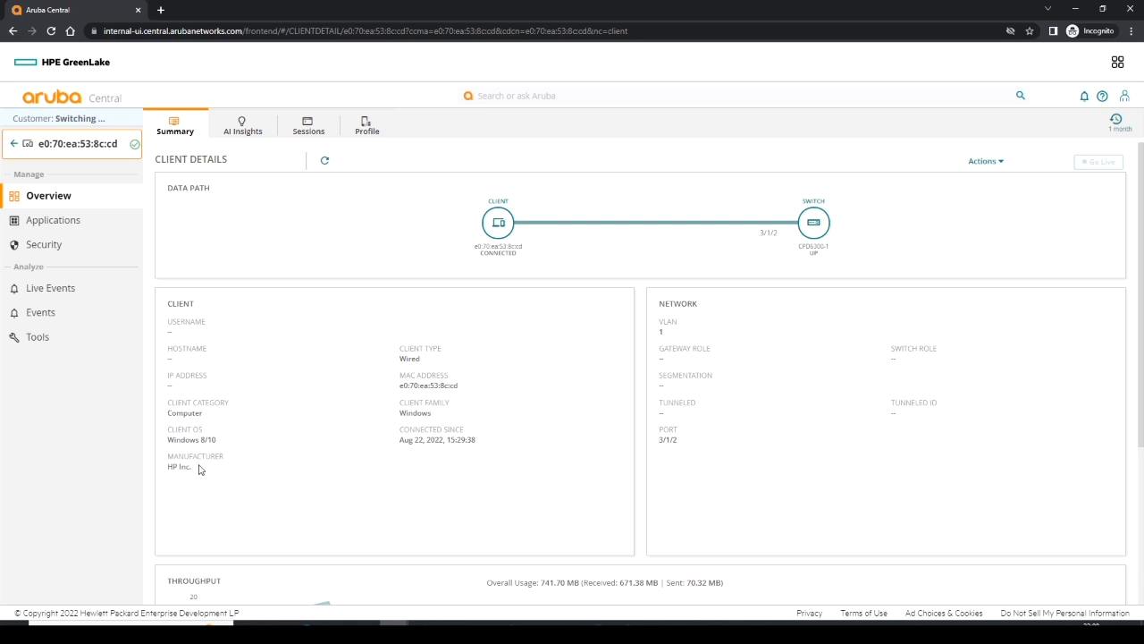
pyautogui.moveTo(691, 439)
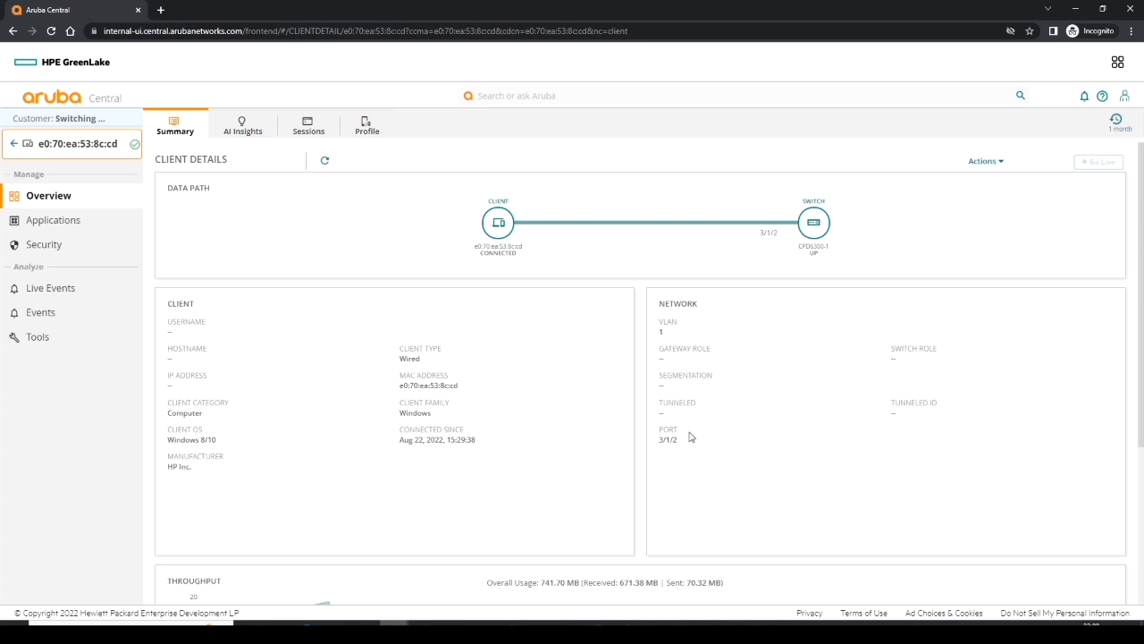
pyautogui.moveTo(696, 443)
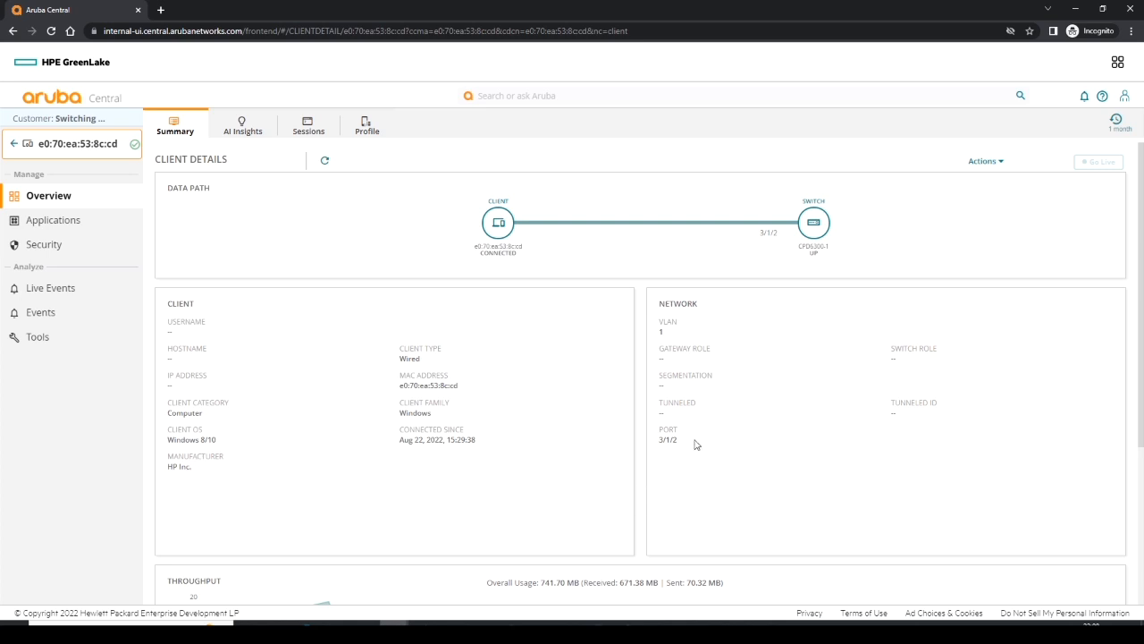
pyautogui.moveTo(1041, 193)
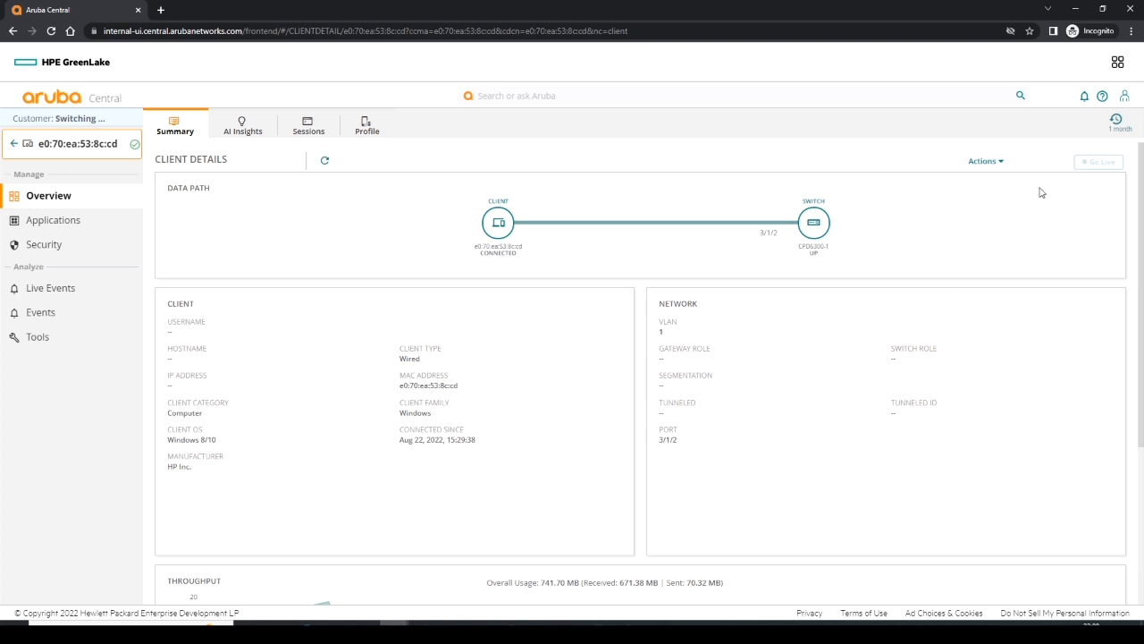
pyautogui.click(984, 161)
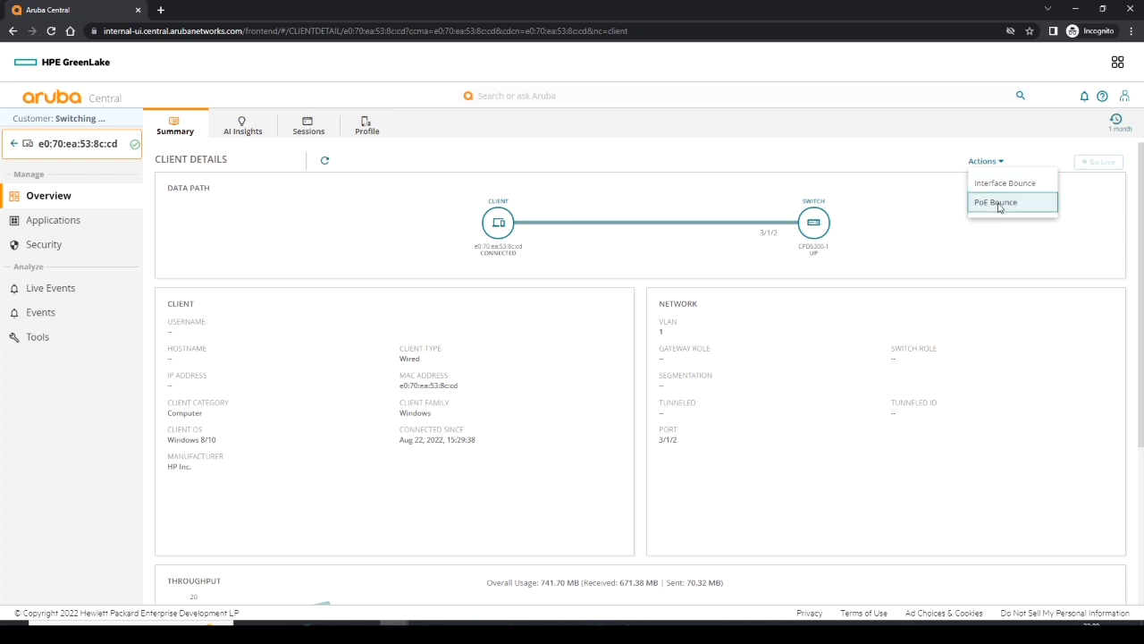
pyautogui.click(1004, 198)
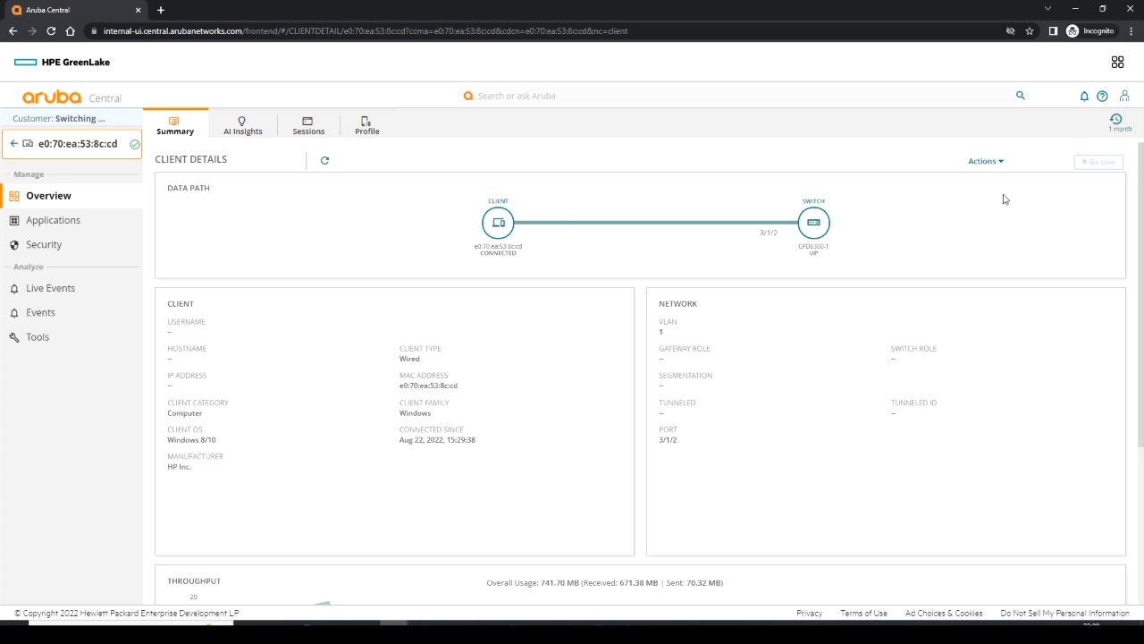
pyautogui.click(984, 161)
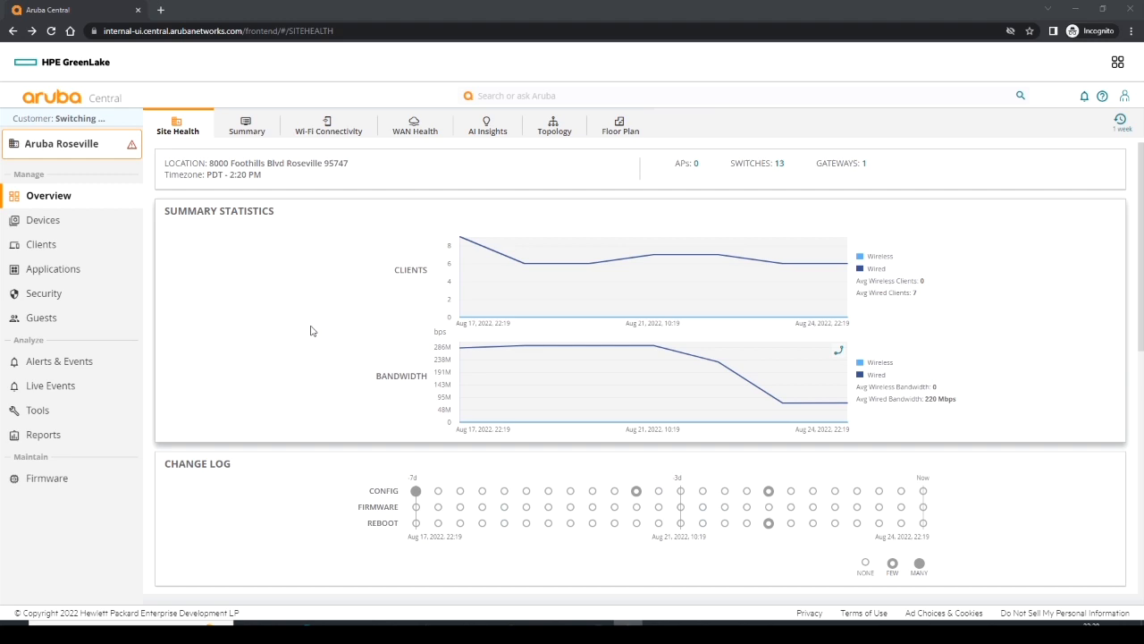
pyautogui.moveTo(493, 126)
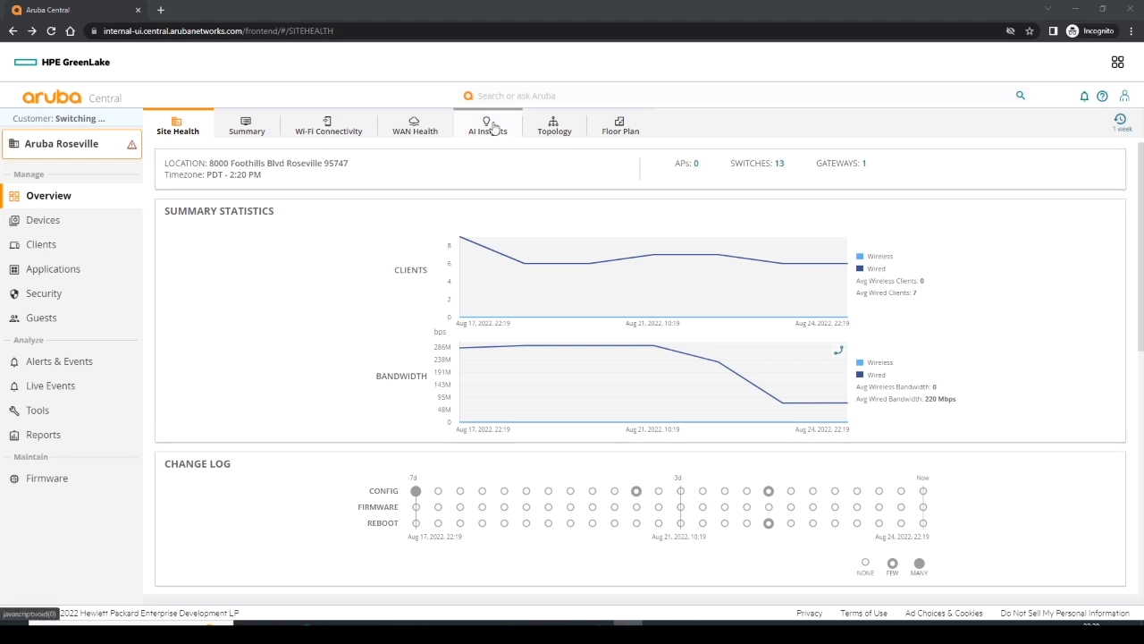
# - Open AI Insights and select the excessive port flaps switch insight
pyautogui.click(487, 125)
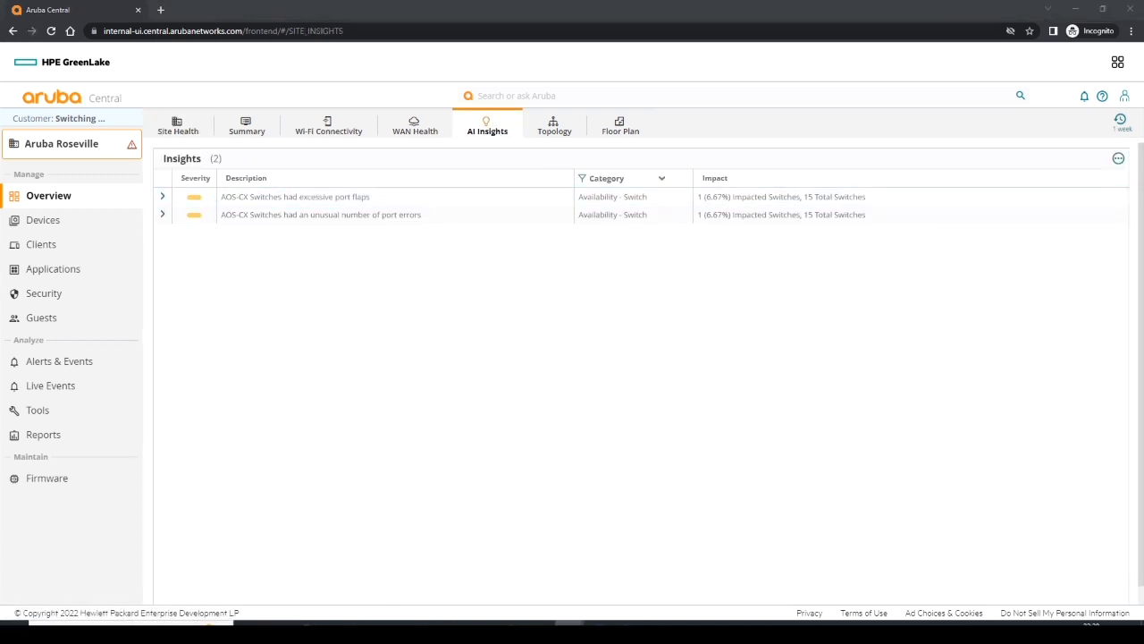
pyautogui.moveTo(563, 333)
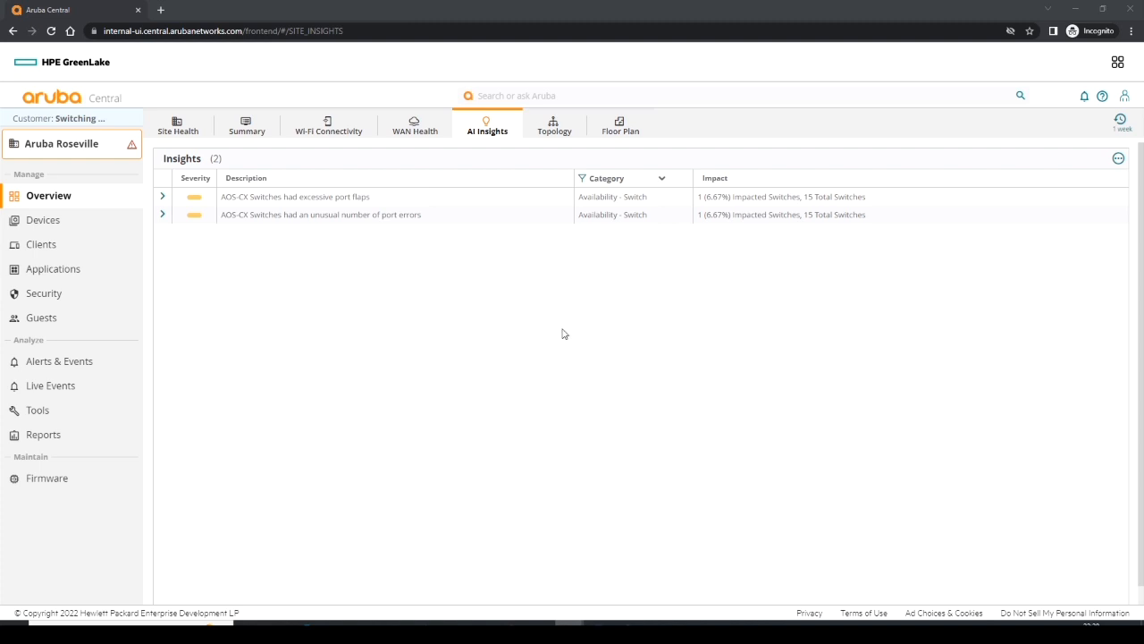
pyautogui.moveTo(564, 333)
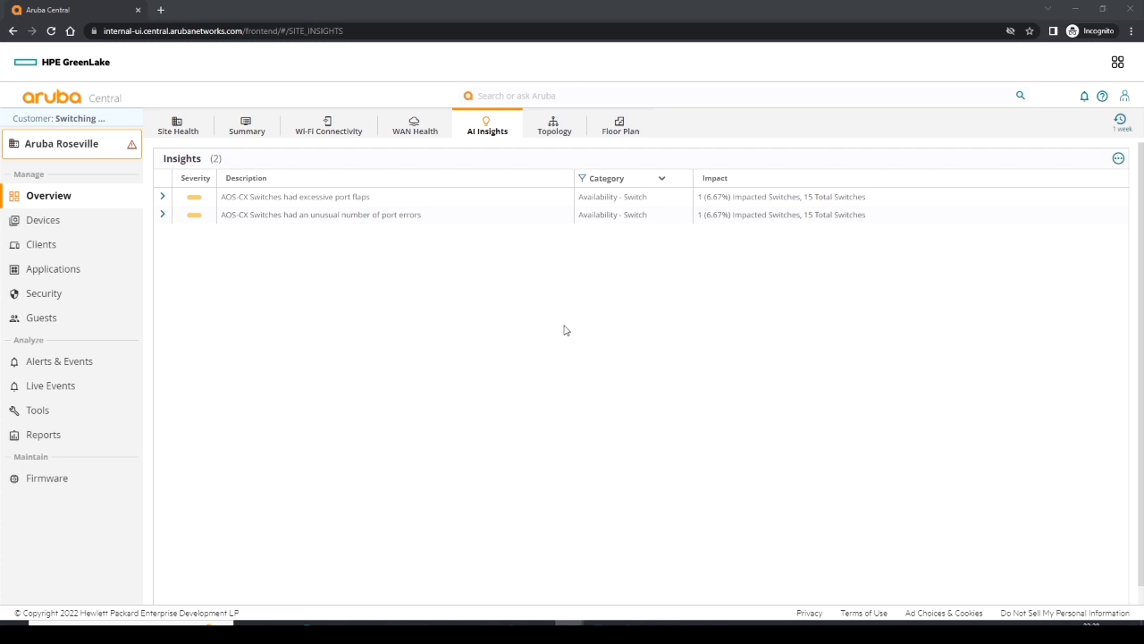
pyautogui.moveTo(336, 281)
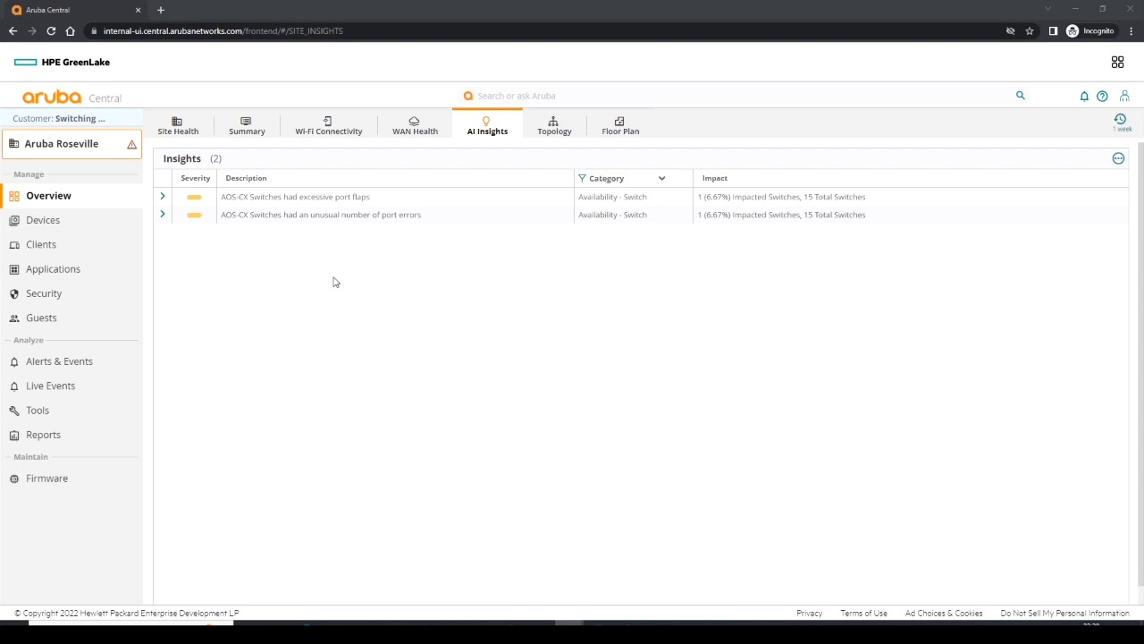
pyautogui.click(307, 200)
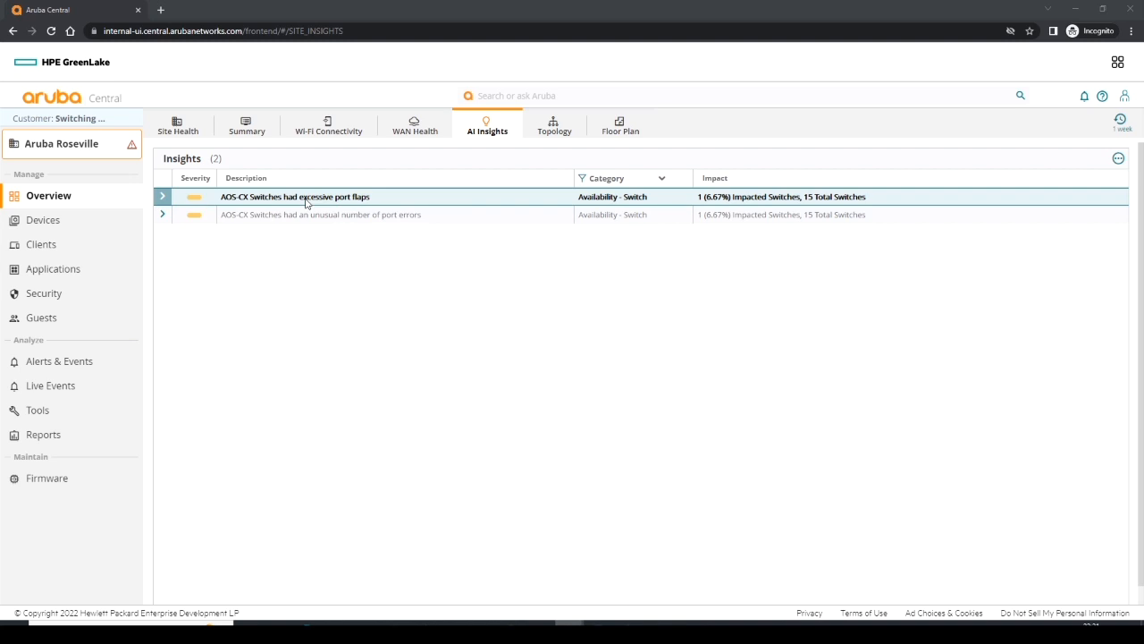
pyautogui.moveTo(320, 215)
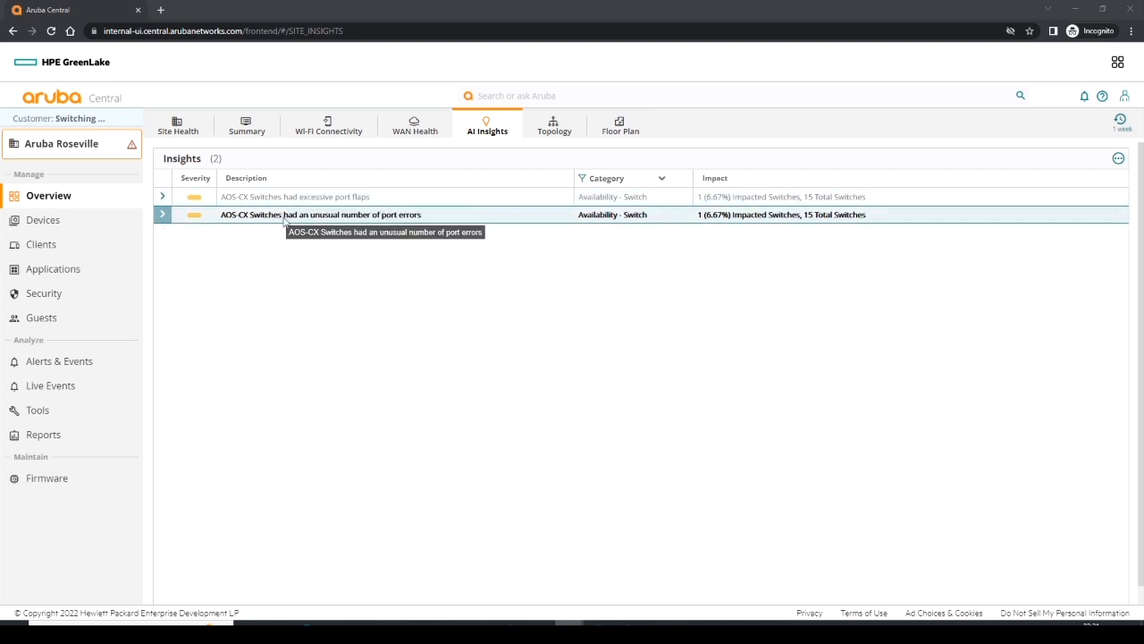
pyautogui.moveTo(279, 227)
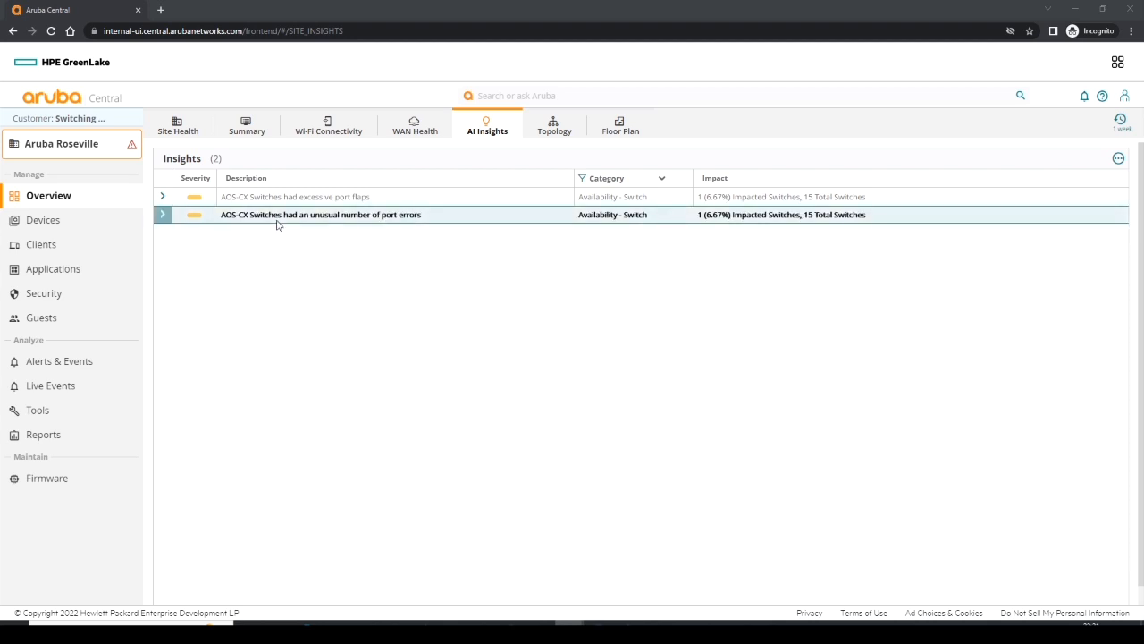
pyautogui.click(295, 197)
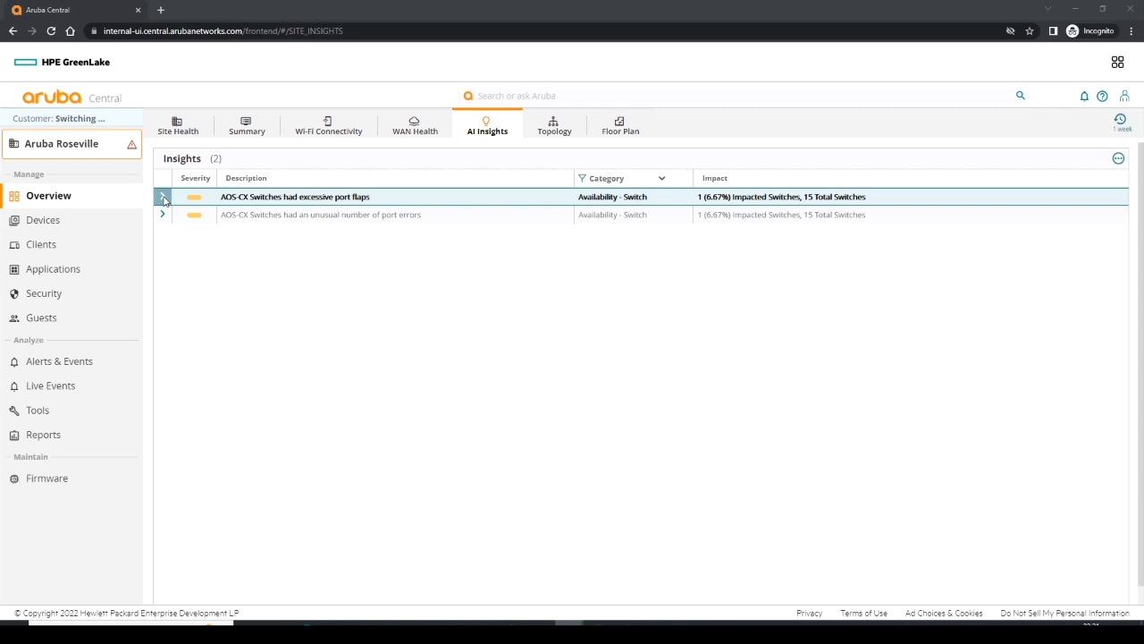
# - Expand the 'AOS-CX Switches had excessive port flaps' insight row
pyautogui.click(163, 197)
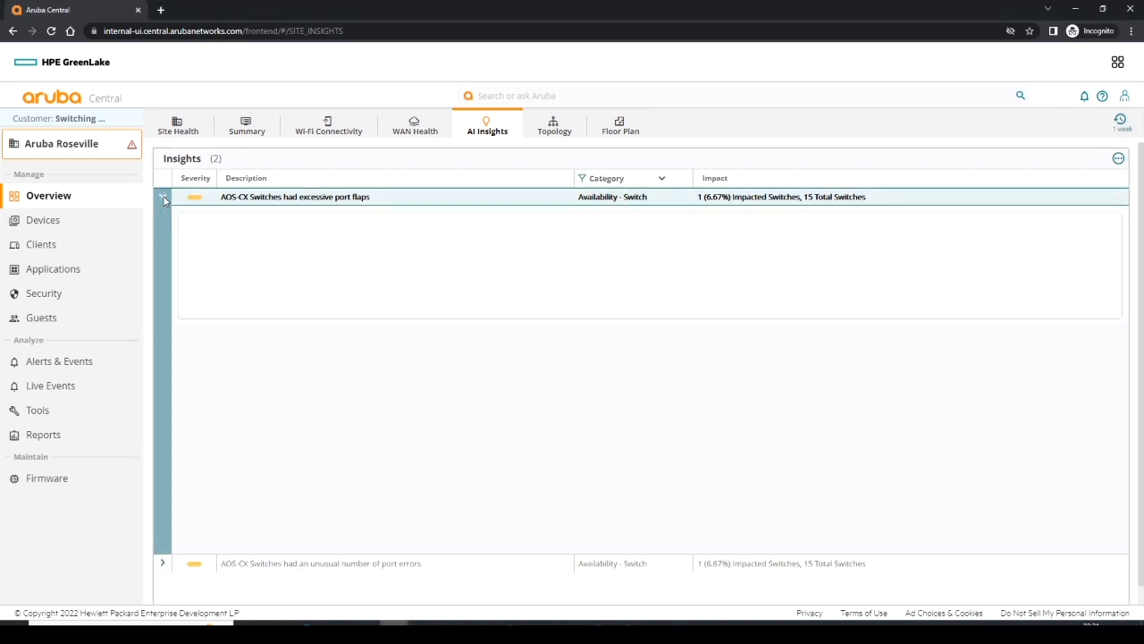
pyautogui.click(165, 197)
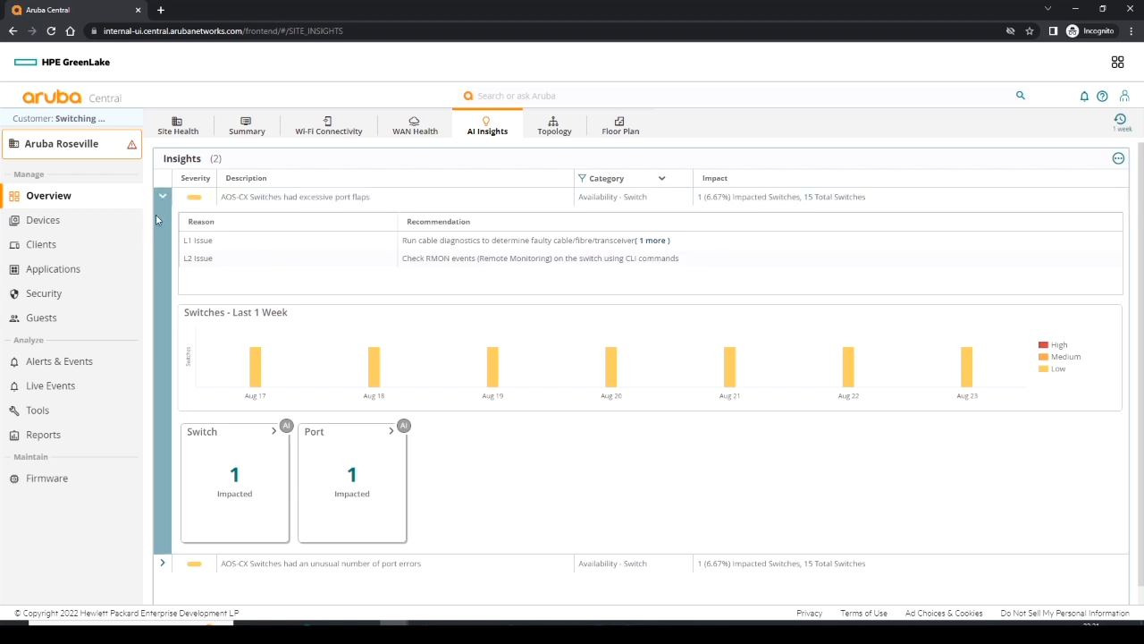
pyautogui.moveTo(166, 209)
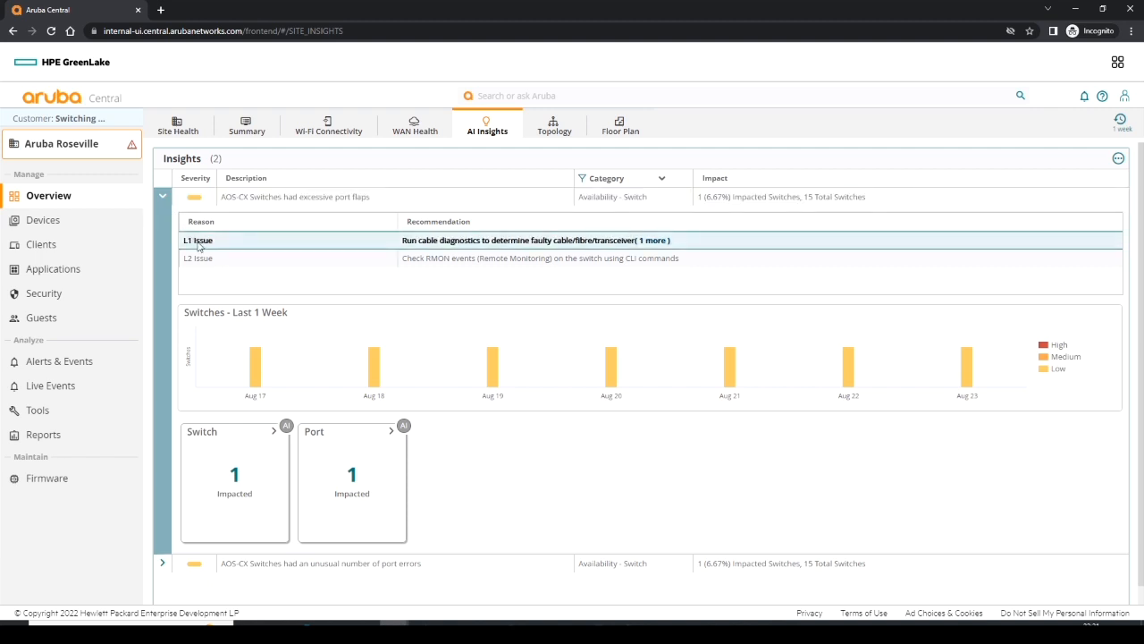
pyautogui.moveTo(396, 246)
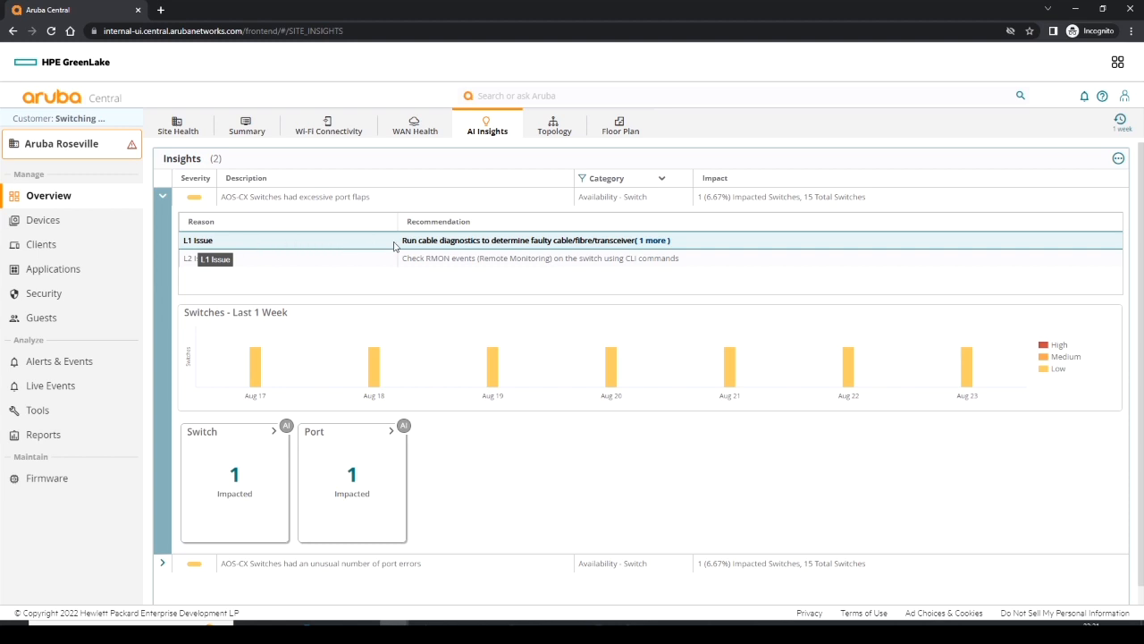
pyautogui.moveTo(339, 244)
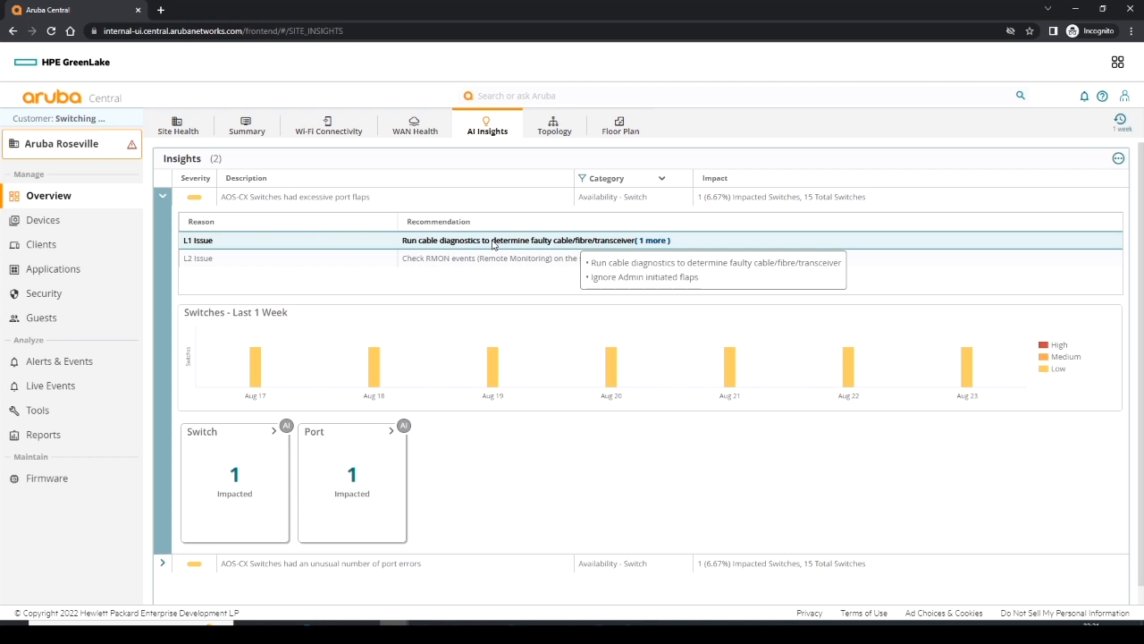
pyautogui.moveTo(488, 255)
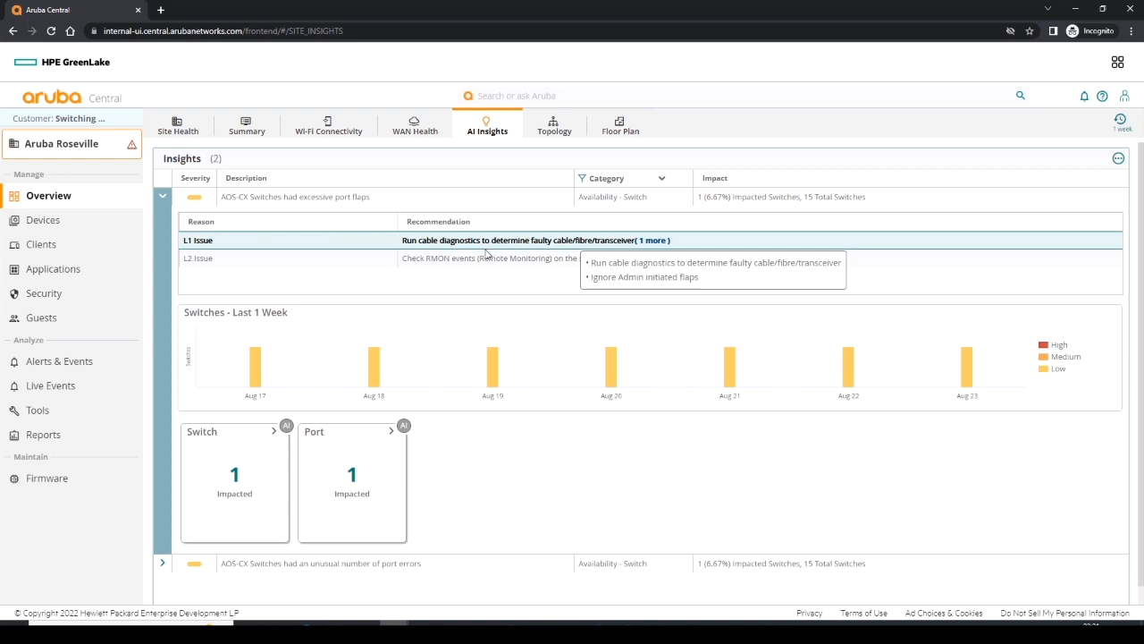
pyautogui.moveTo(465, 263)
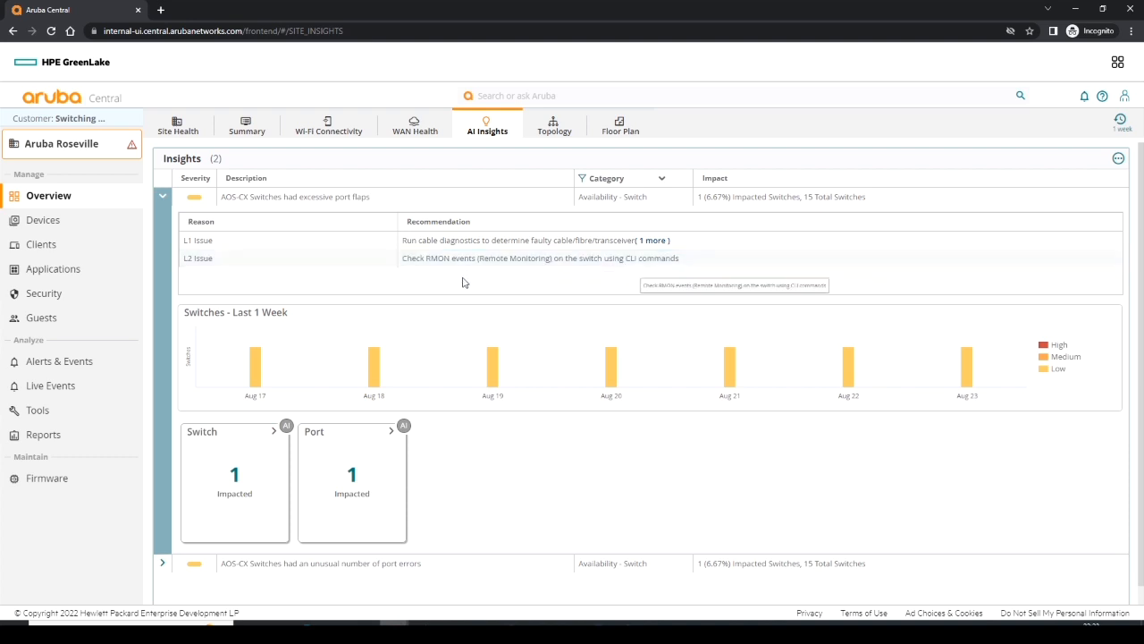
pyautogui.moveTo(256, 353)
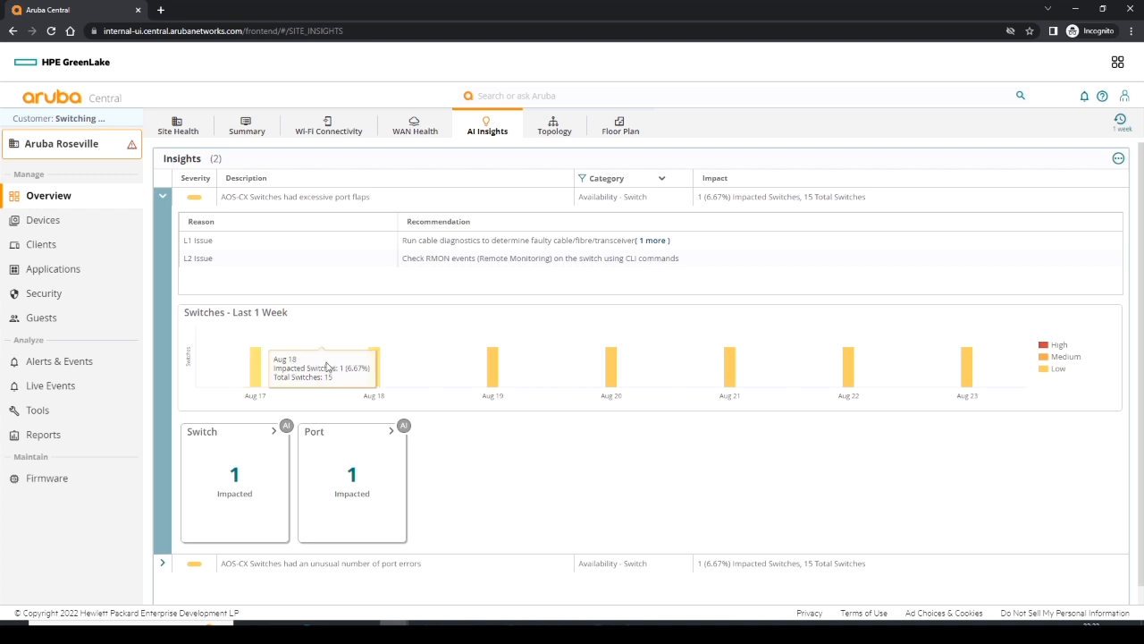
pyautogui.moveTo(375, 362)
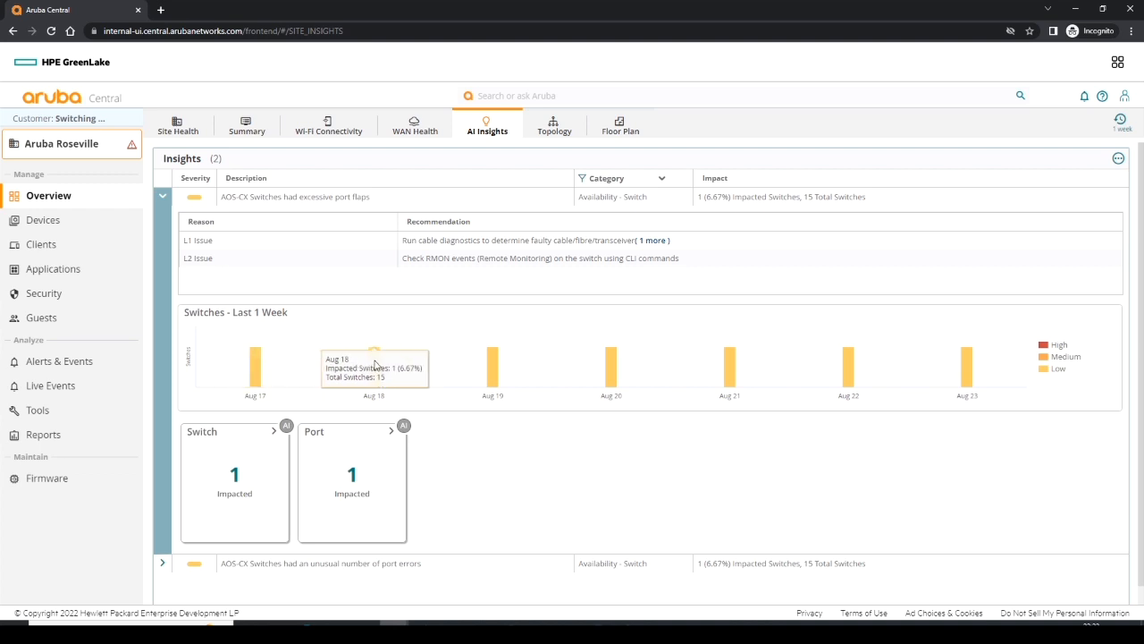
pyautogui.moveTo(493, 367)
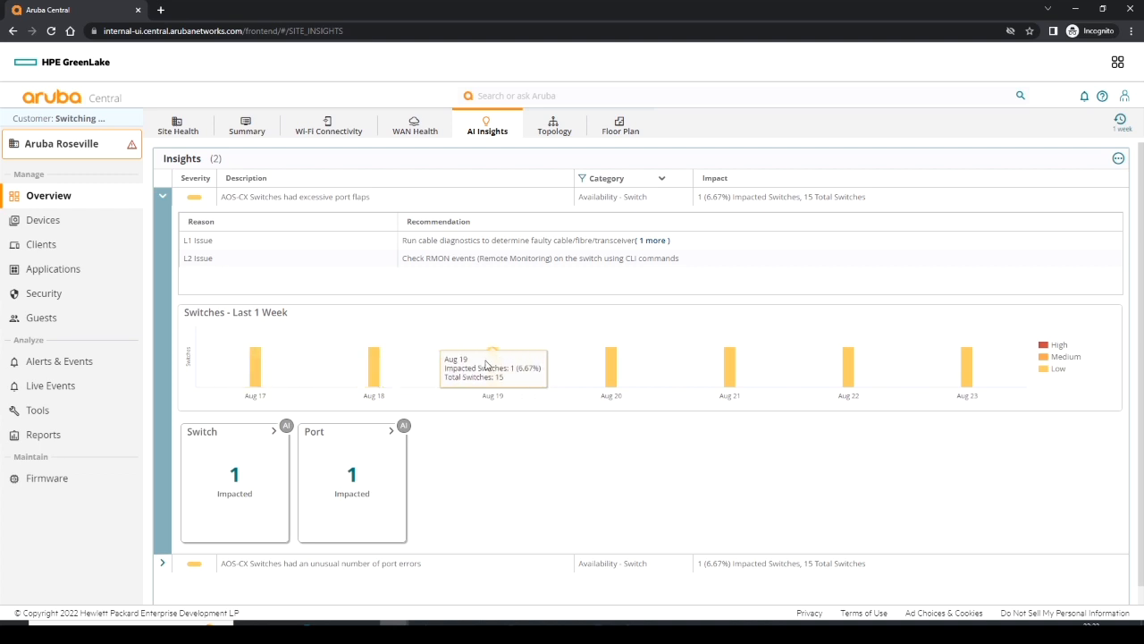
pyautogui.moveTo(611, 371)
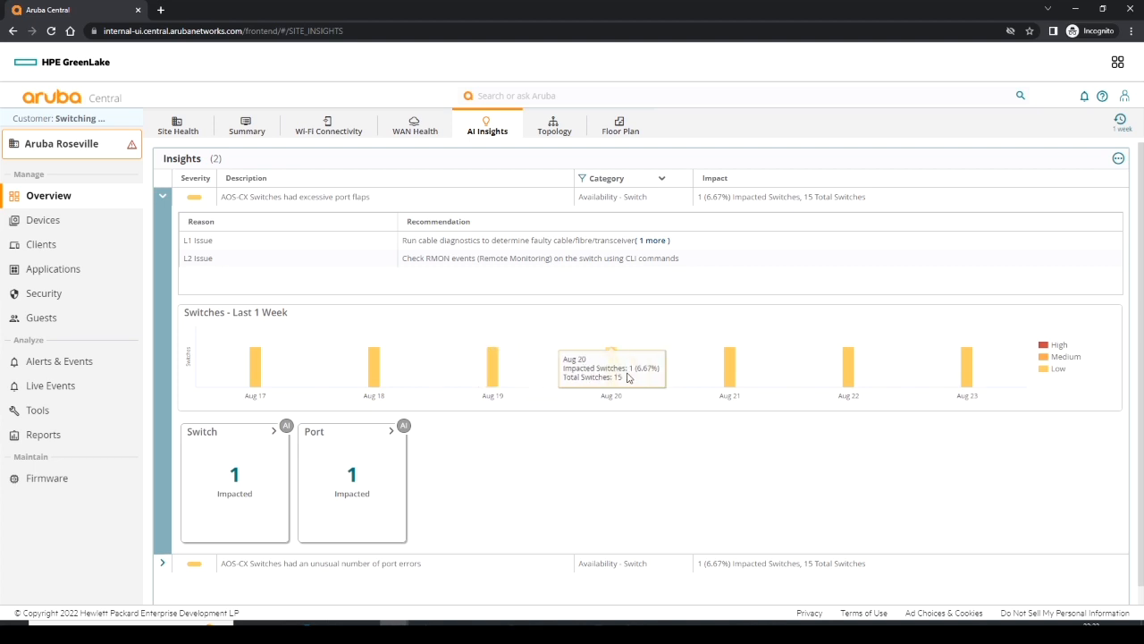
pyautogui.moveTo(630, 378)
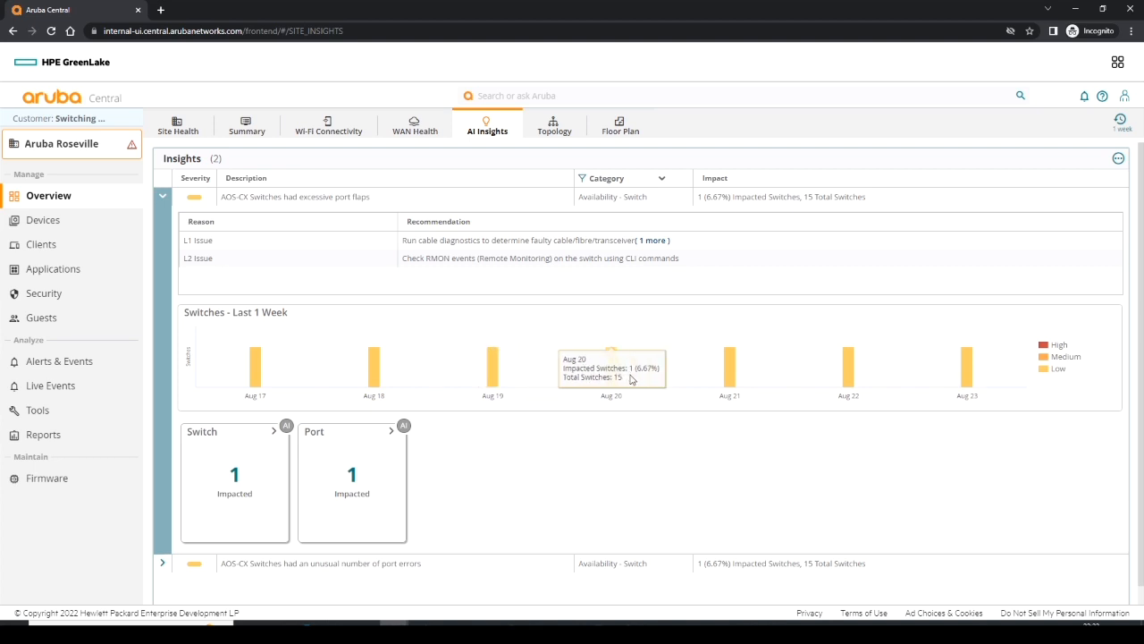
pyautogui.moveTo(632, 377)
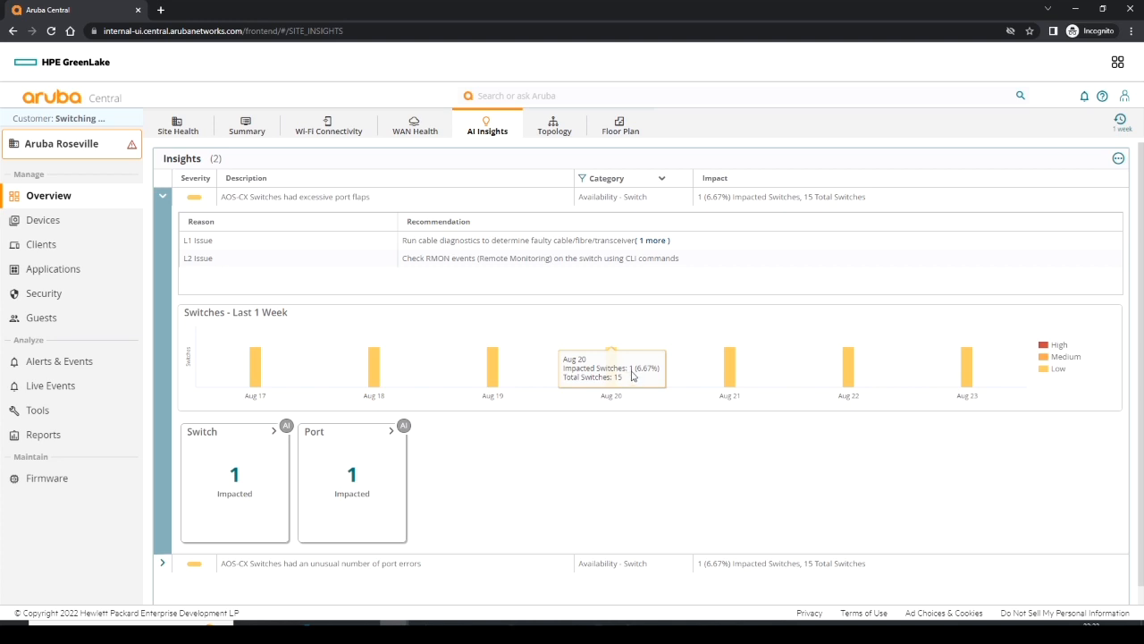
pyautogui.moveTo(635, 377)
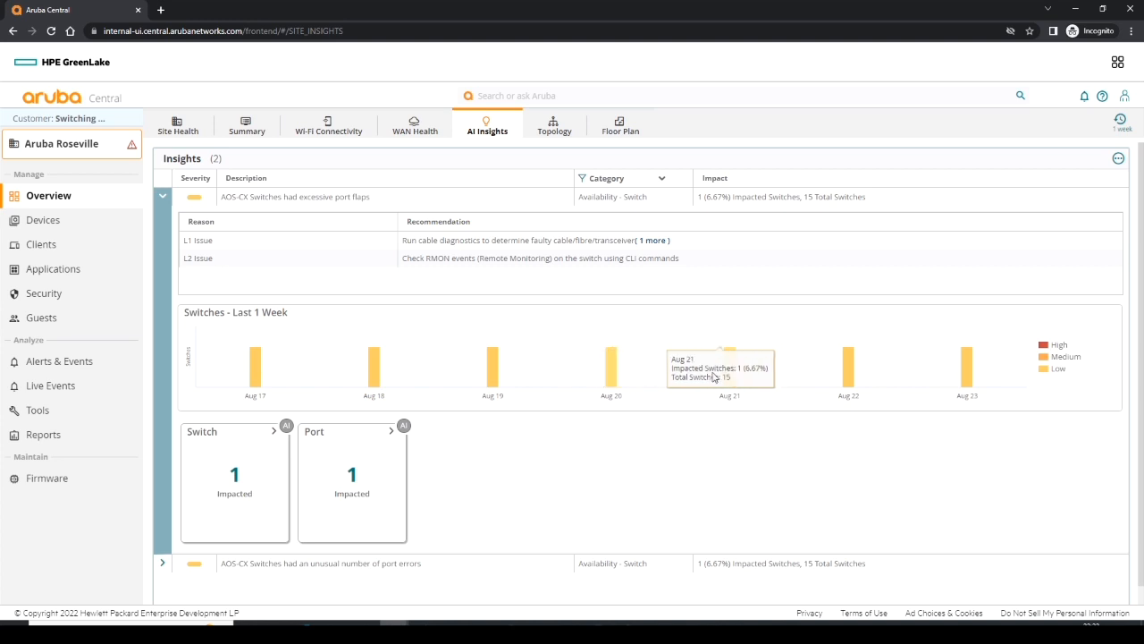
pyautogui.moveTo(966, 385)
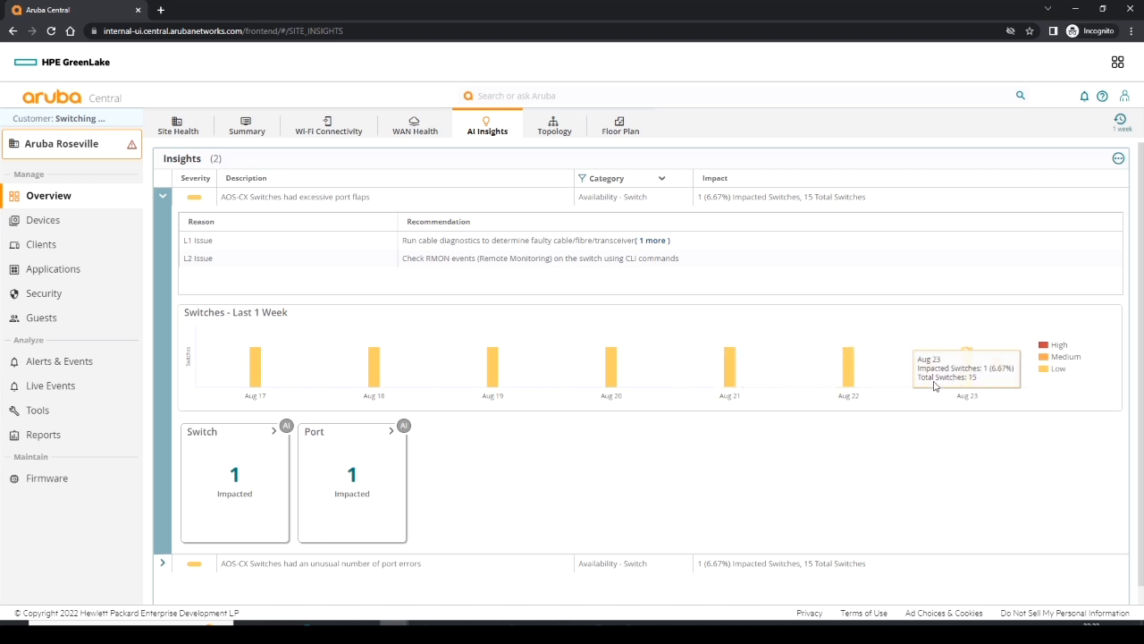
pyautogui.moveTo(937, 386)
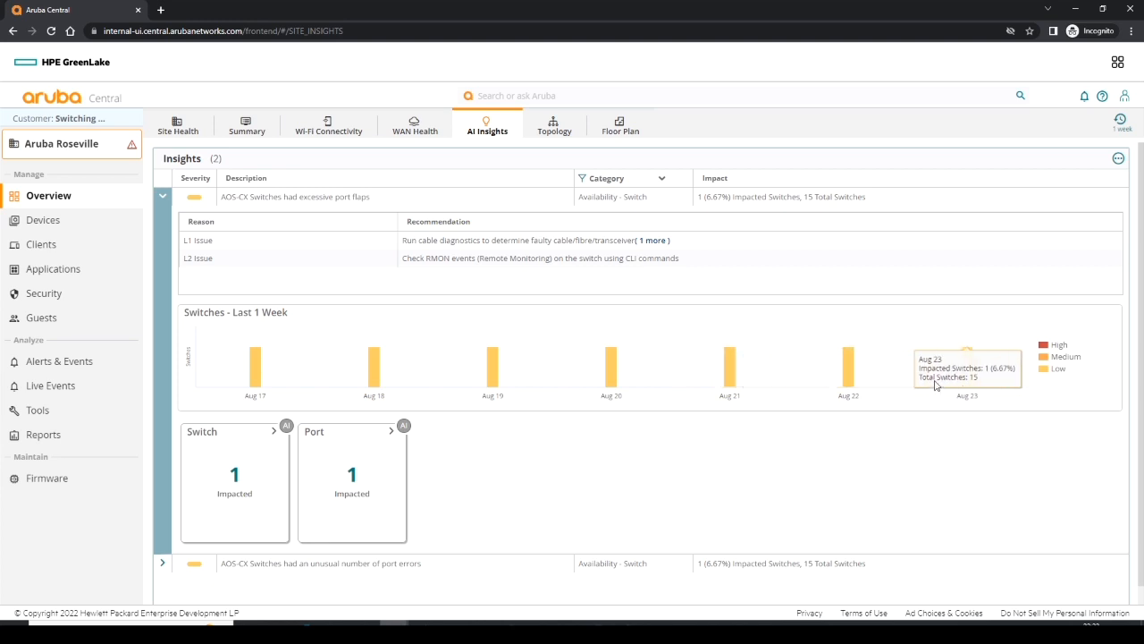
pyautogui.moveTo(933, 386)
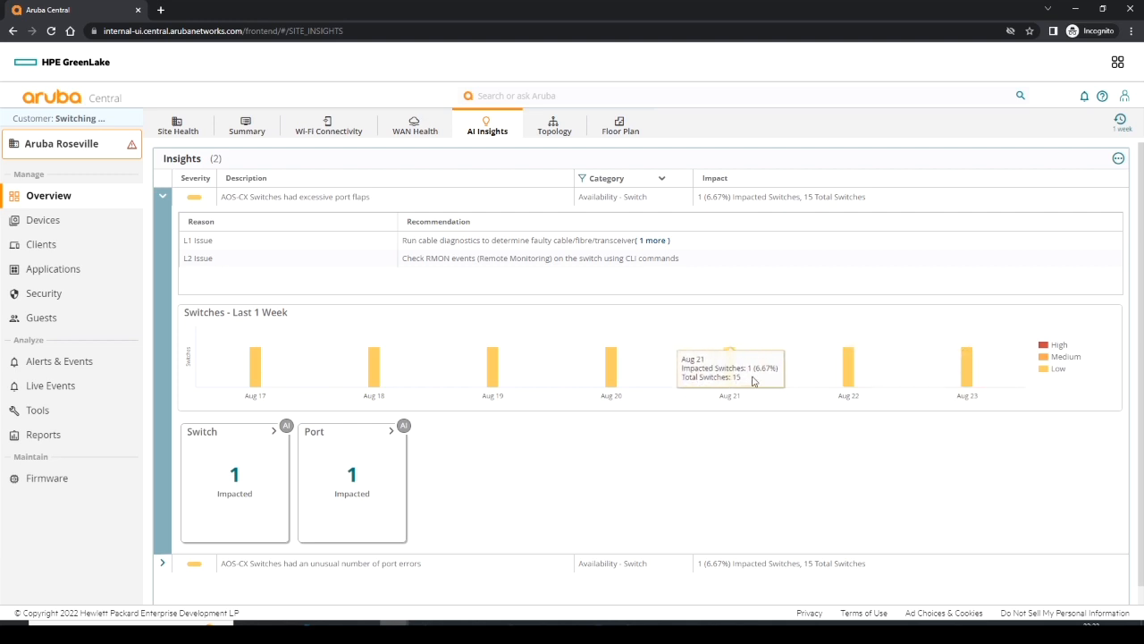
pyautogui.moveTo(273, 360)
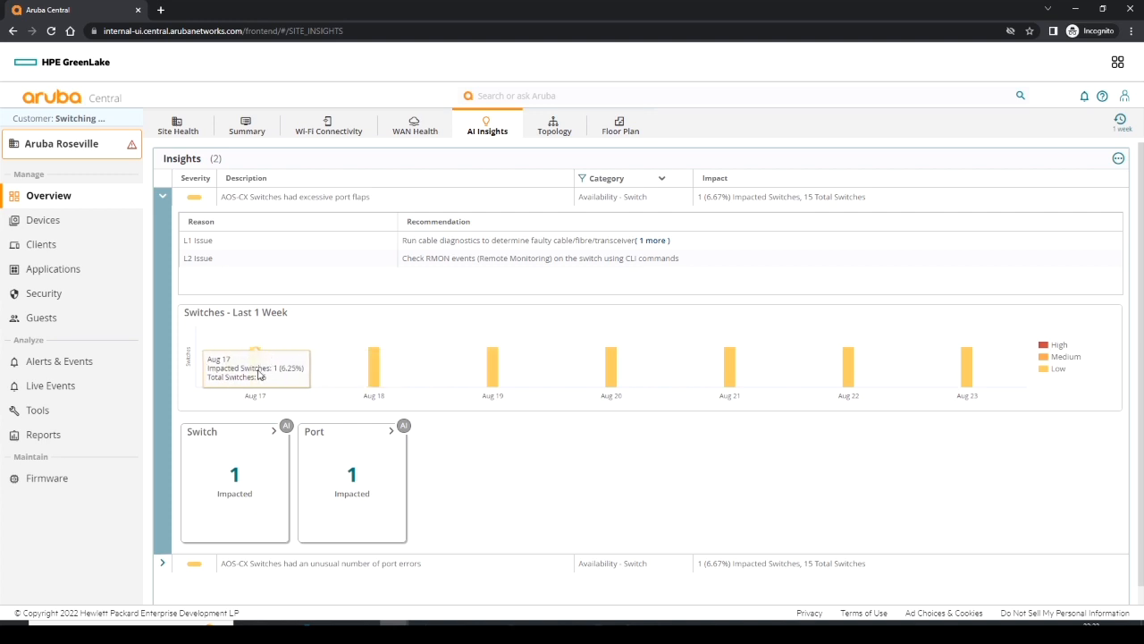
pyautogui.moveTo(278, 442)
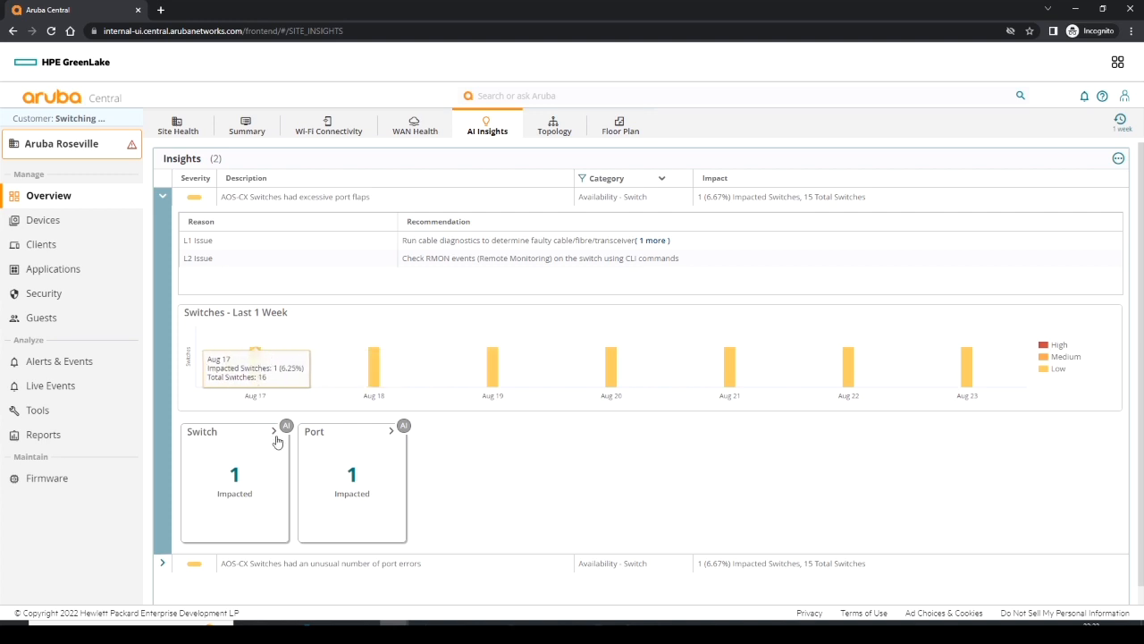
pyautogui.moveTo(240, 492)
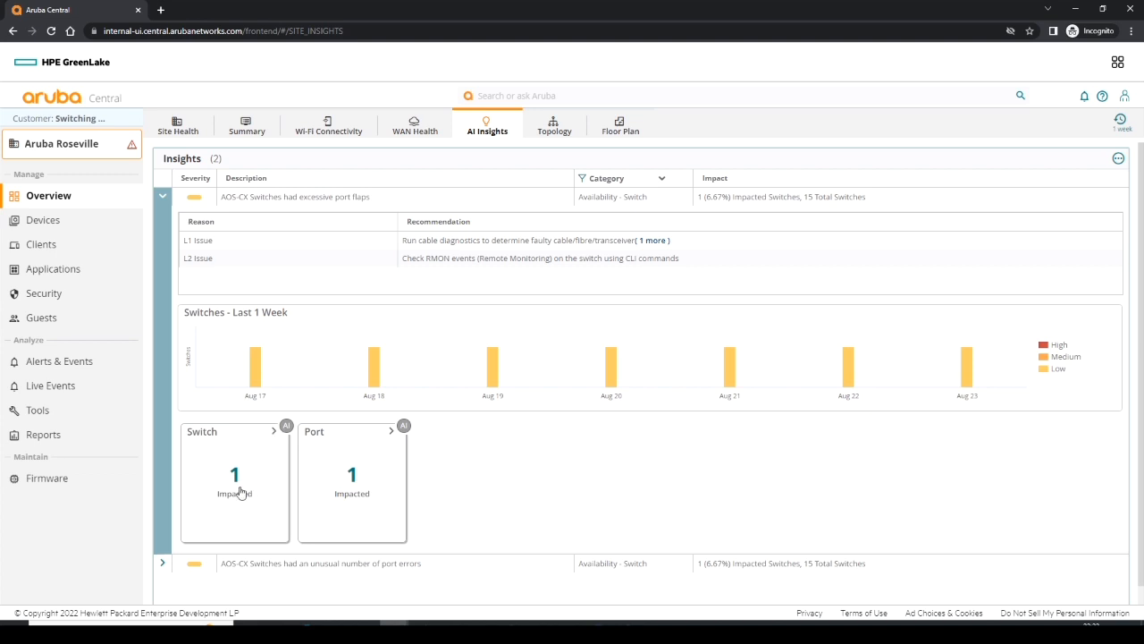
pyautogui.moveTo(354, 494)
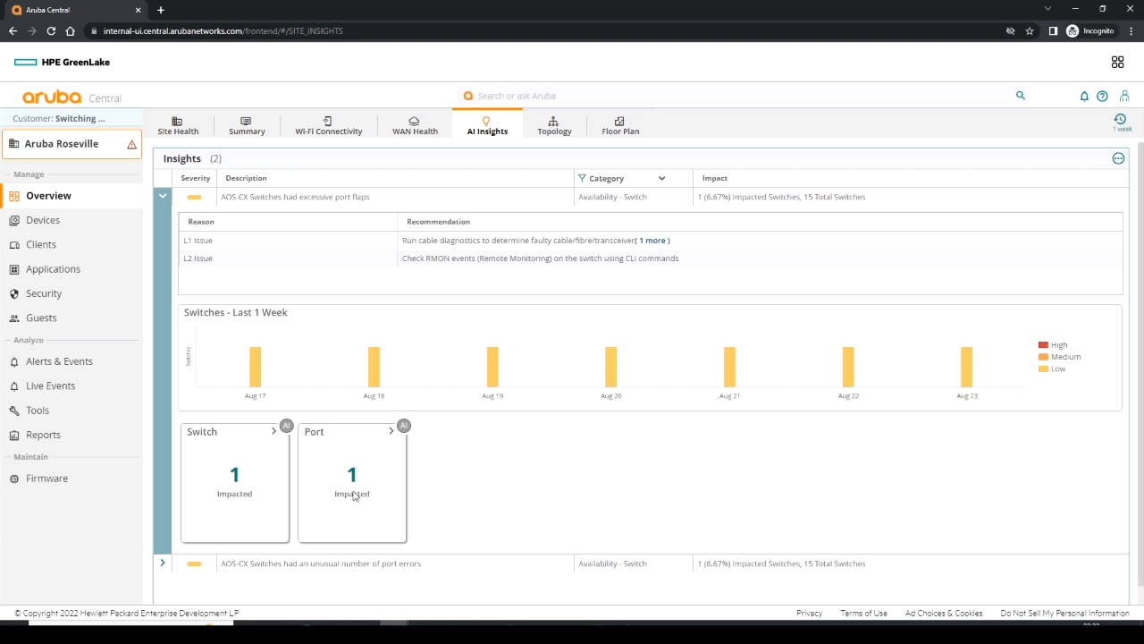
pyautogui.moveTo(274, 438)
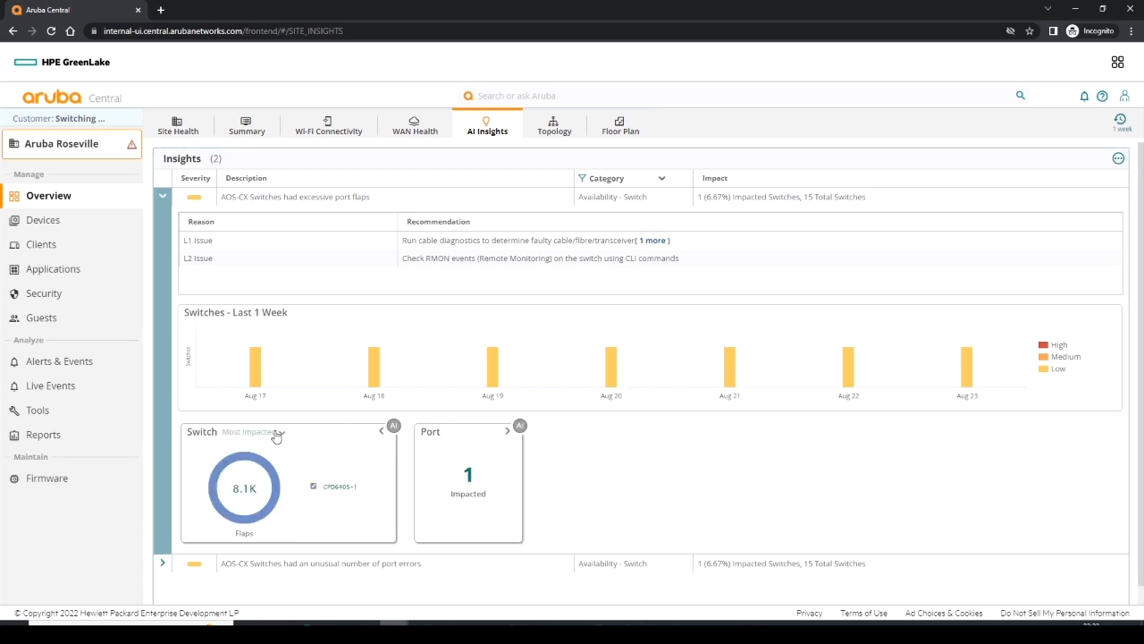
pyautogui.moveTo(280, 438)
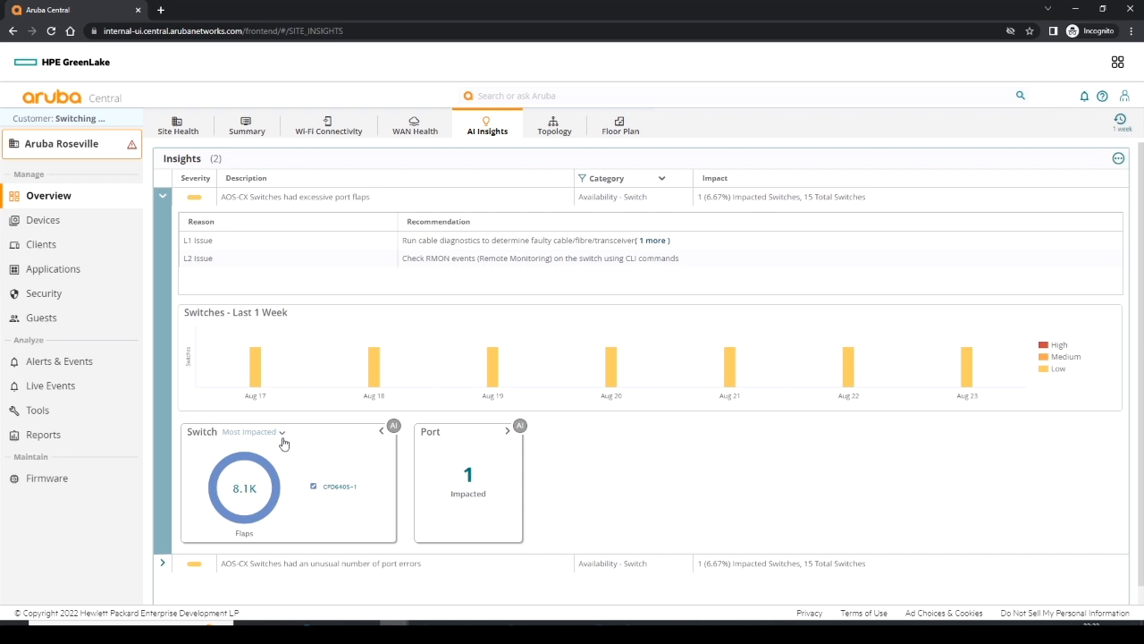
pyautogui.moveTo(280, 436)
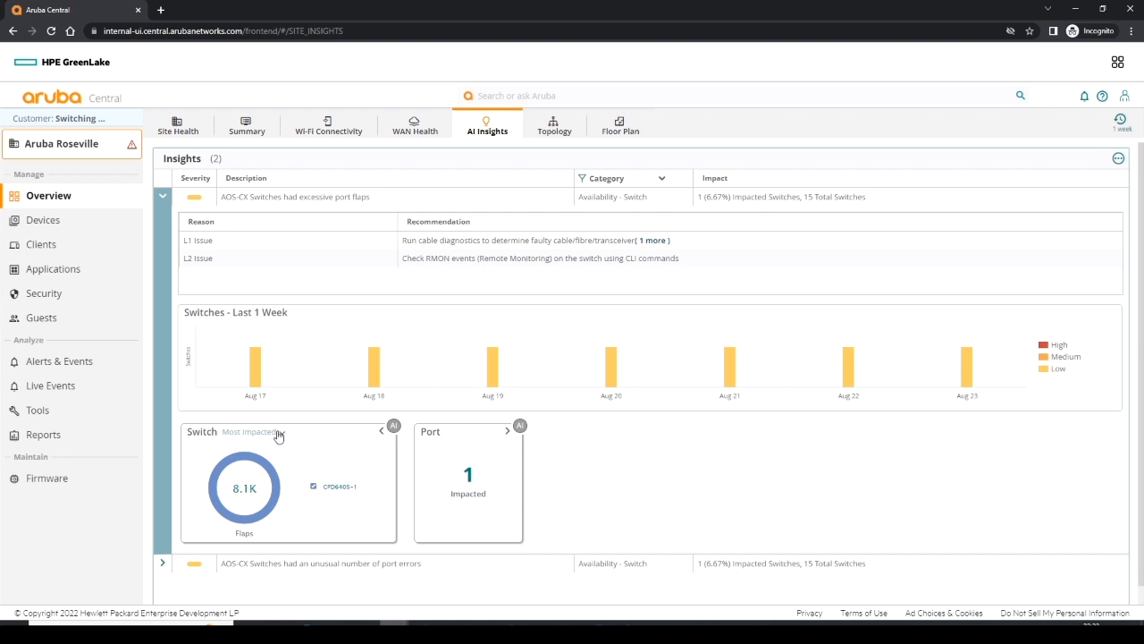
pyautogui.moveTo(263, 474)
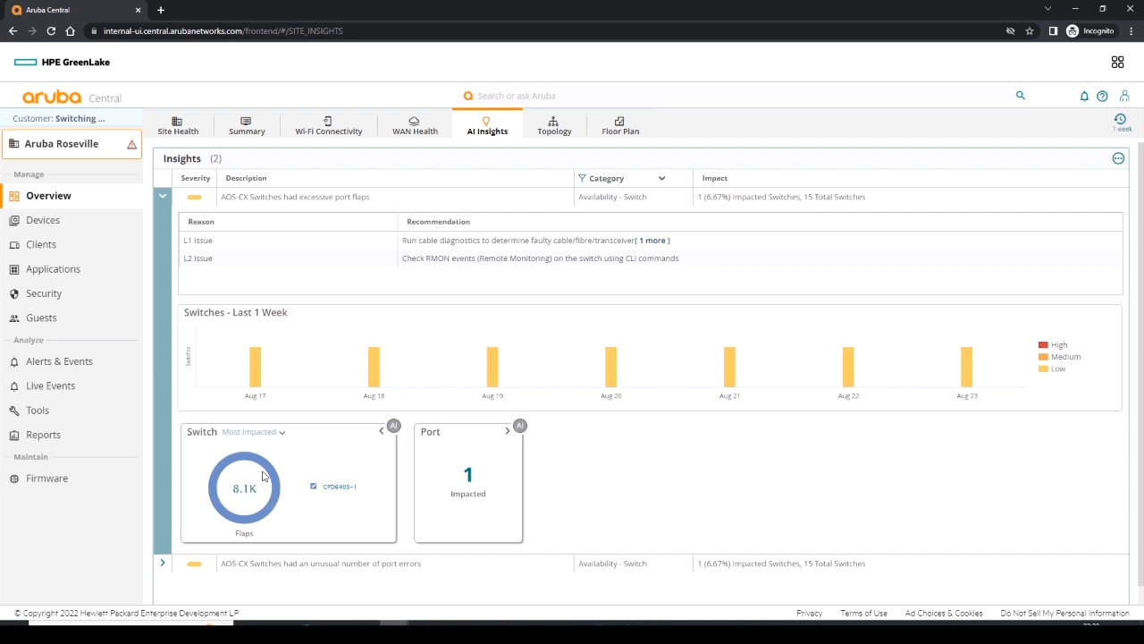
pyautogui.moveTo(259, 487)
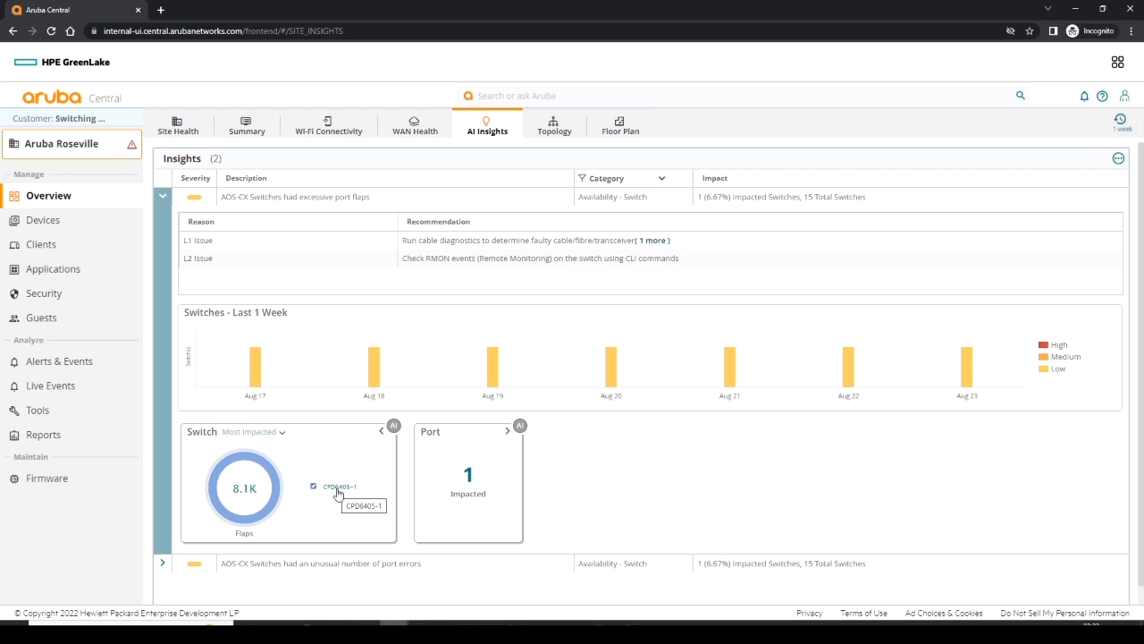
pyautogui.moveTo(290, 456)
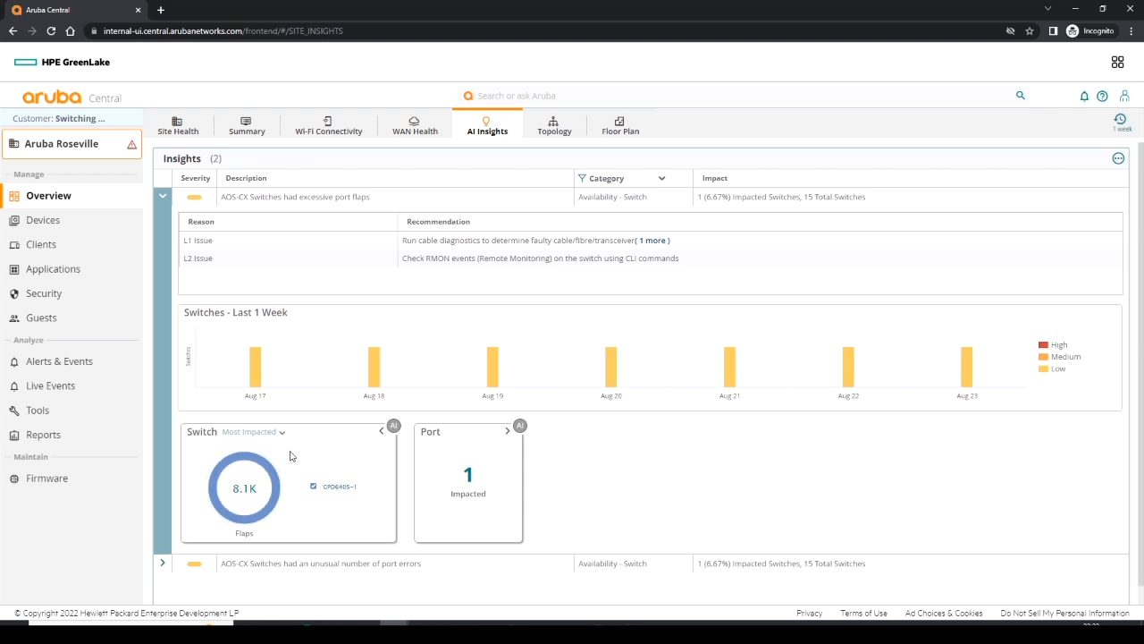
pyautogui.moveTo(278, 438)
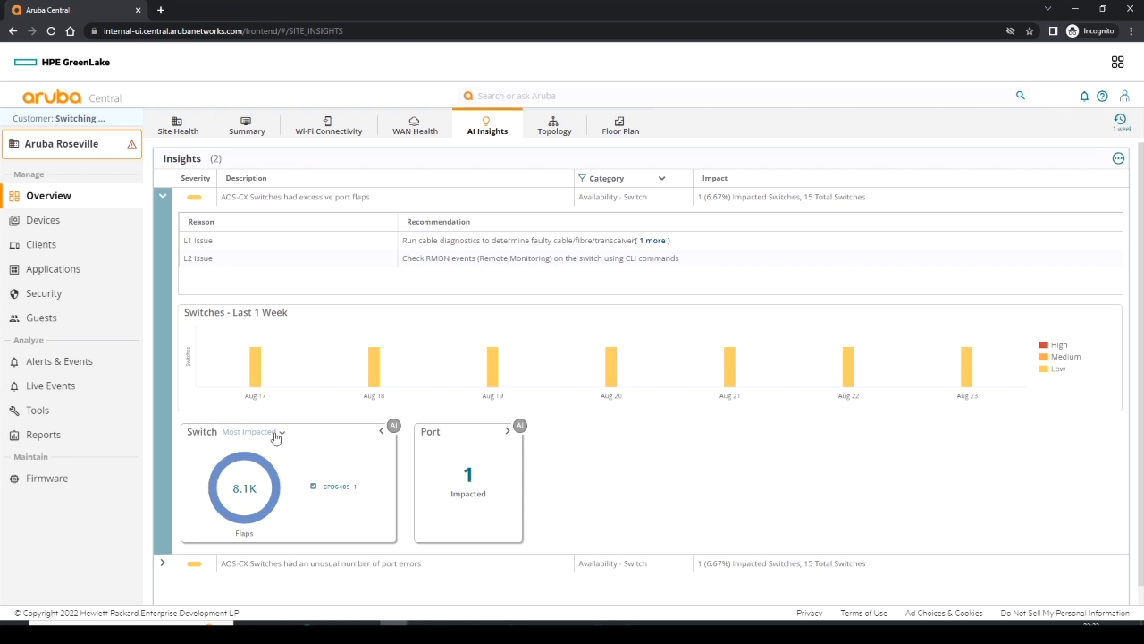
pyautogui.moveTo(285, 440)
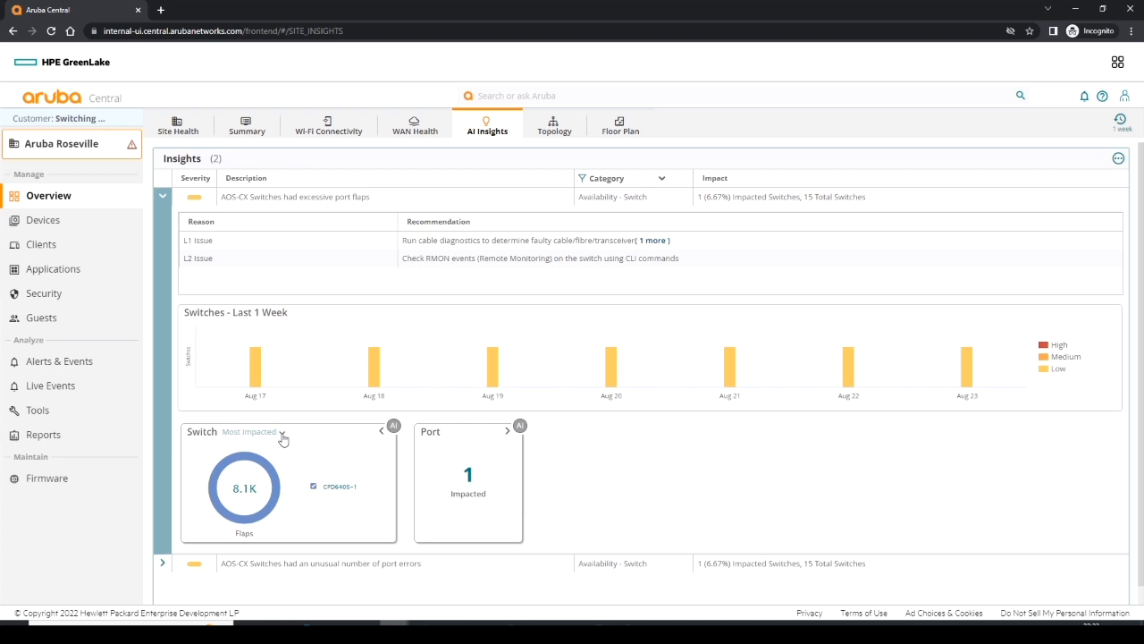
pyautogui.moveTo(284, 436)
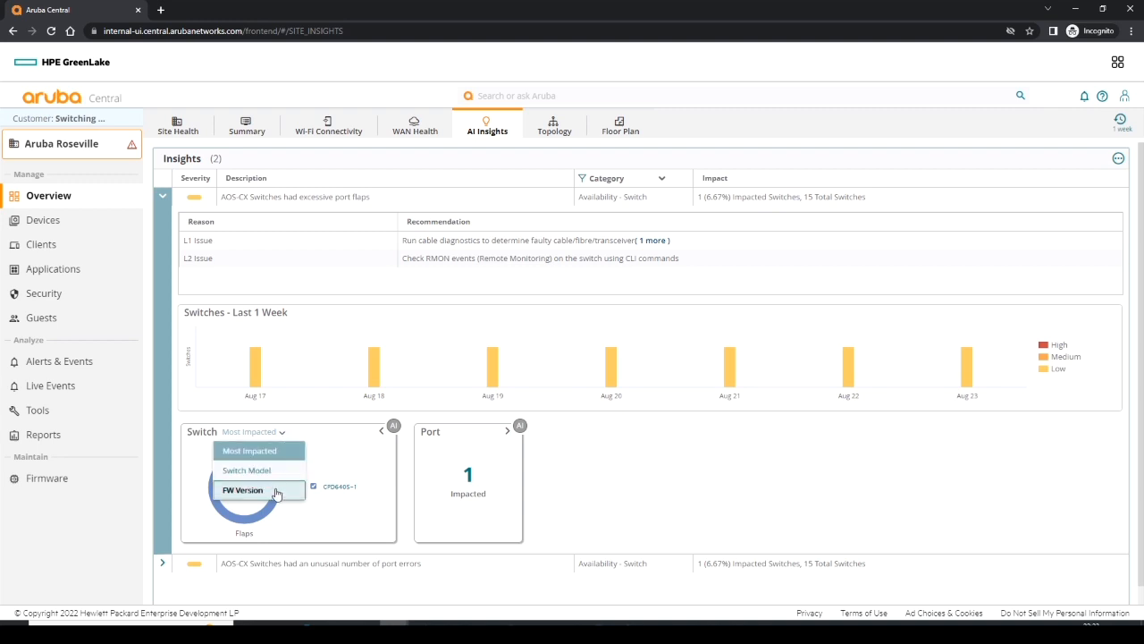
# - Group the impacted switch panel by Switch Model, showing one 6405 Chassis (R0X24A)
pyautogui.click(259, 469)
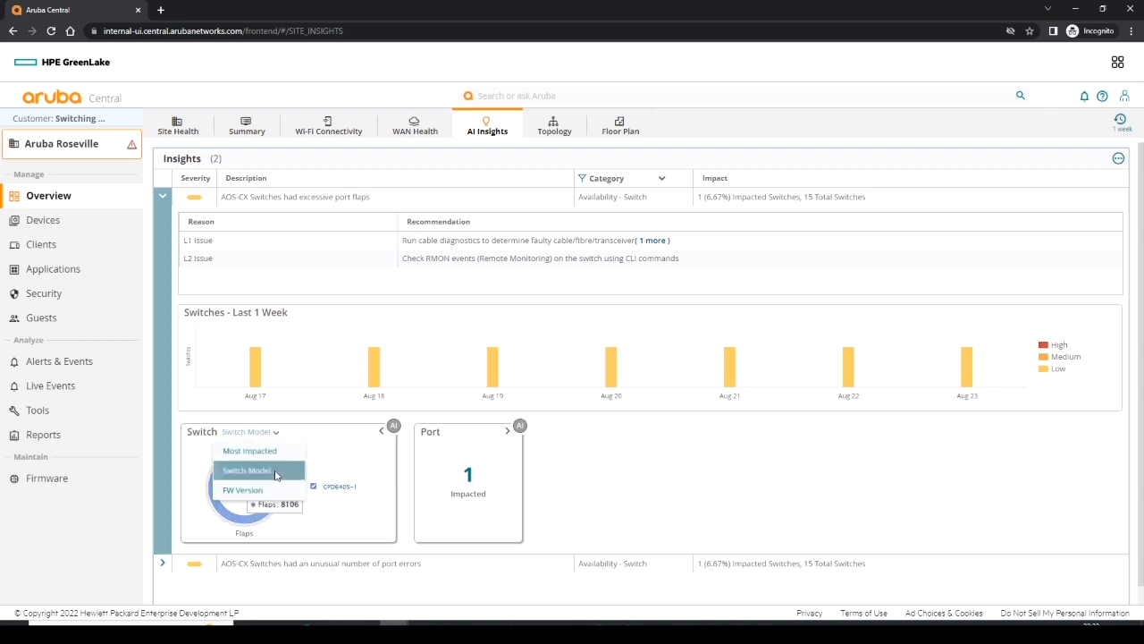
pyautogui.click(257, 470)
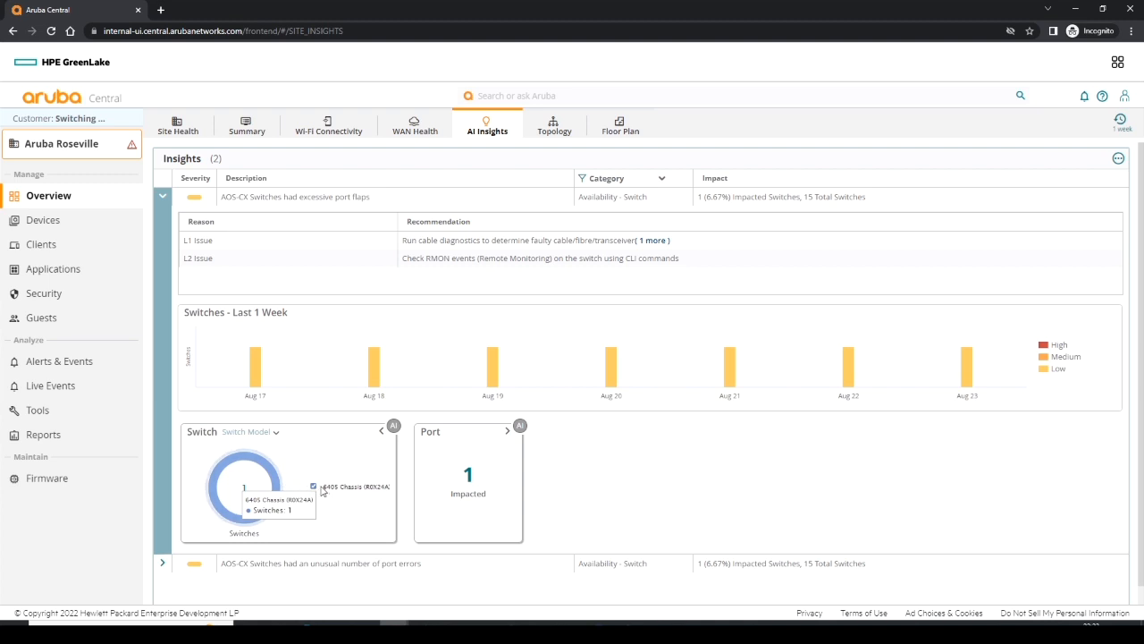
pyautogui.moveTo(361, 497)
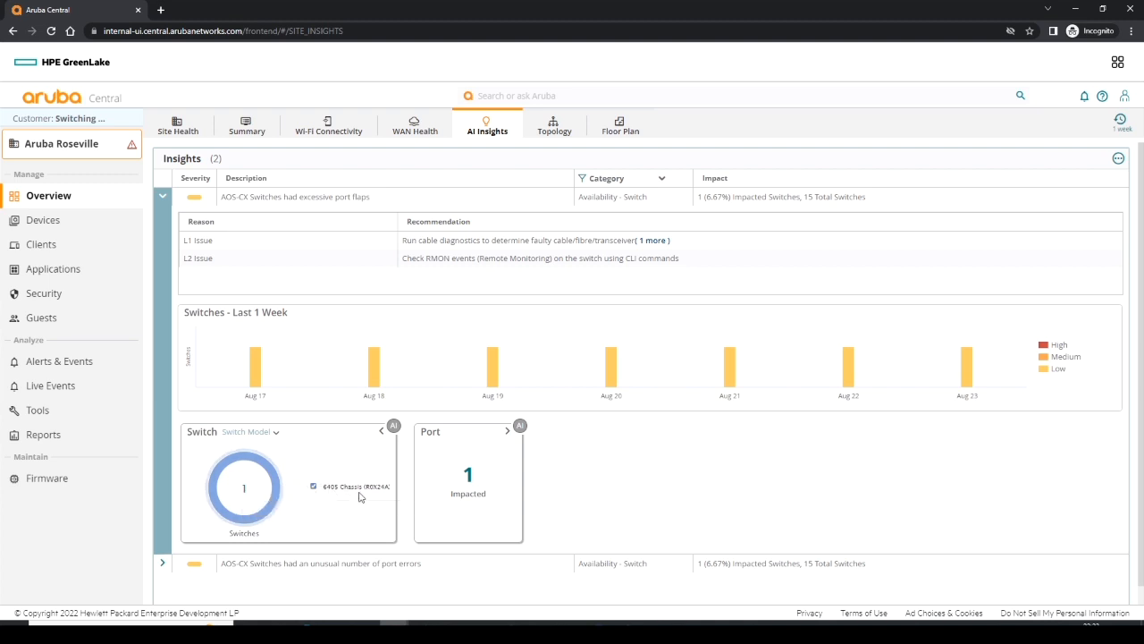
pyautogui.moveTo(277, 436)
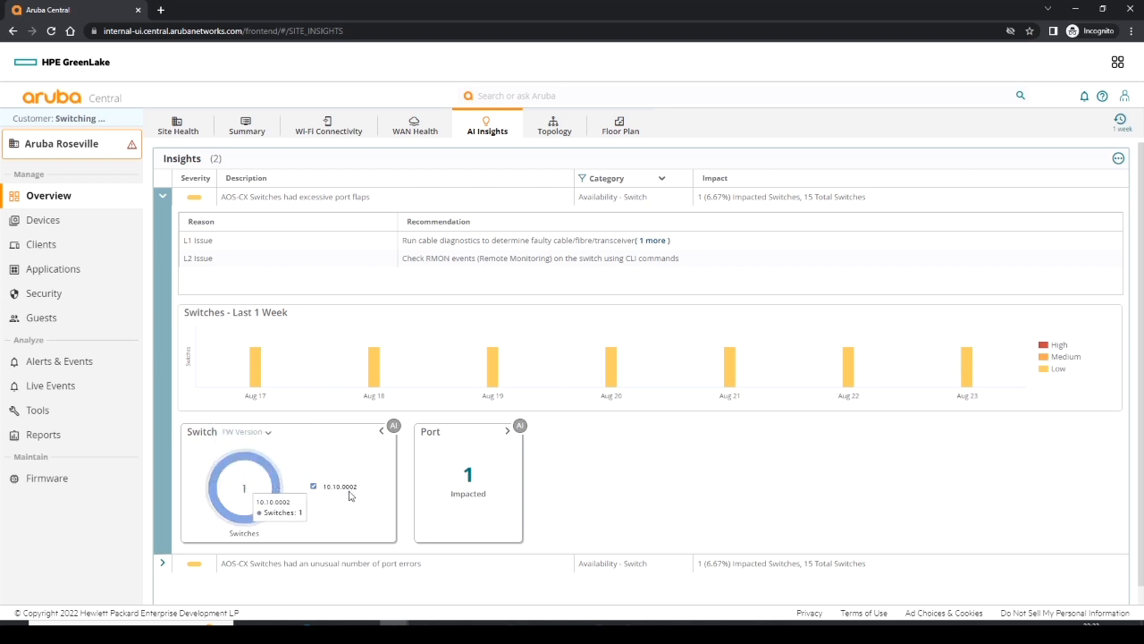
pyautogui.moveTo(521, 435)
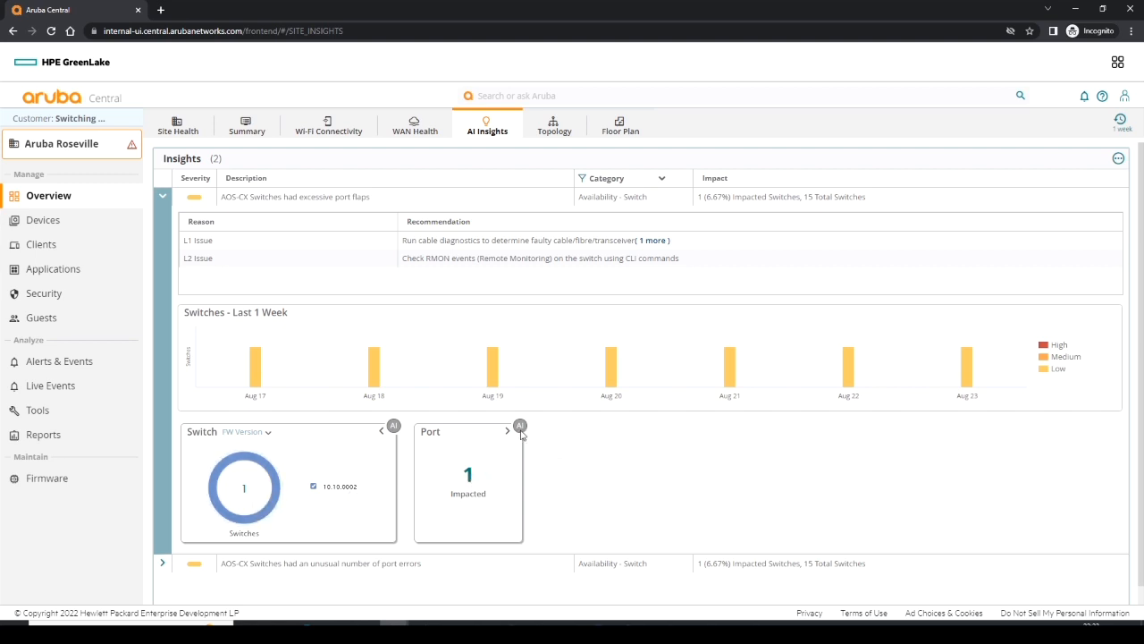
# - Open the Switches Impacted list showing CPD6405-1 with 8106 flaps on firmware 10.10.0002
pyautogui.click(507, 430)
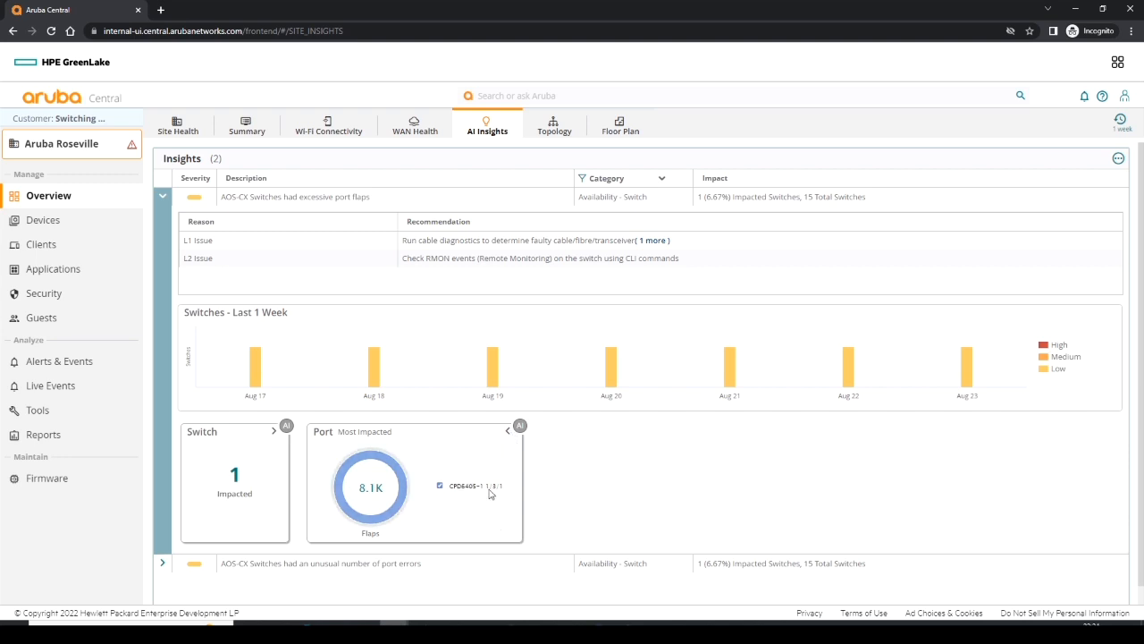
pyautogui.moveTo(490, 493)
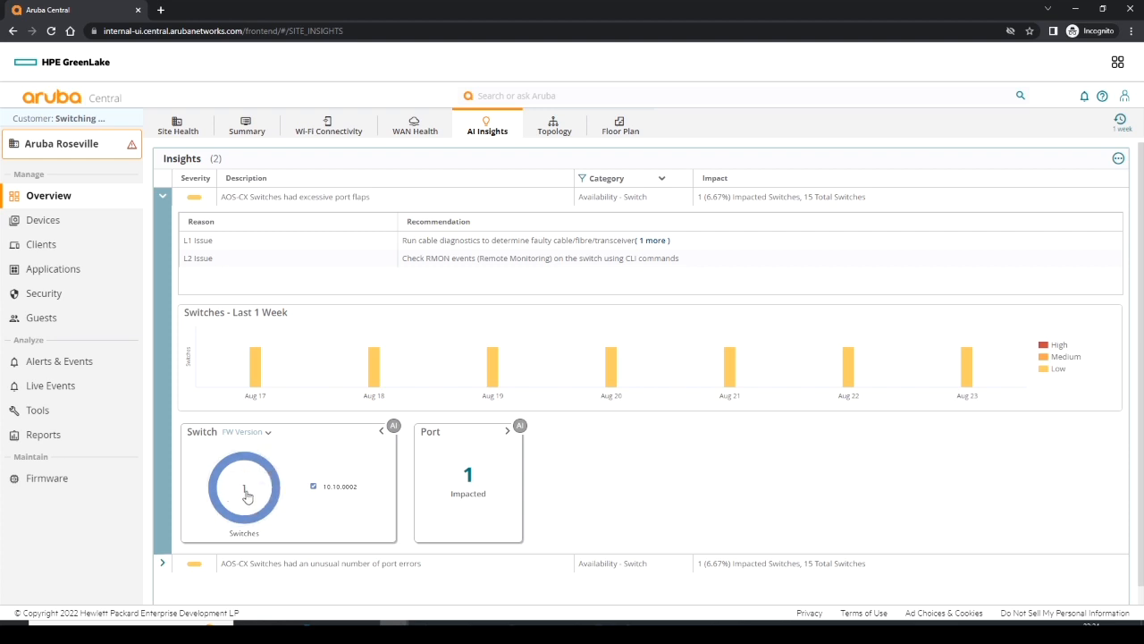
pyautogui.click(244, 494)
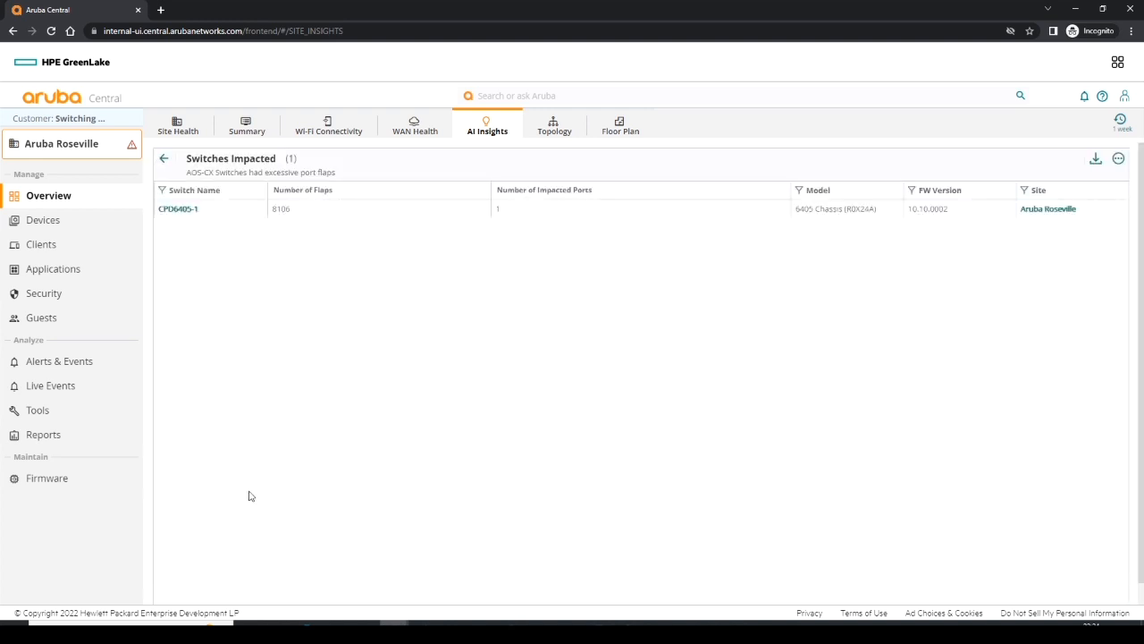
pyautogui.moveTo(272, 346)
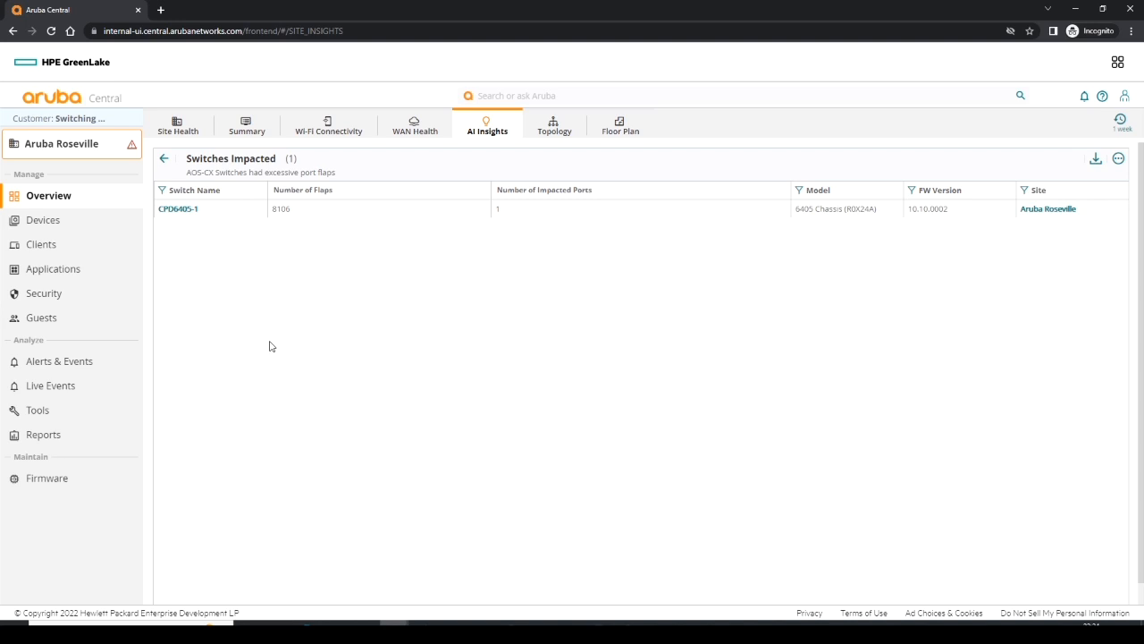
pyautogui.moveTo(250, 315)
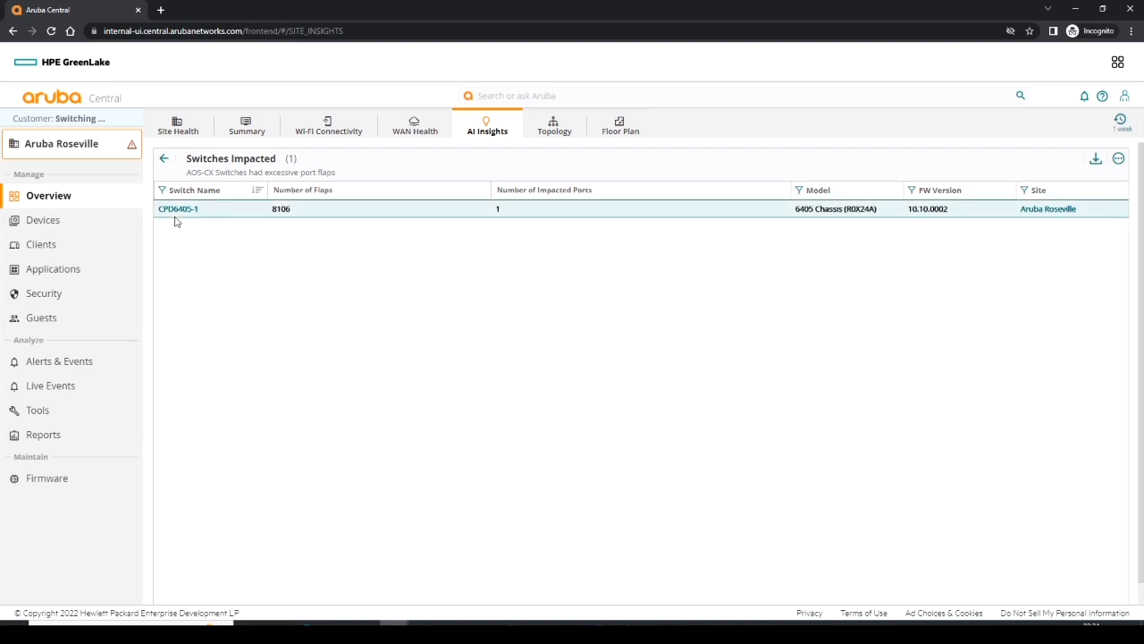
pyautogui.click(164, 158)
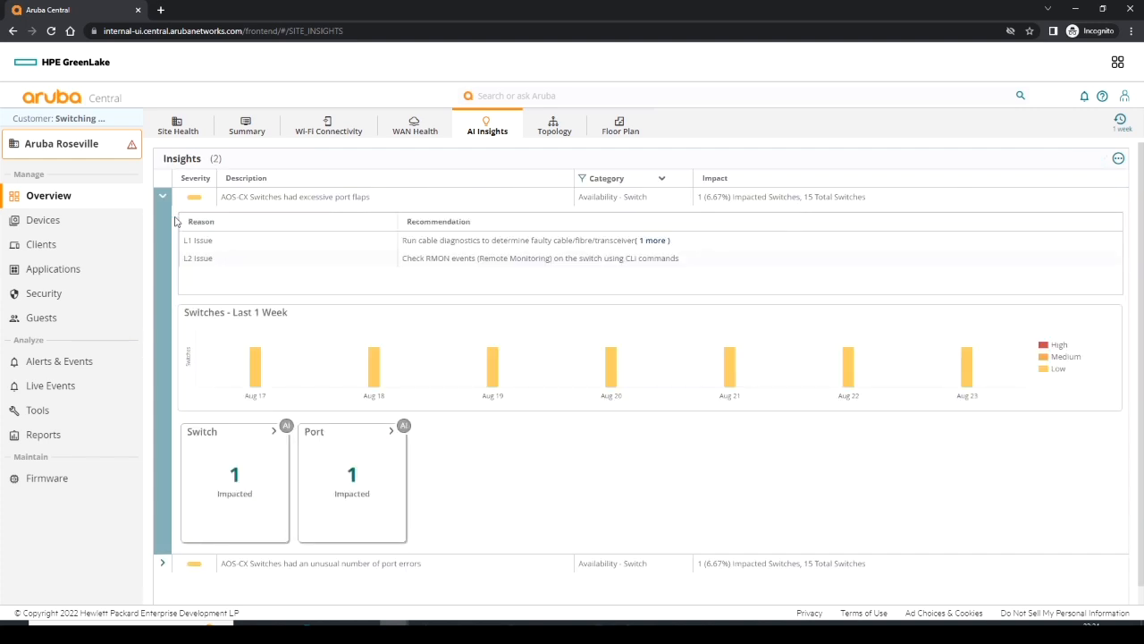
pyautogui.moveTo(258, 355)
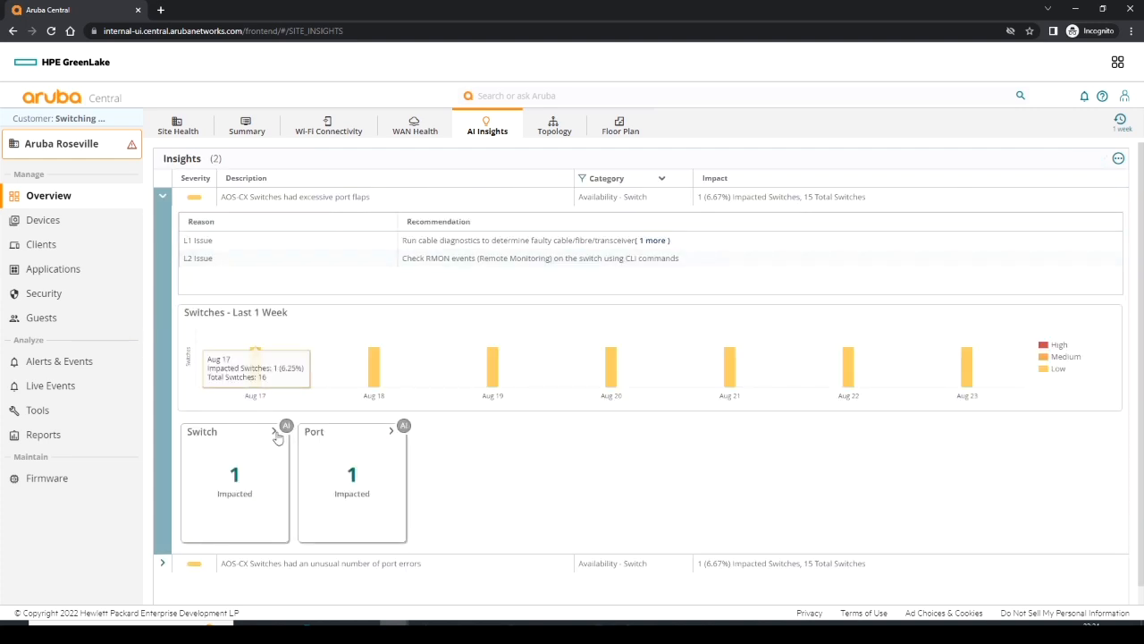
pyautogui.click(276, 431)
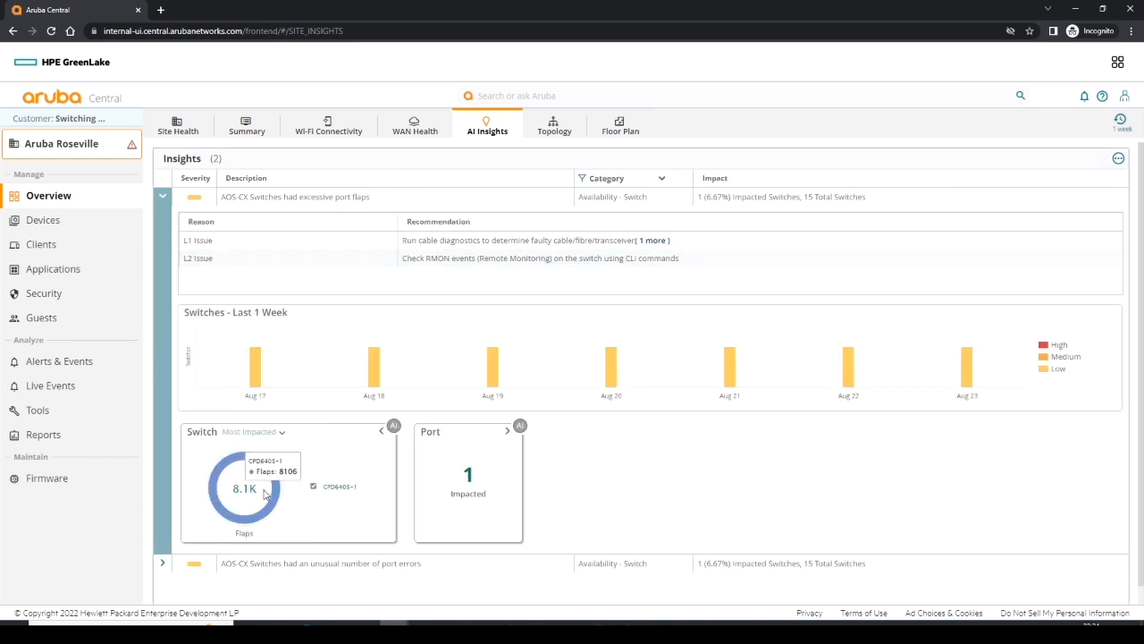
pyautogui.moveTo(246, 496)
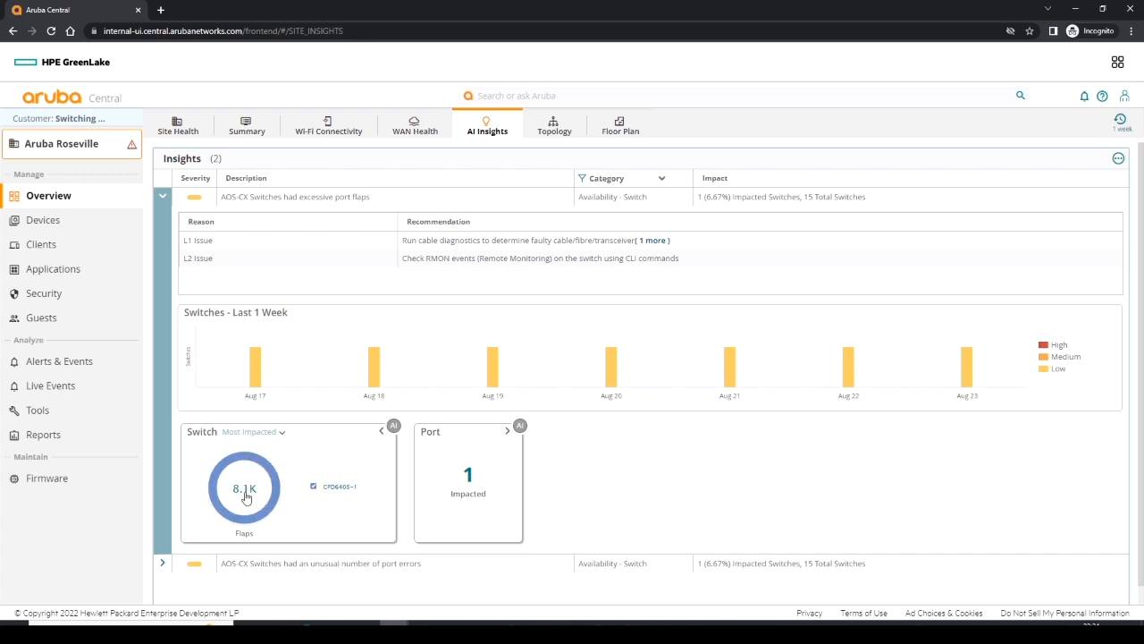
pyautogui.click(244, 494)
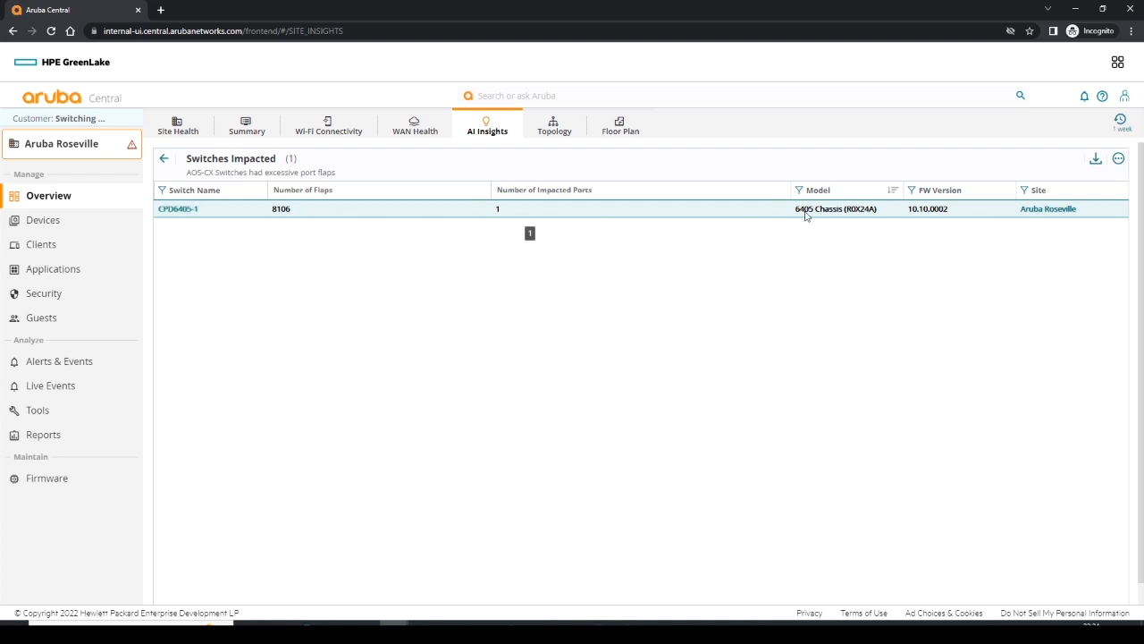
pyautogui.moveTo(1050, 215)
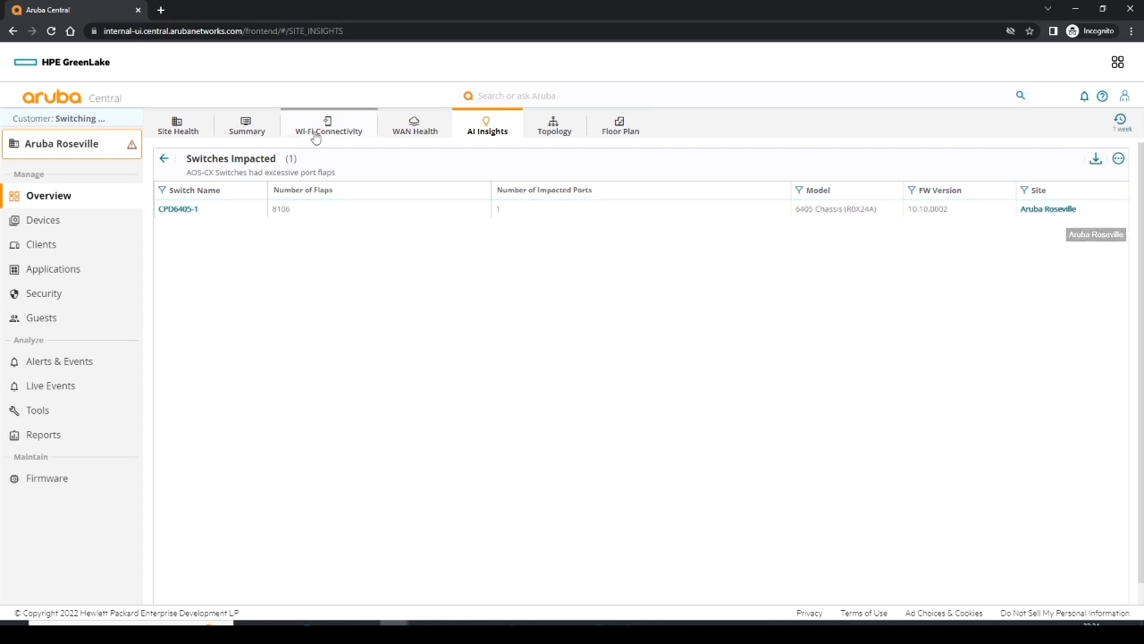
# - Return to the port flaps insight to see CPD6405-1 port 1/3/1 with 8106 flaps
pyautogui.click(164, 158)
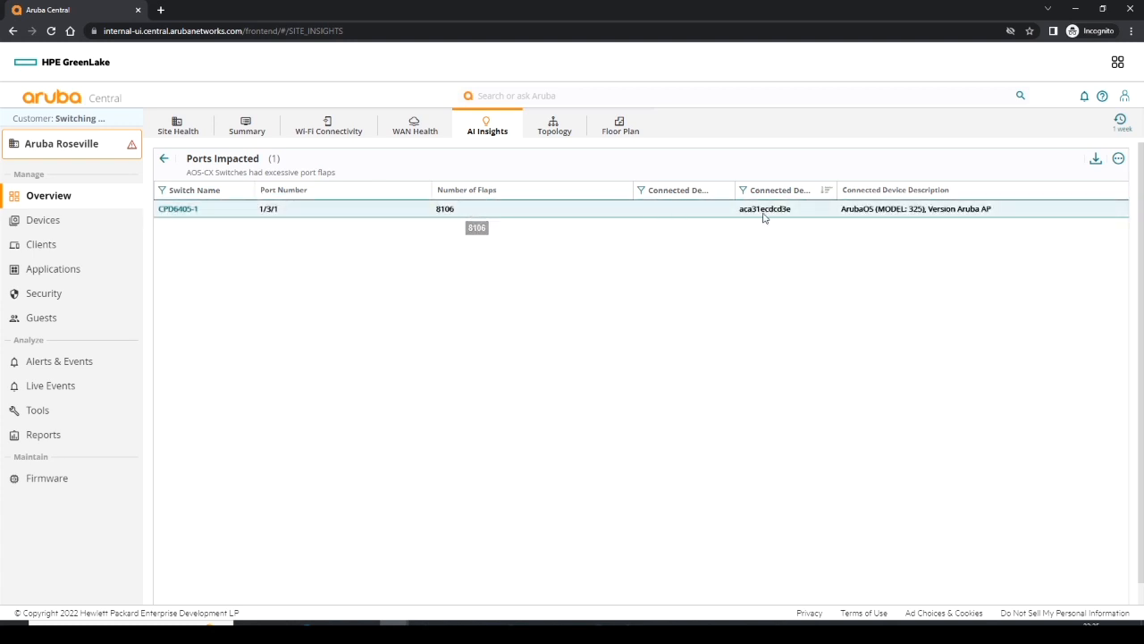
pyautogui.moveTo(767, 215)
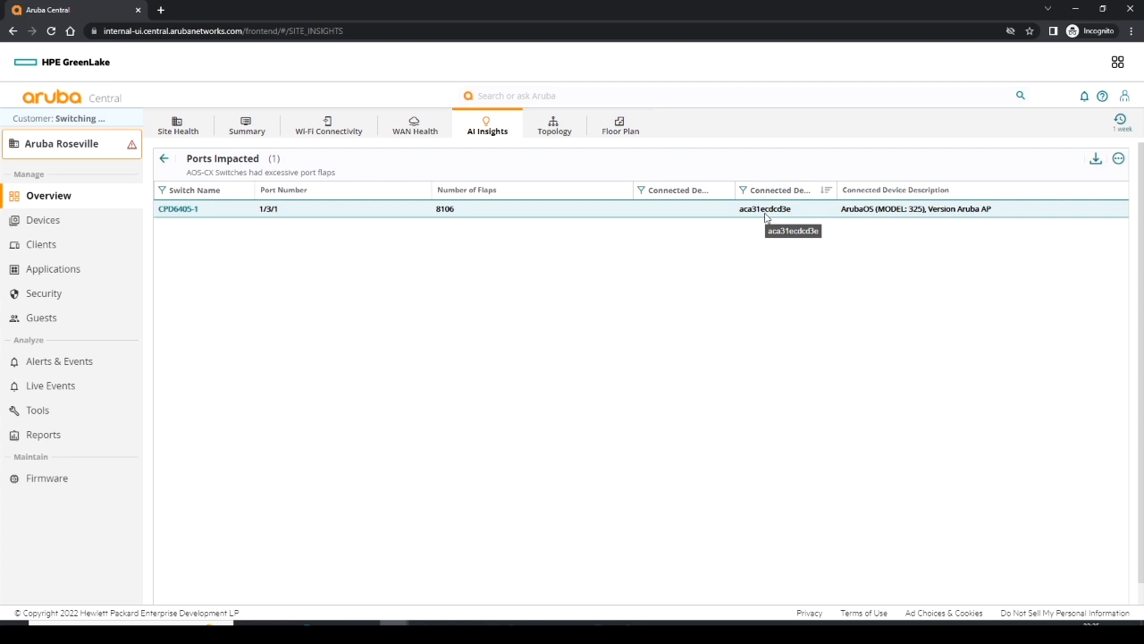
pyautogui.moveTo(871, 224)
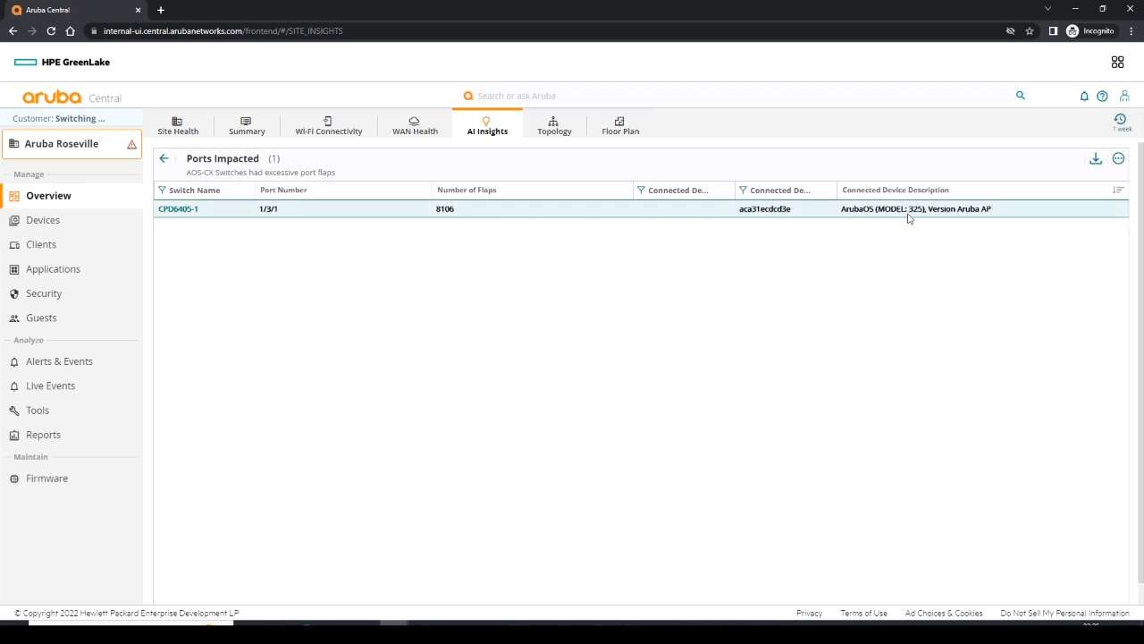
pyautogui.moveTo(909, 218)
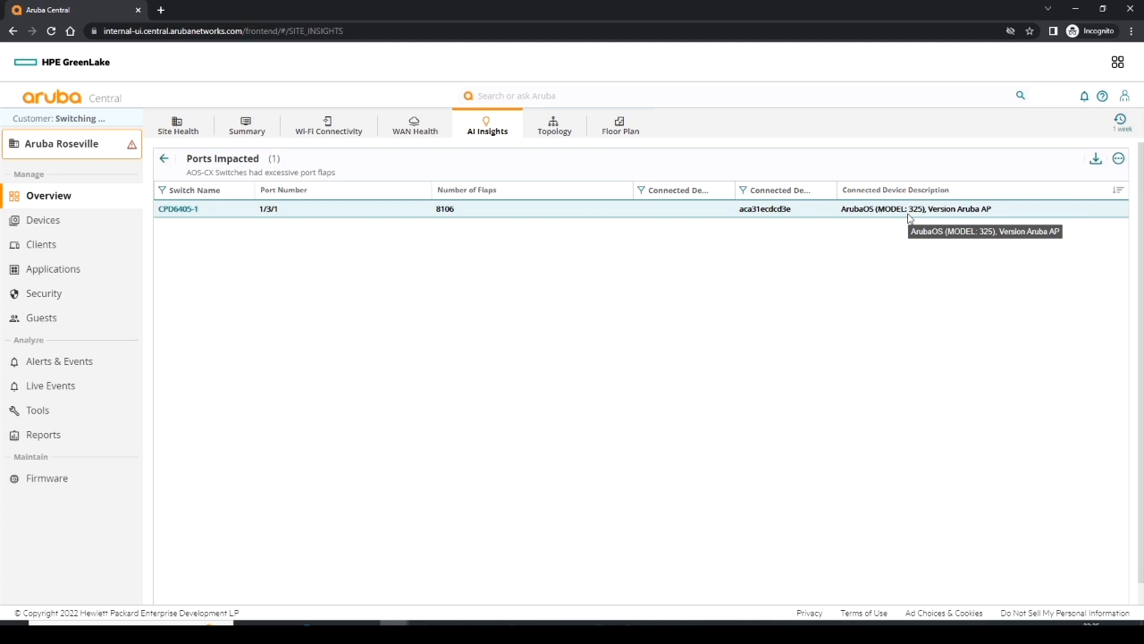
pyautogui.moveTo(909, 220)
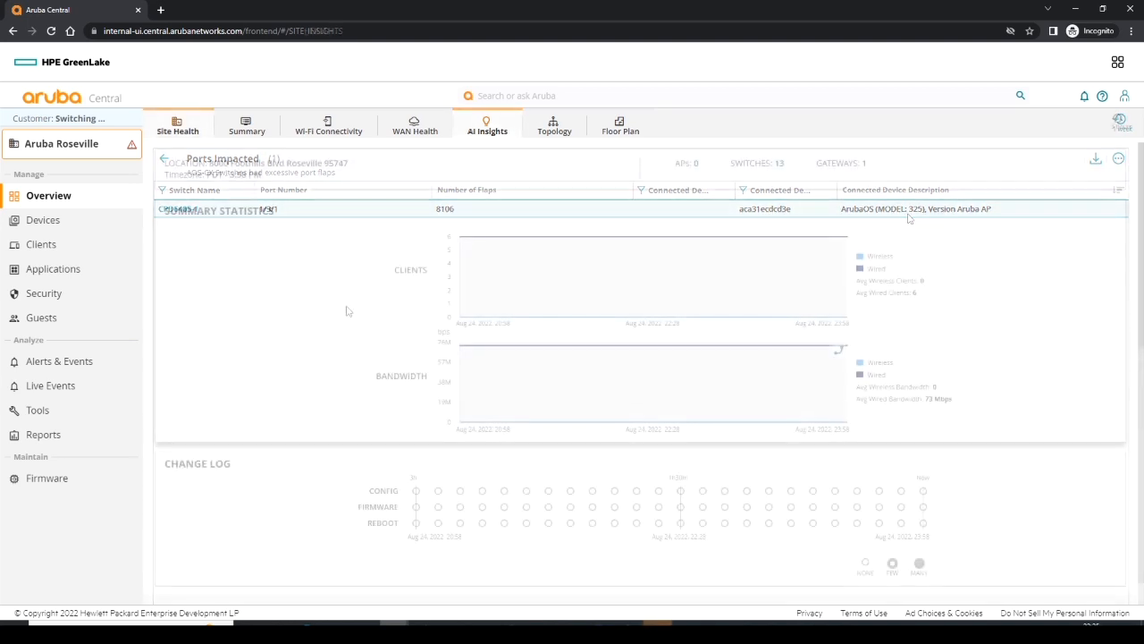
# - Switch to Site Health with client and bandwidth charts and a three-hour change log
pyautogui.click(178, 125)
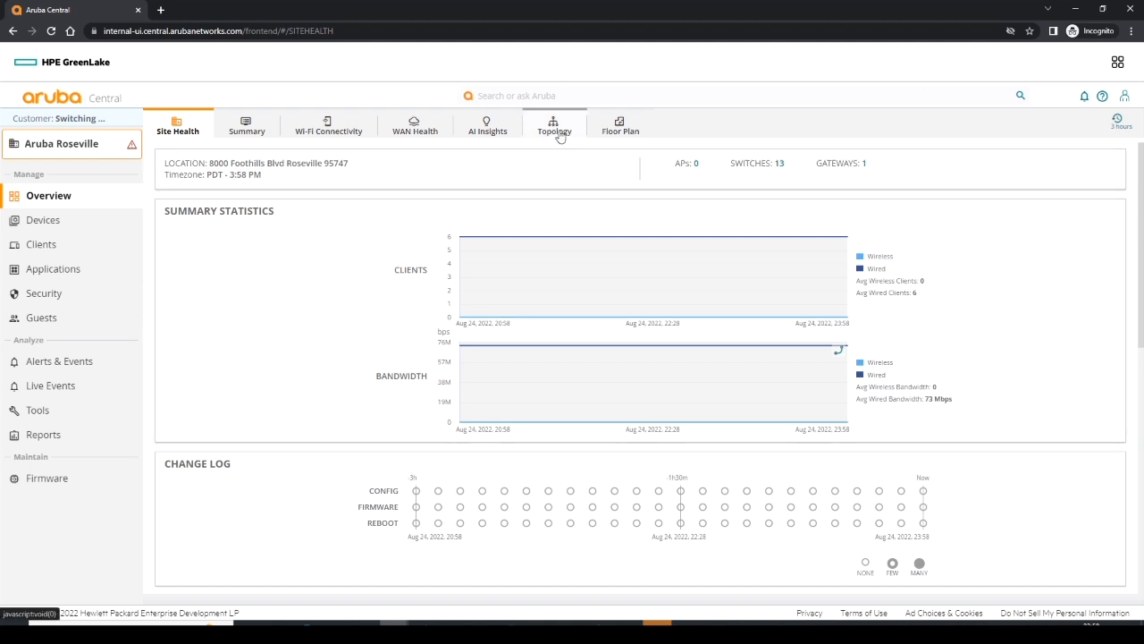
# - Open the Topology map, preview VLAN199 on the VLAN overlay, then turn the overlay off
pyautogui.click(553, 125)
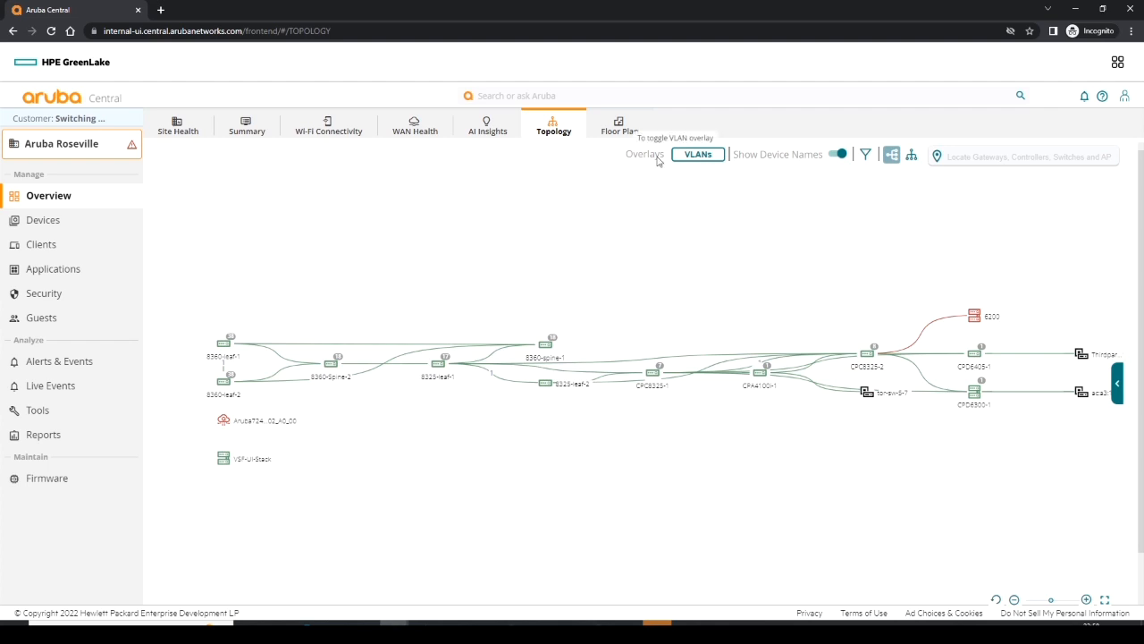
pyautogui.moveTo(708, 167)
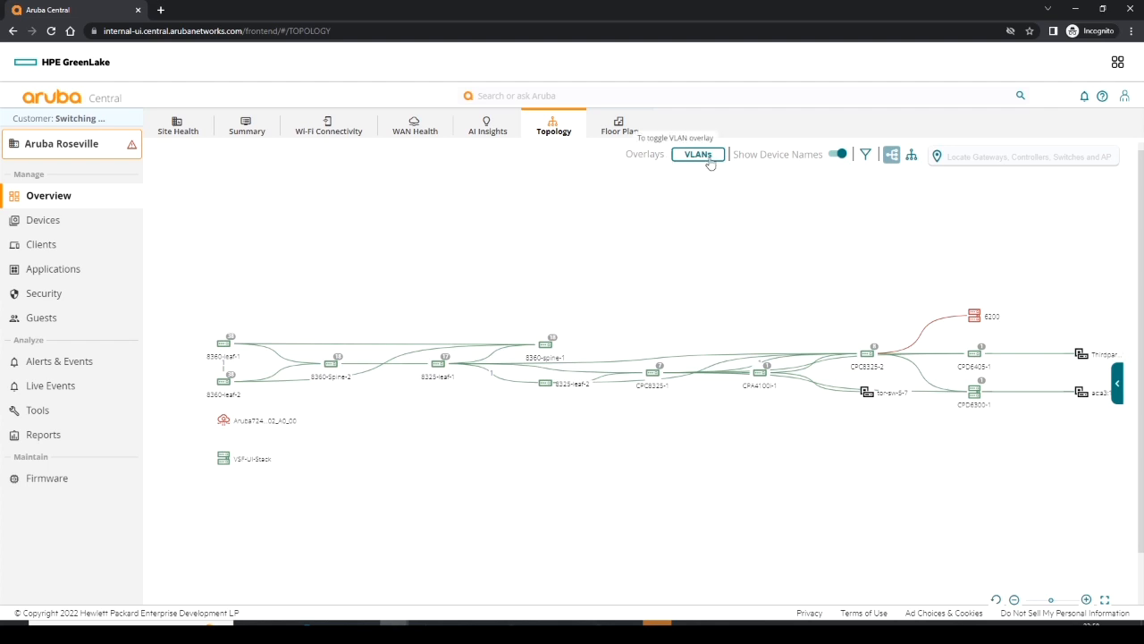
pyautogui.click(697, 153)
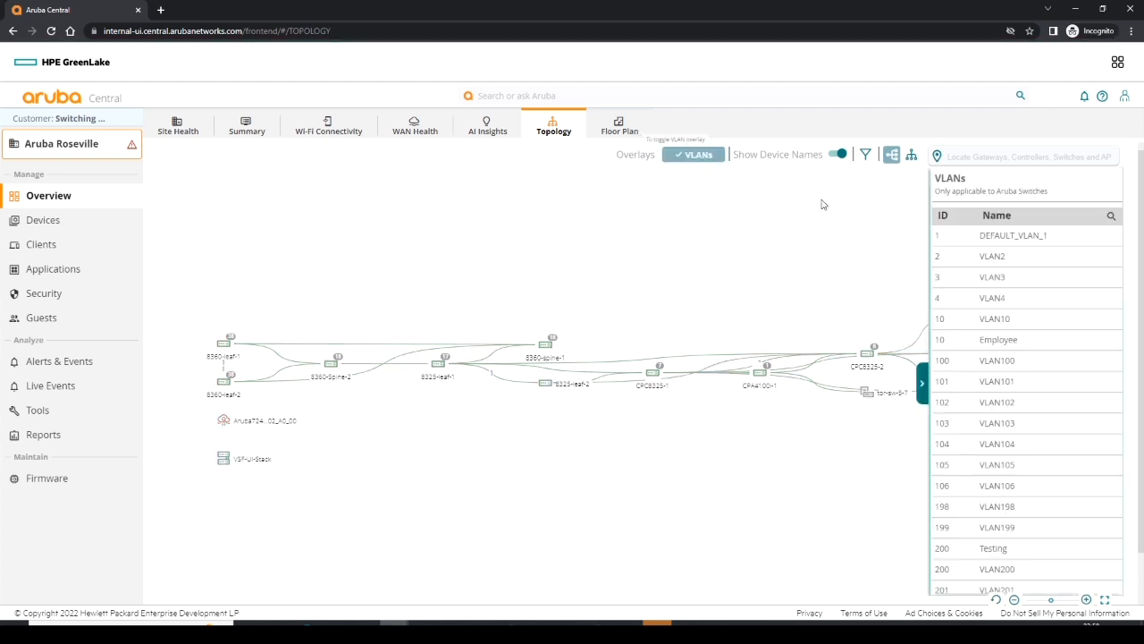
pyautogui.click(1023, 528)
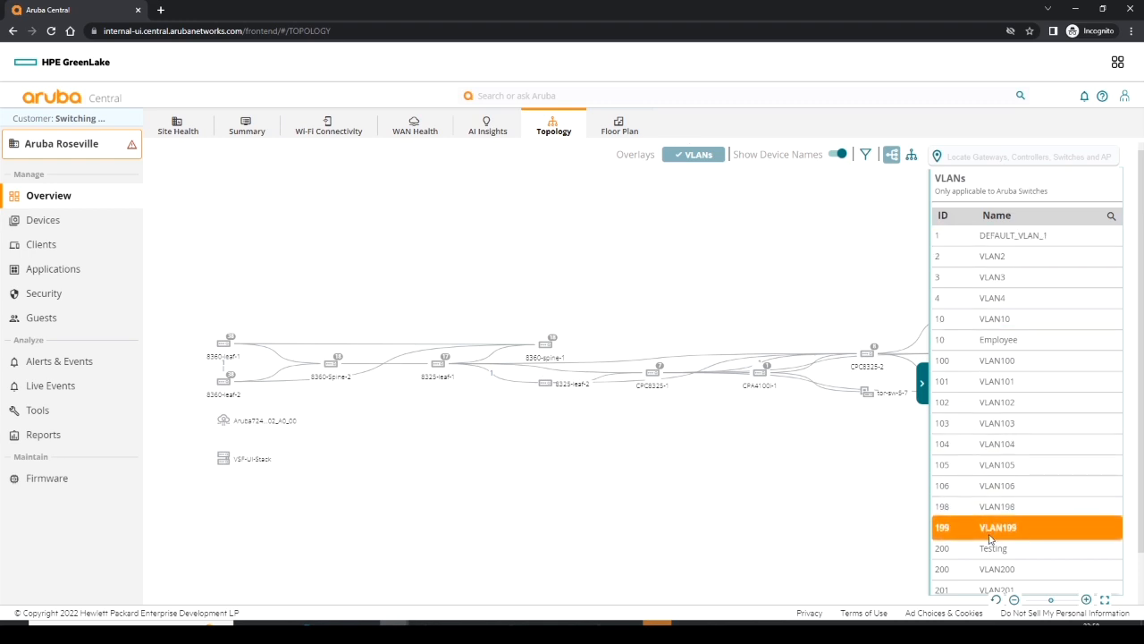
pyautogui.click(695, 154)
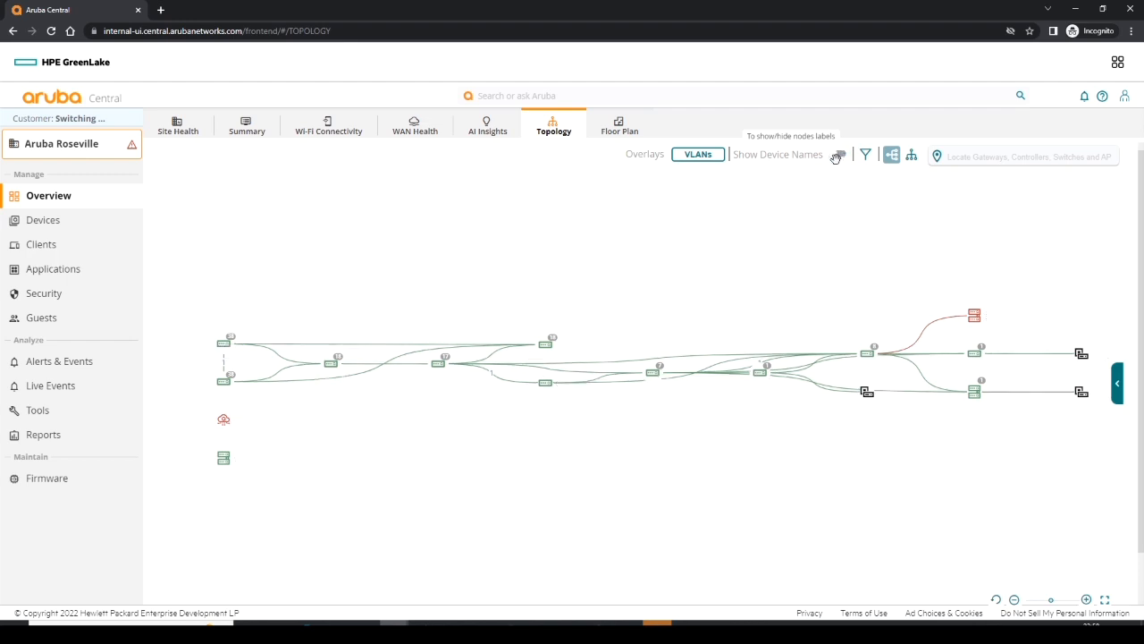
# - Show device names on the map and toggle Show Devices Without Link, keeping all device types
pyautogui.click(836, 154)
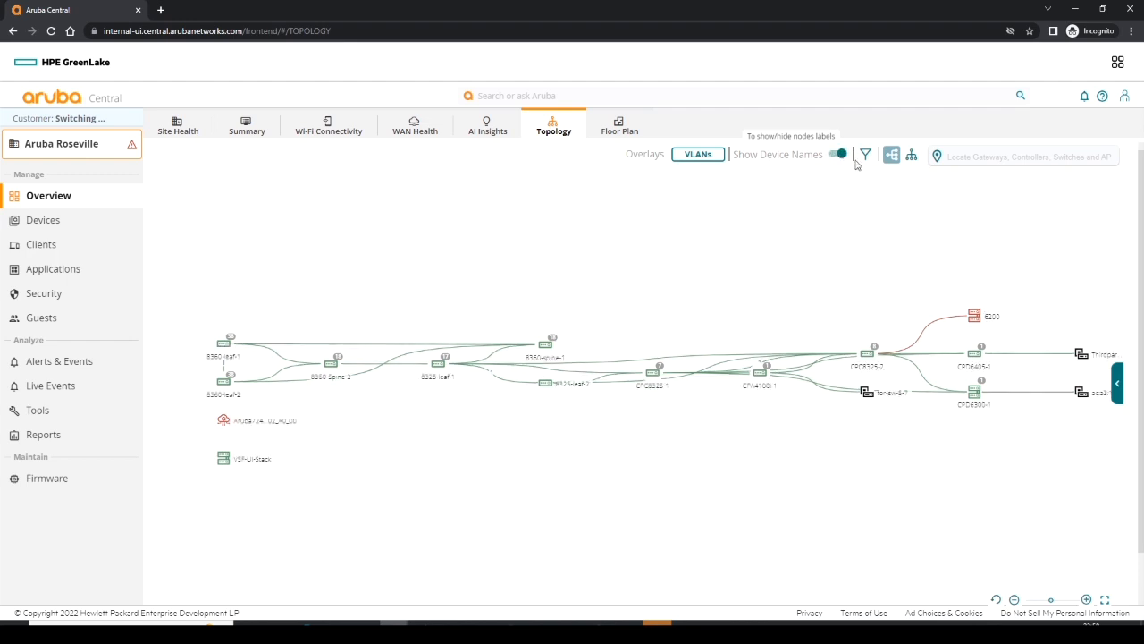
pyautogui.click(865, 155)
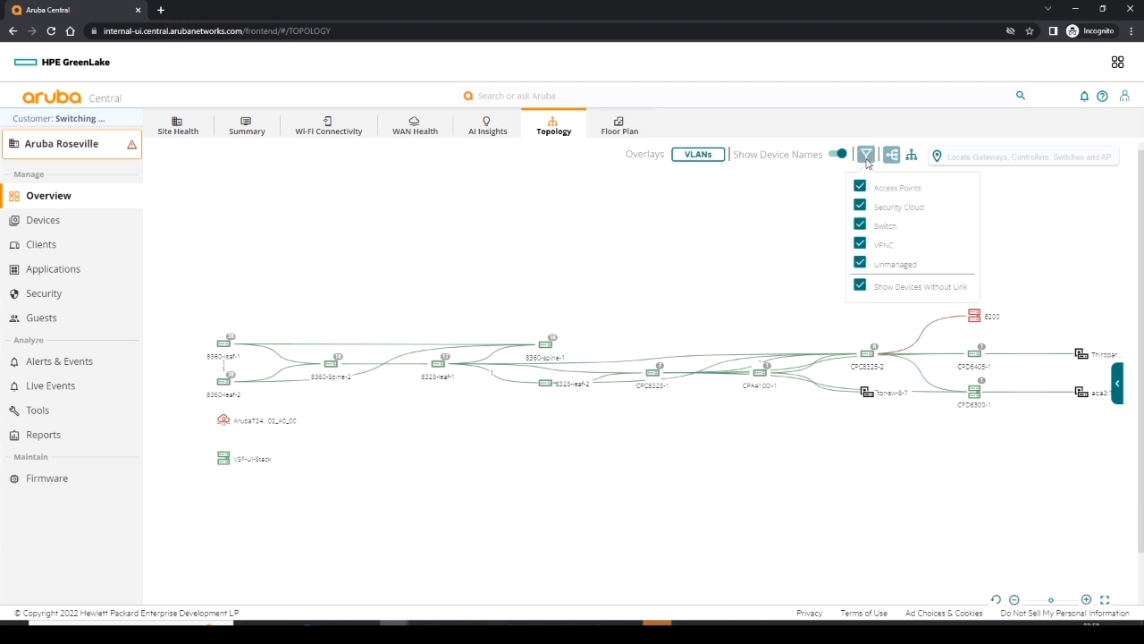
pyautogui.moveTo(865, 176)
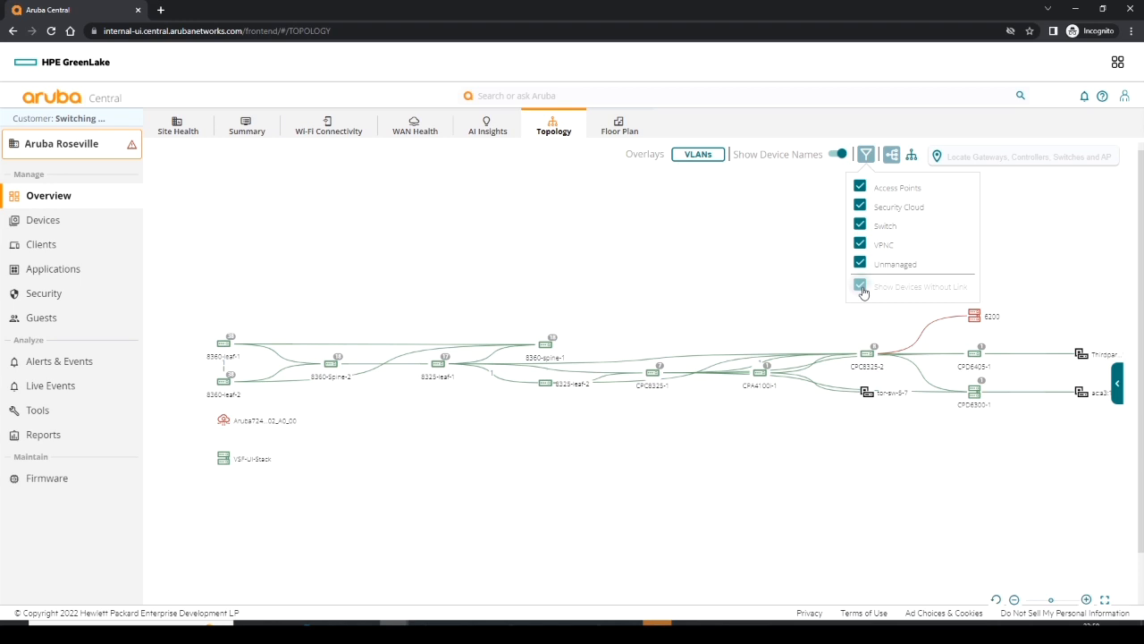
pyautogui.click(861, 286)
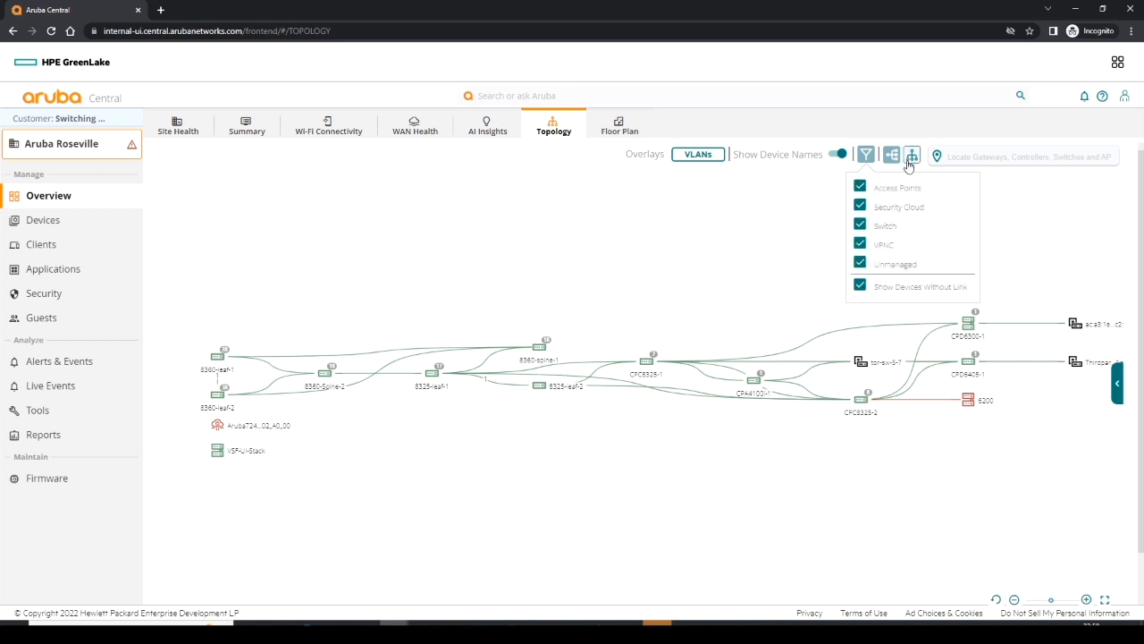
pyautogui.moveTo(911, 155)
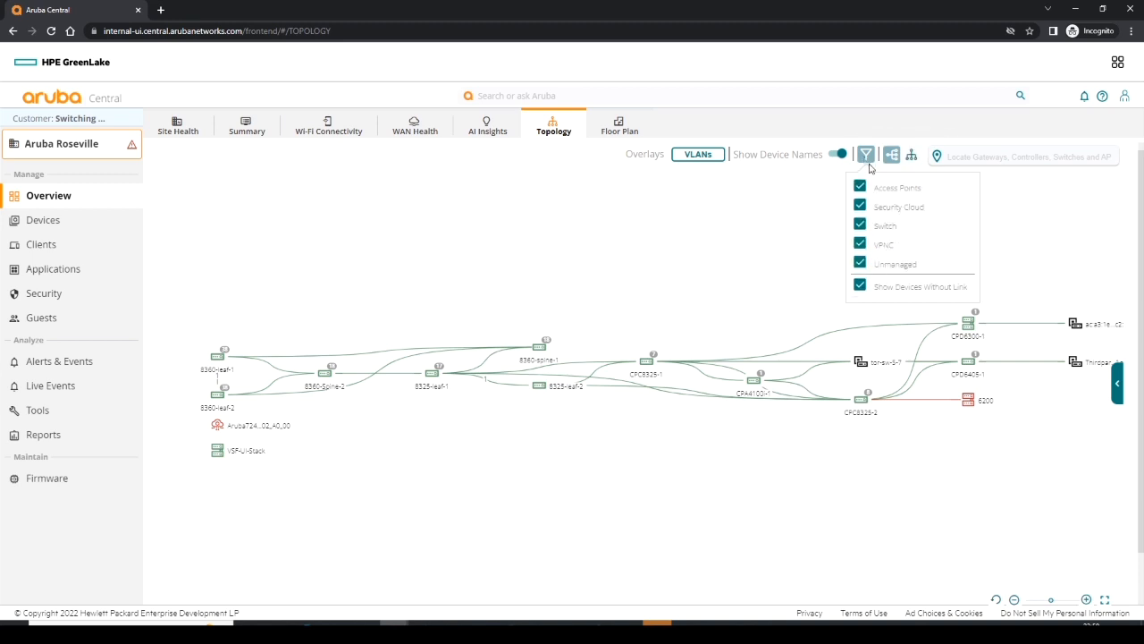
pyautogui.moveTo(889, 154)
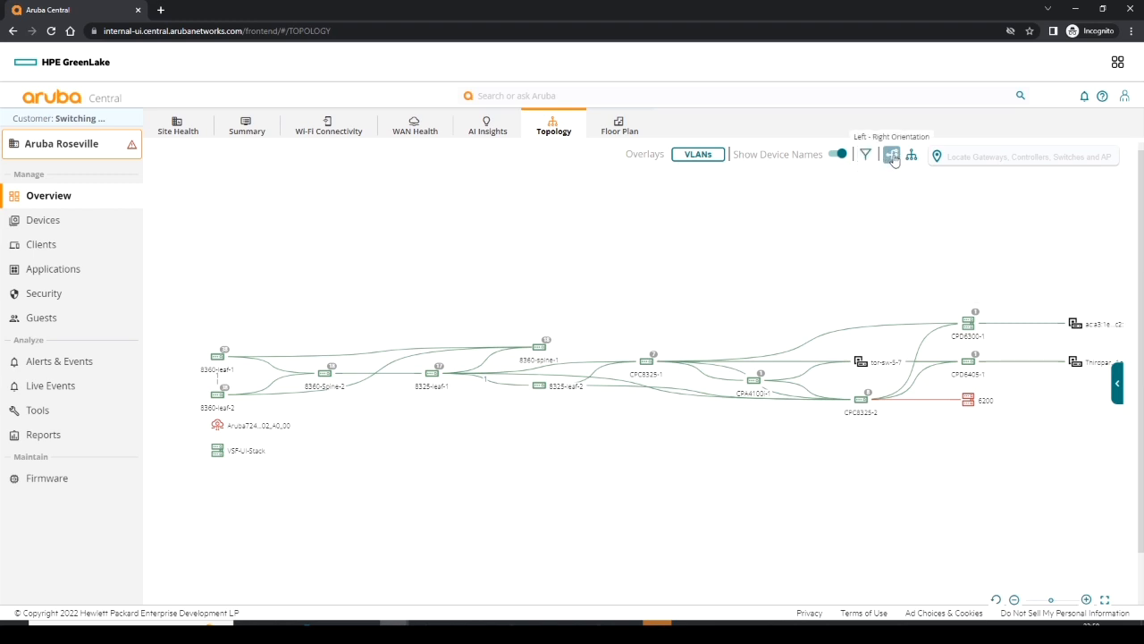
pyautogui.moveTo(777, 208)
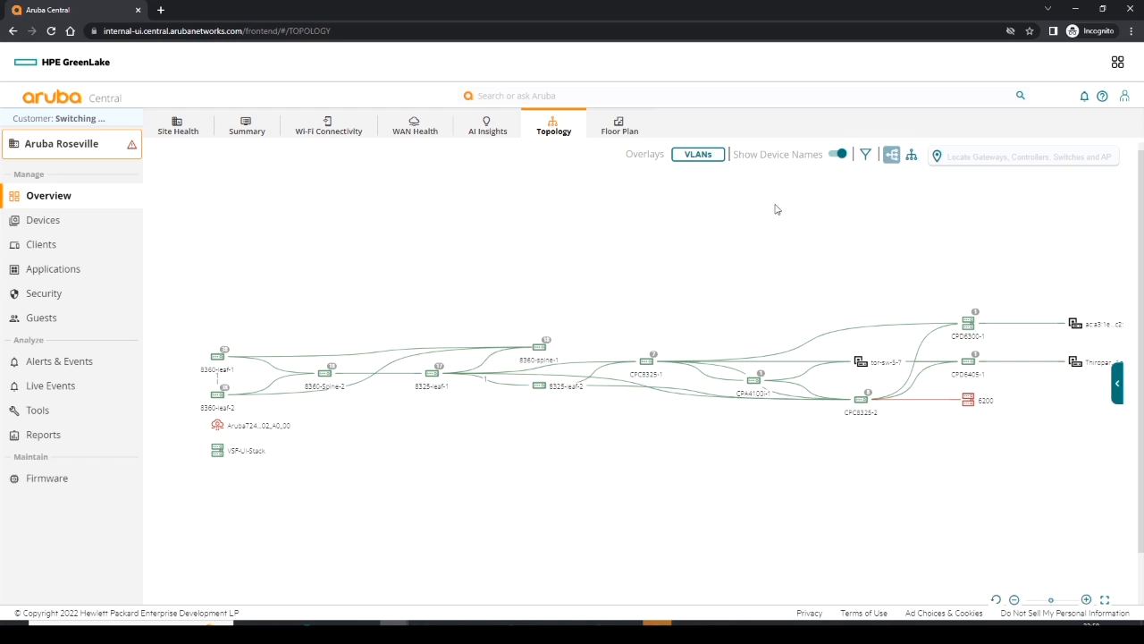
pyautogui.moveTo(912, 156)
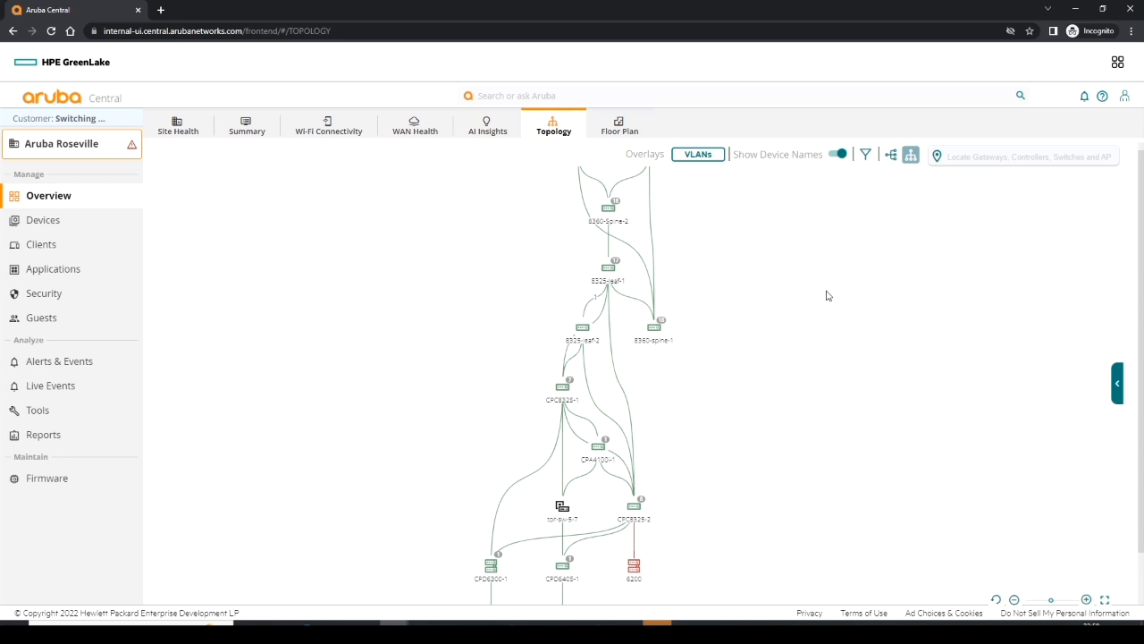
pyautogui.moveTo(655, 325)
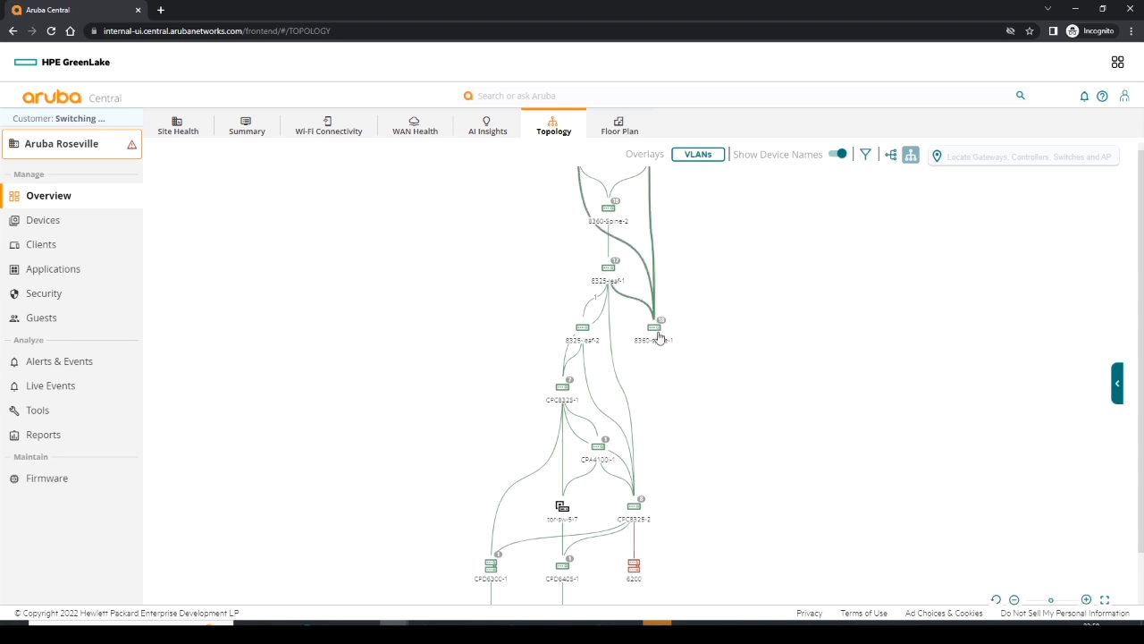
# - Drag 8360-spine-1 rightward and place 8325-leaf-2 beside it on the top-bottom layout
pyautogui.moveTo(660, 327); pyautogui.dragTo(722, 322)
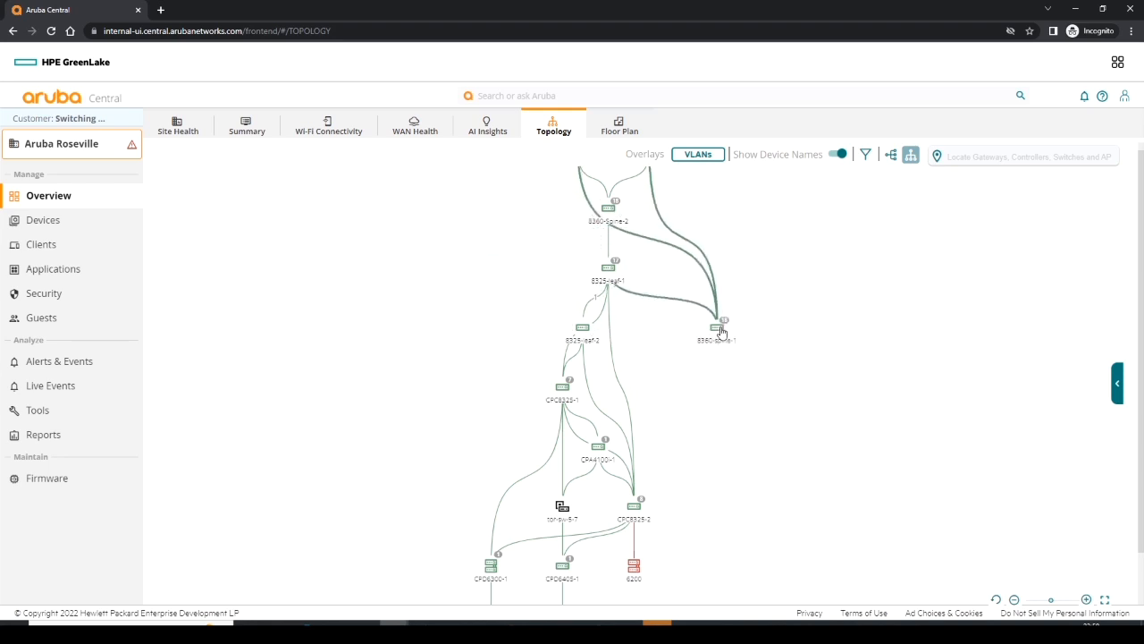
pyautogui.moveTo(723, 324); pyautogui.dragTo(681, 318)
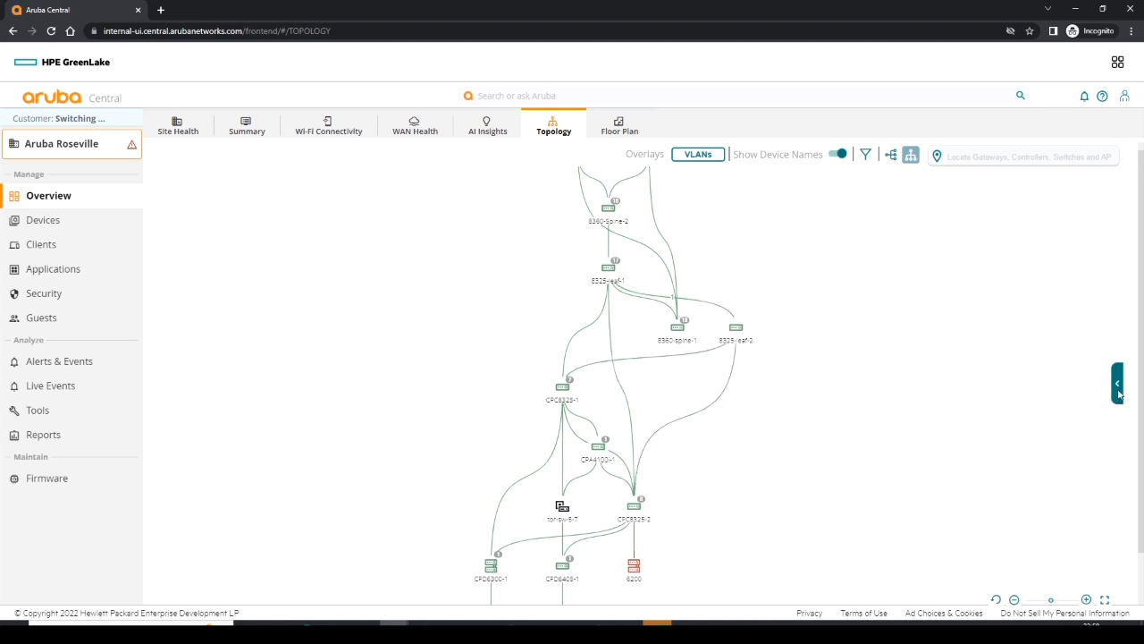
# - Expand the Details panel and select the LAG10 link from 8325-leaf-2 to CPC8325-2
pyautogui.click(1138, 382)
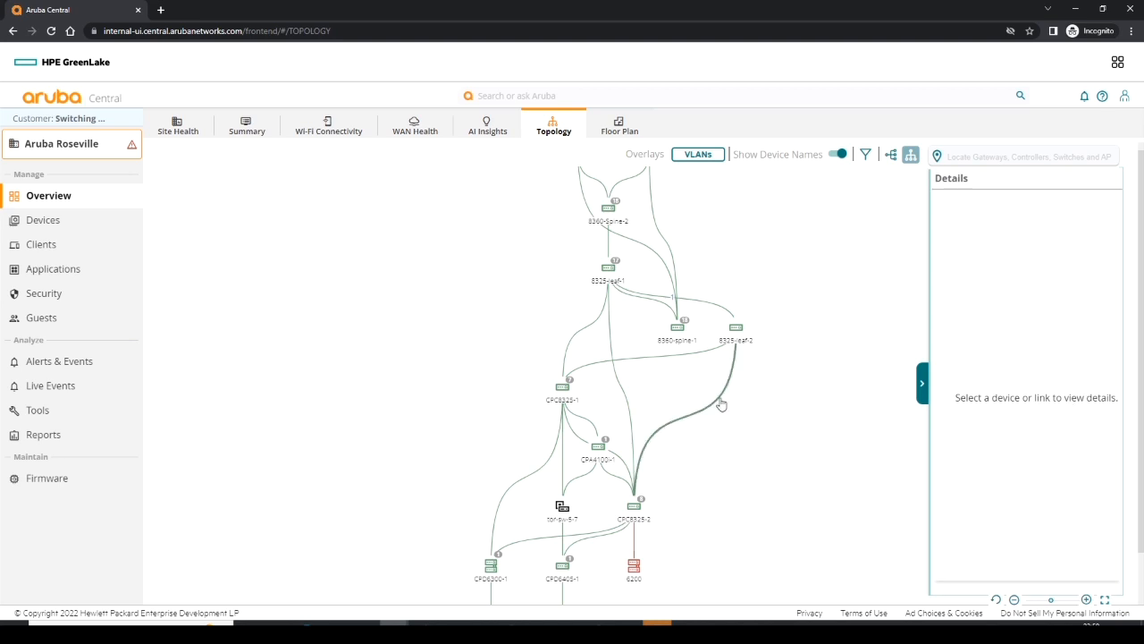
pyautogui.click(719, 404)
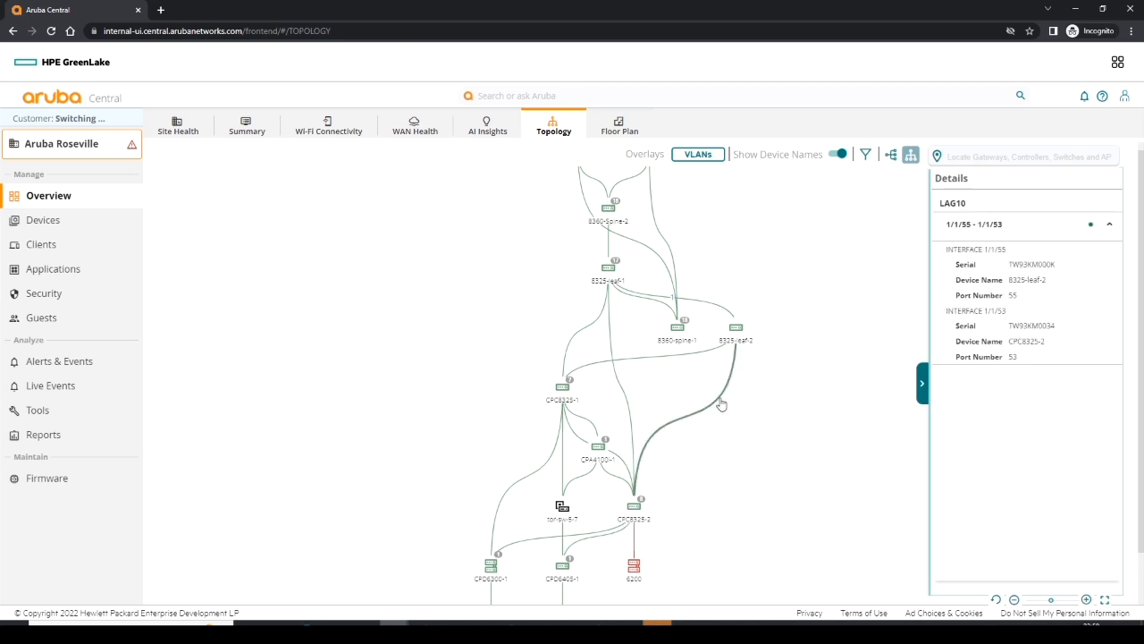
pyautogui.moveTo(720, 404)
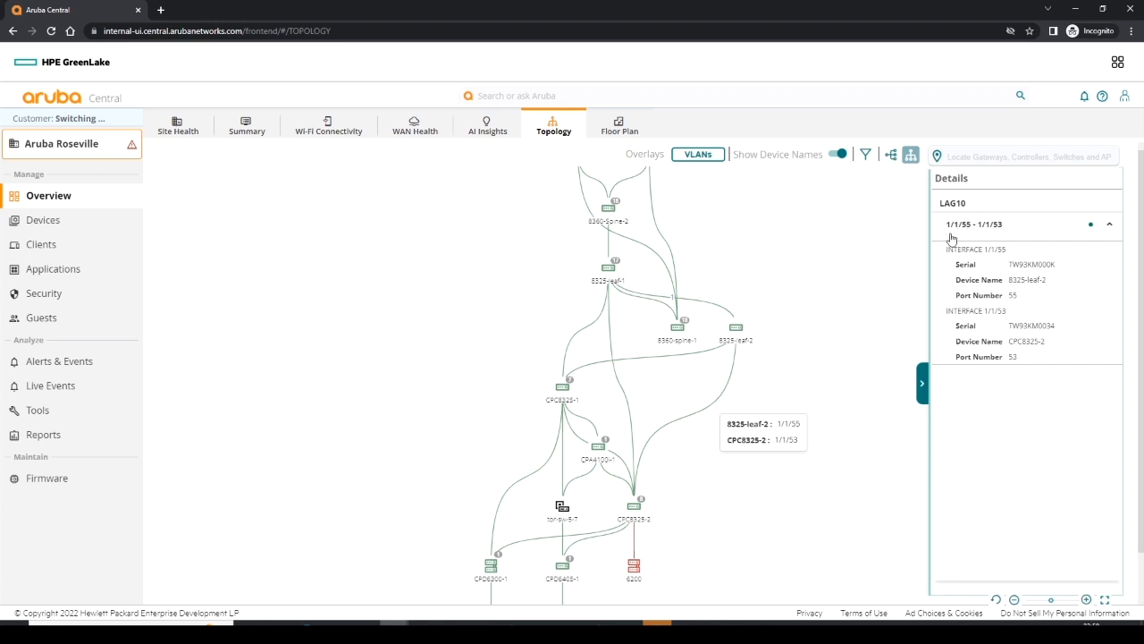
pyautogui.moveTo(995, 235)
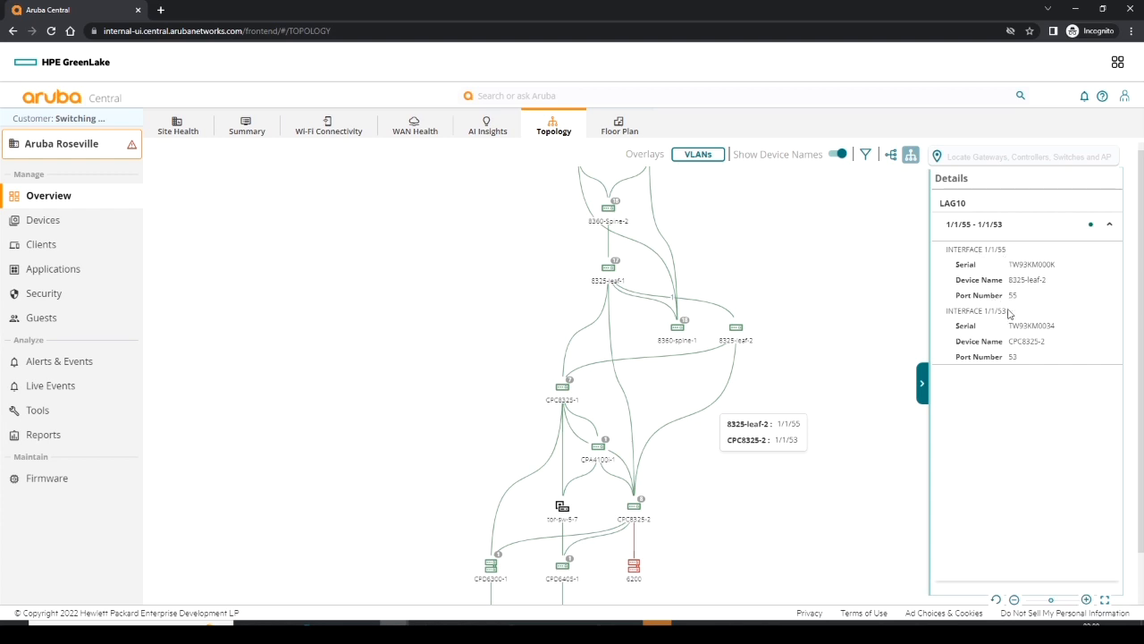
pyautogui.moveTo(1000, 322)
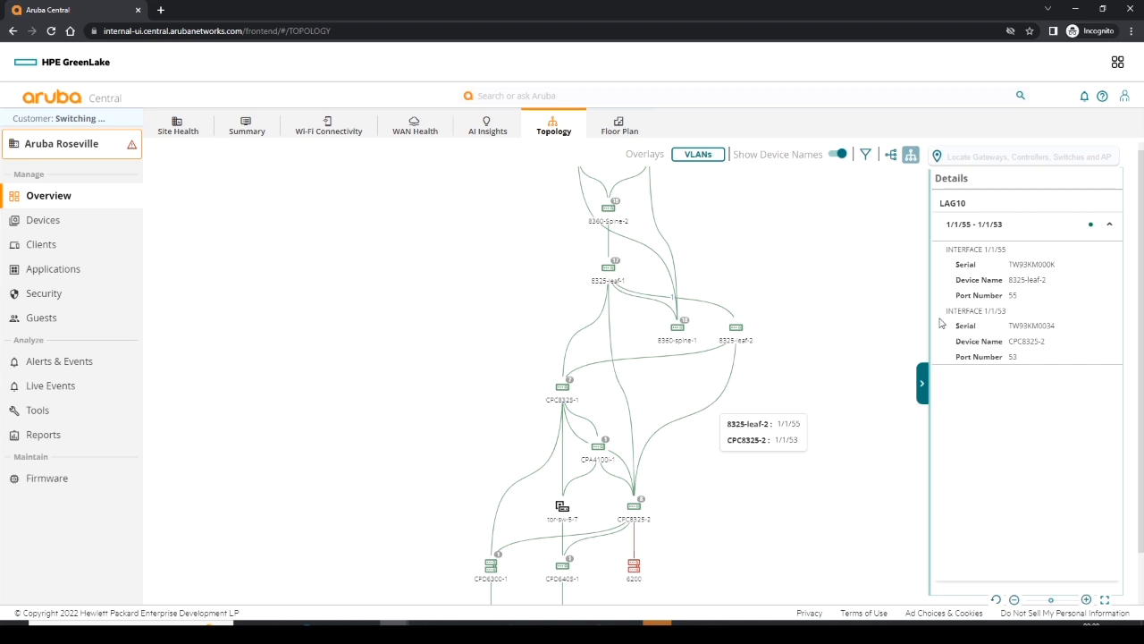
pyautogui.moveTo(780, 333)
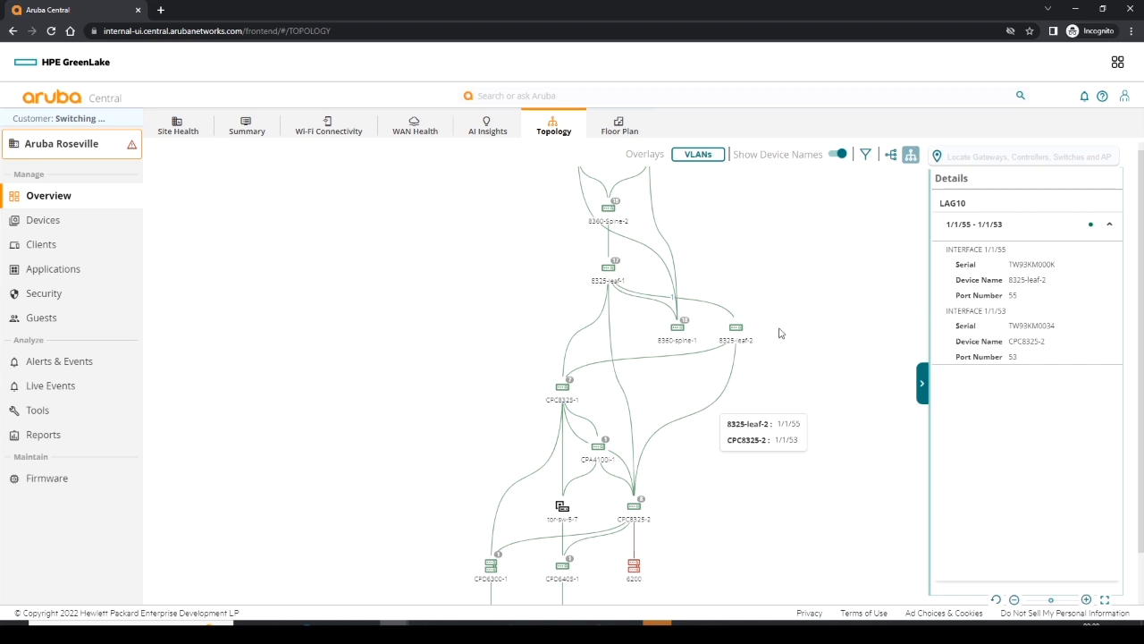
pyautogui.moveTo(736, 329)
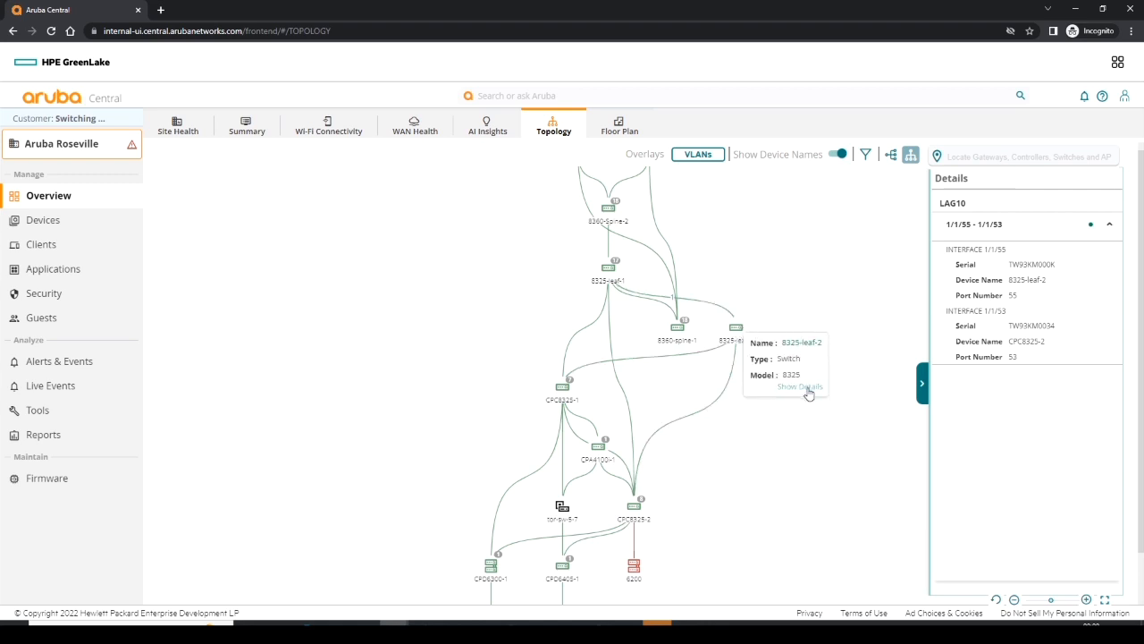
# - Show full details for switch 8325-leaf-2 (IP 10.5.6.21, model 8325, status up)
pyautogui.click(800, 385)
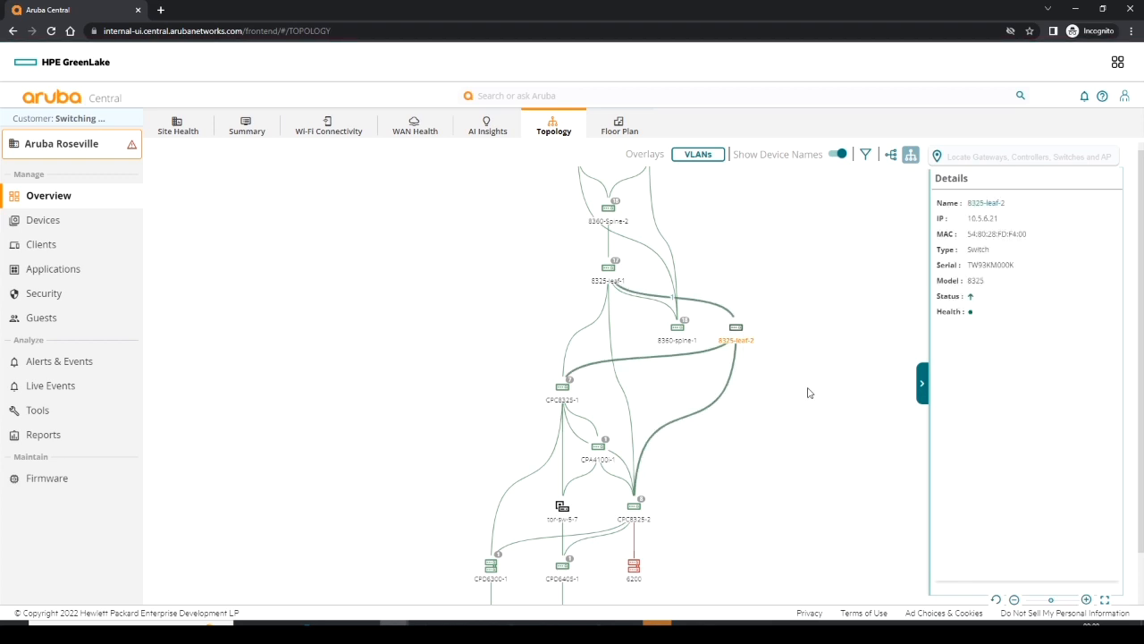
pyautogui.moveTo(1008, 293)
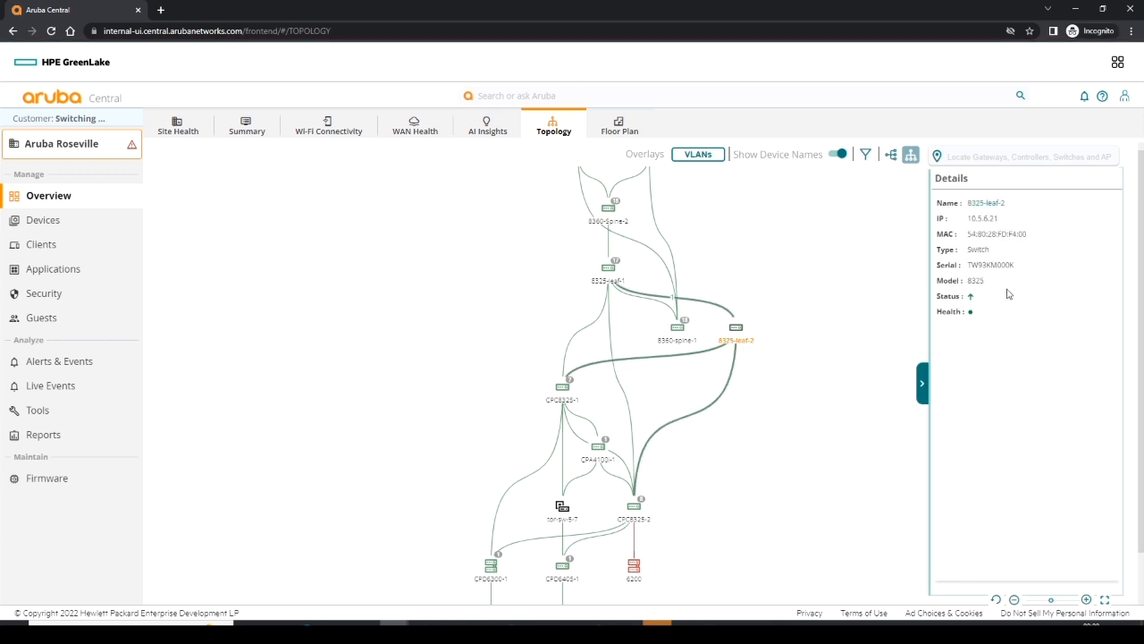
pyautogui.moveTo(997, 235)
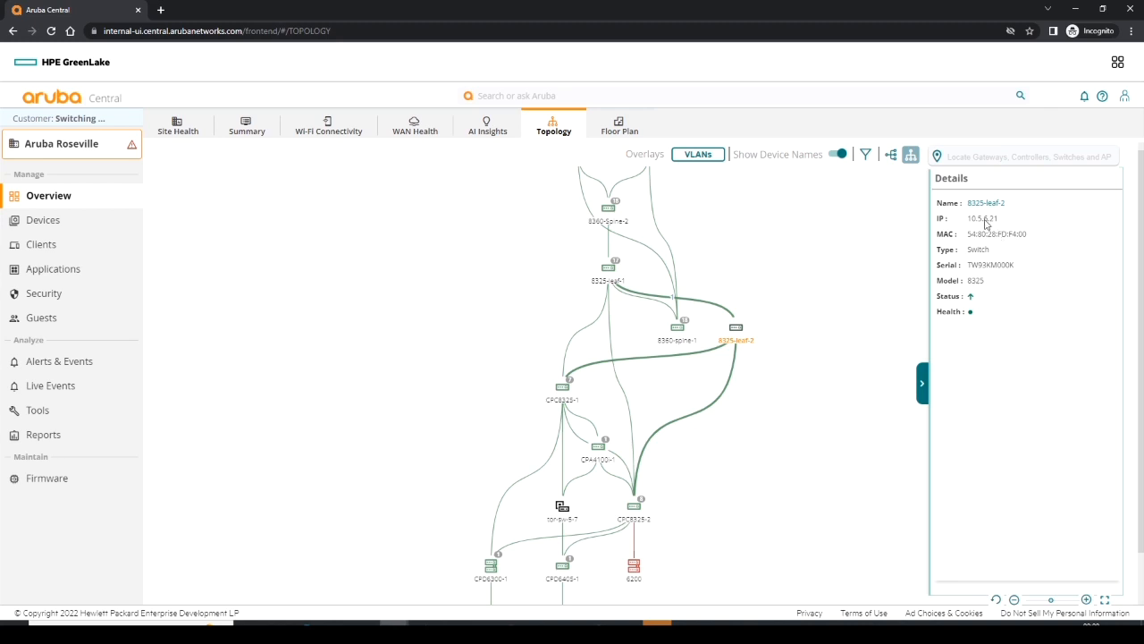
pyautogui.moveTo(1011, 214)
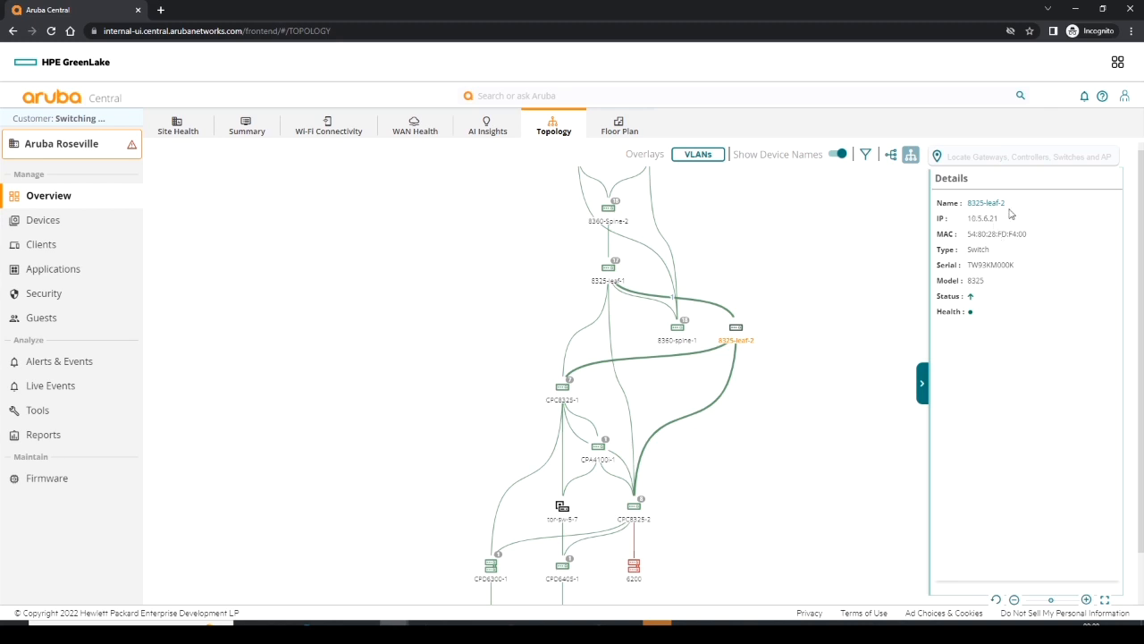